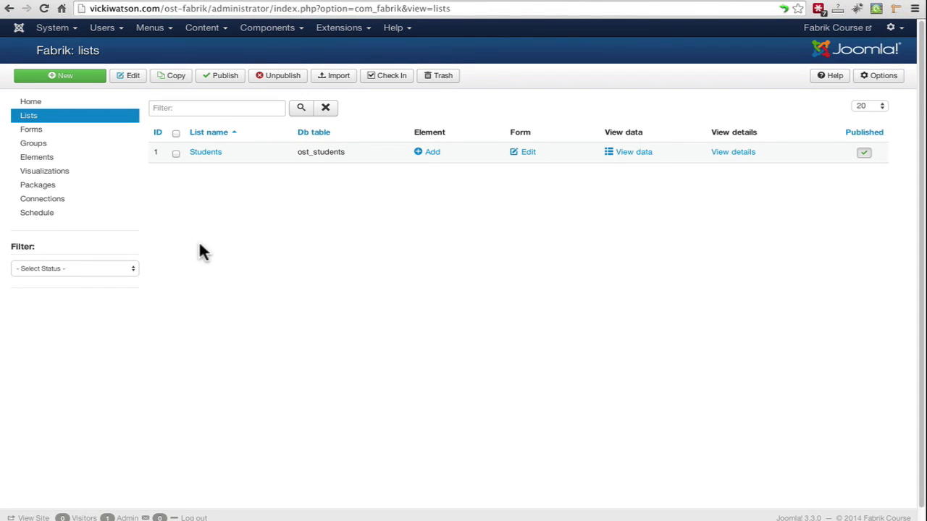
{"action": "mouse_move", "coordinate": [38, 185]}
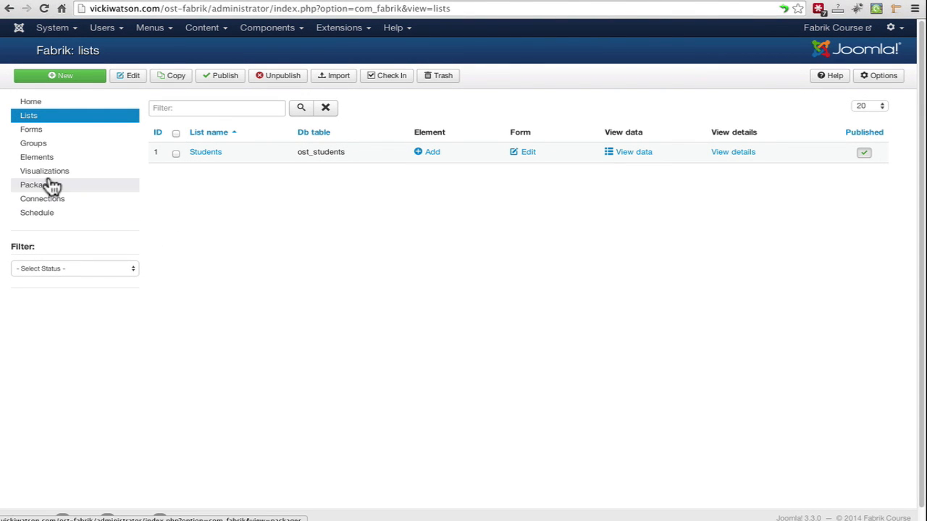
- Open the Fabrik Elements list showing the id and date_time elements
{"action": "left_click", "coordinate": [36, 157]}
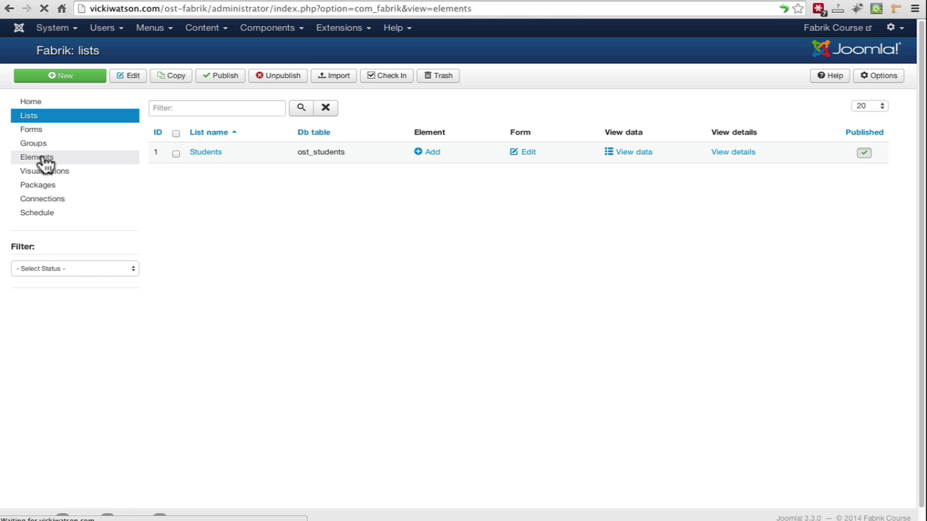
{"action": "left_click", "coordinate": [37, 157]}
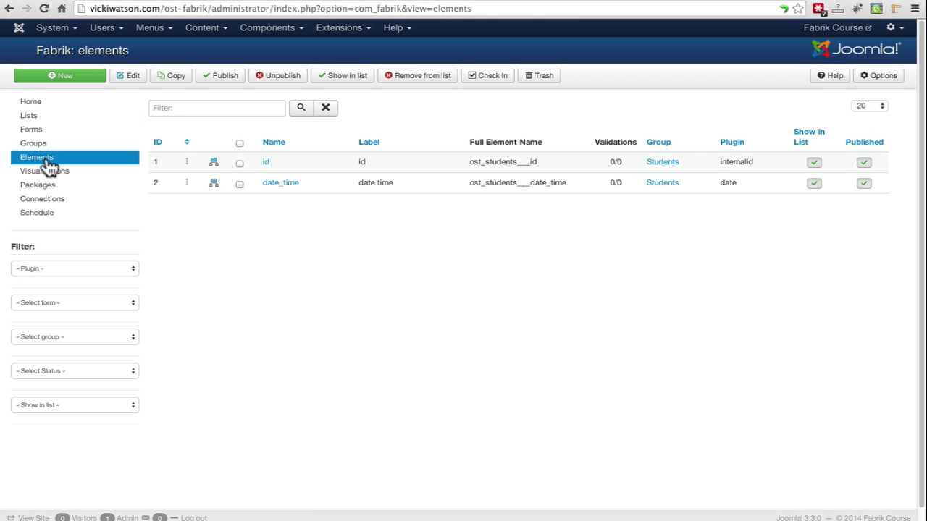
{"action": "mouse_move", "coordinate": [329, 182]}
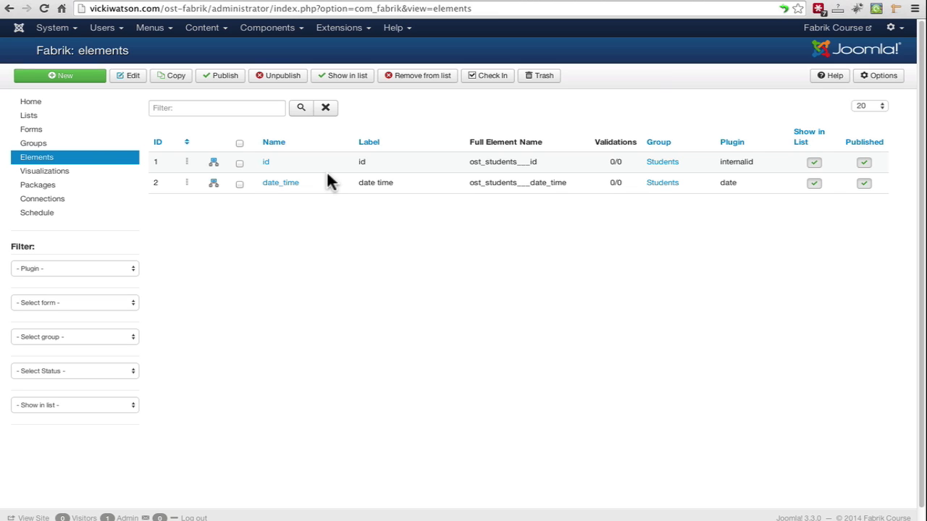
{"action": "mouse_move", "coordinate": [137, 116]}
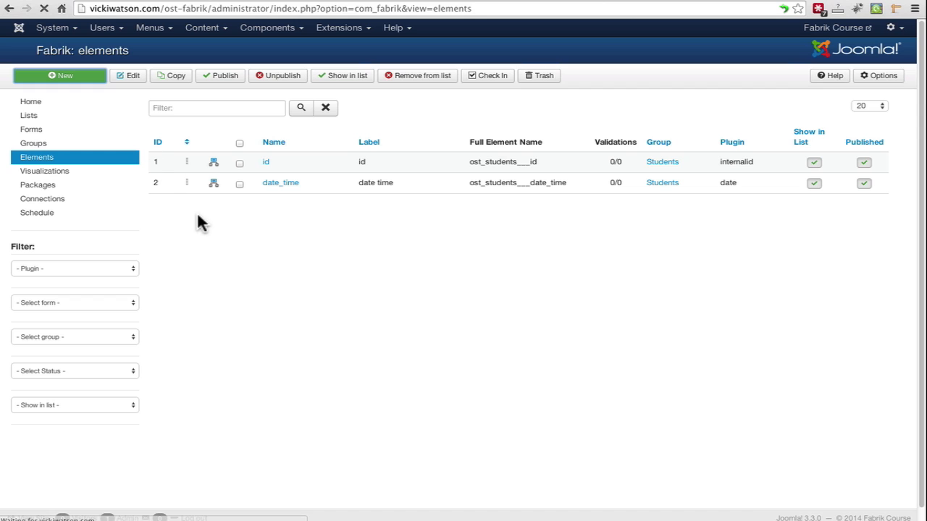
- Create a new element named full_name with the label Full Name
{"action": "left_click", "coordinate": [60, 75]}
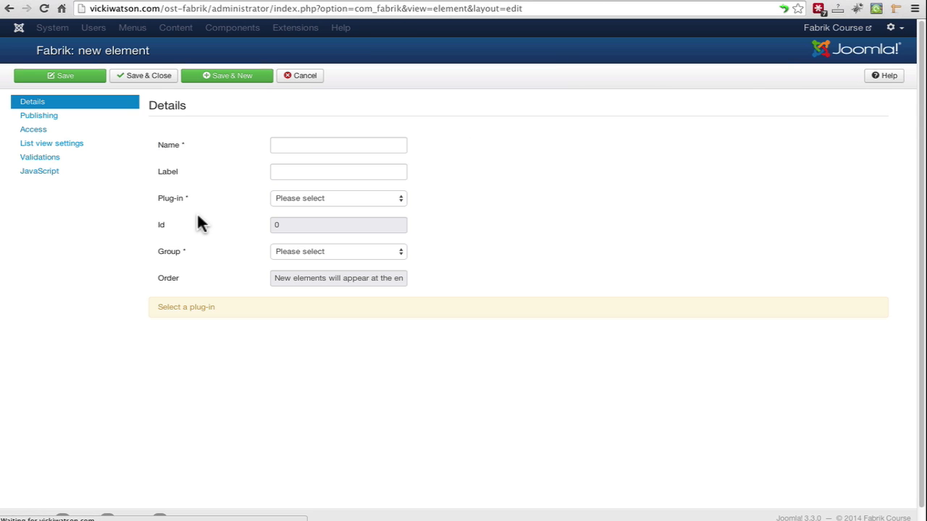
{"action": "left_click", "coordinate": [338, 145]}
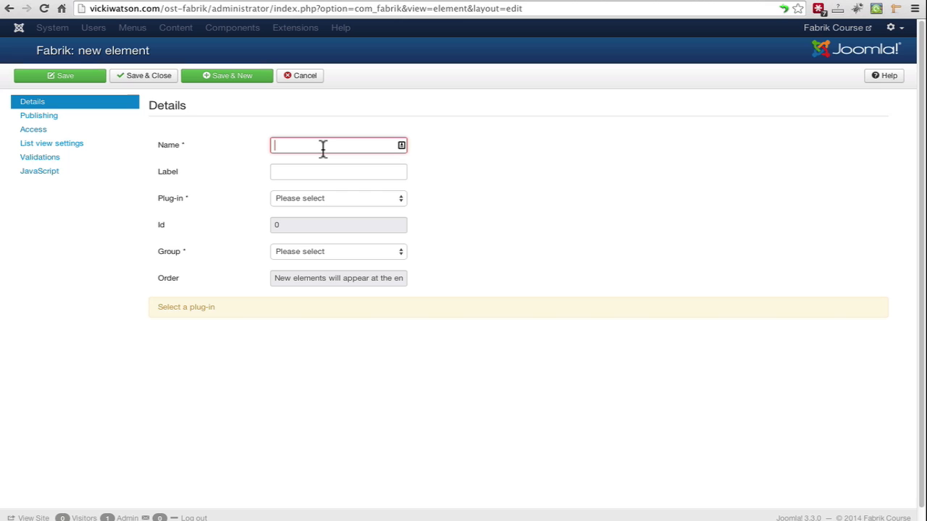
{"action": "type", "text": "full_n"}
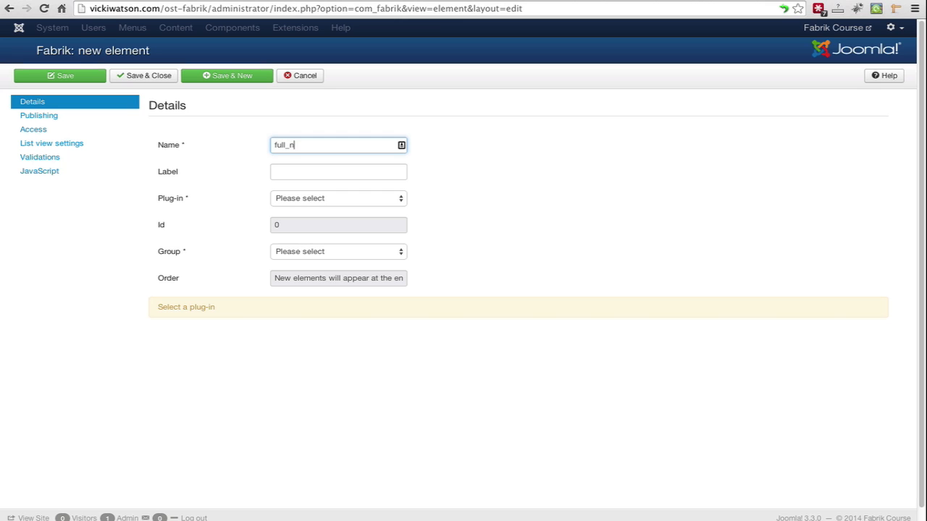
{"action": "left_click", "coordinate": [339, 172]}
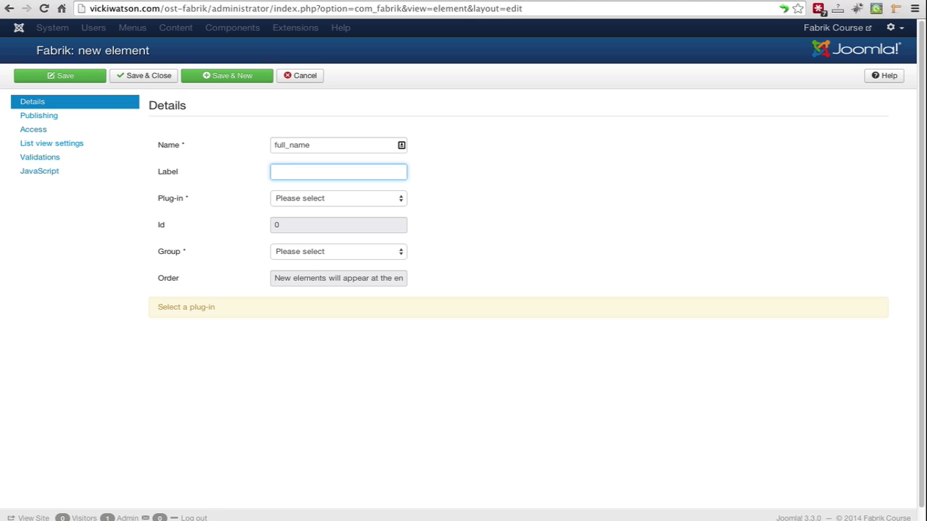
{"action": "type", "text": "Full Name"}
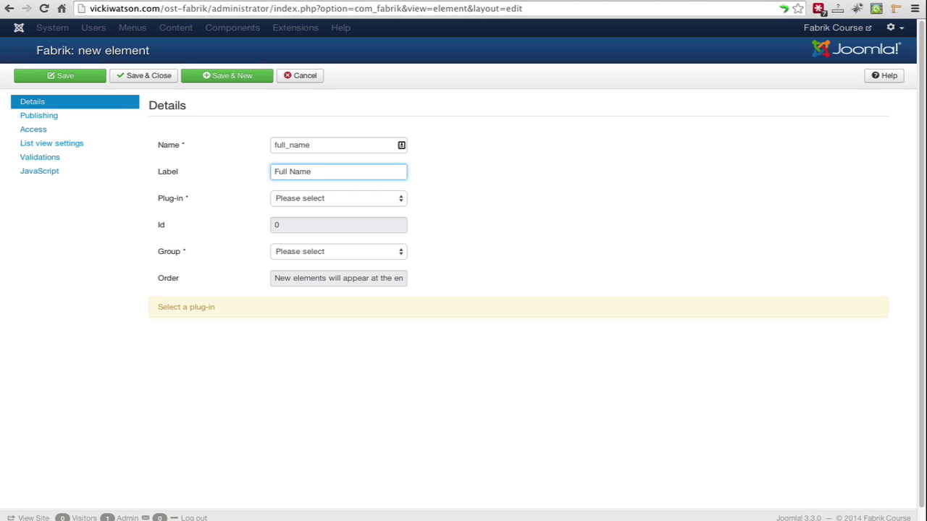
{"action": "mouse_move", "coordinate": [332, 210]}
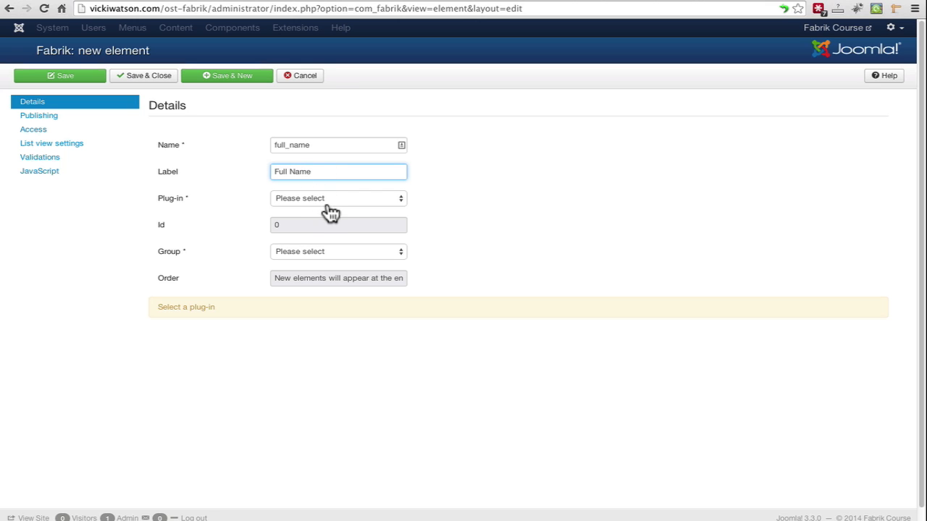
{"action": "mouse_move", "coordinate": [350, 207]}
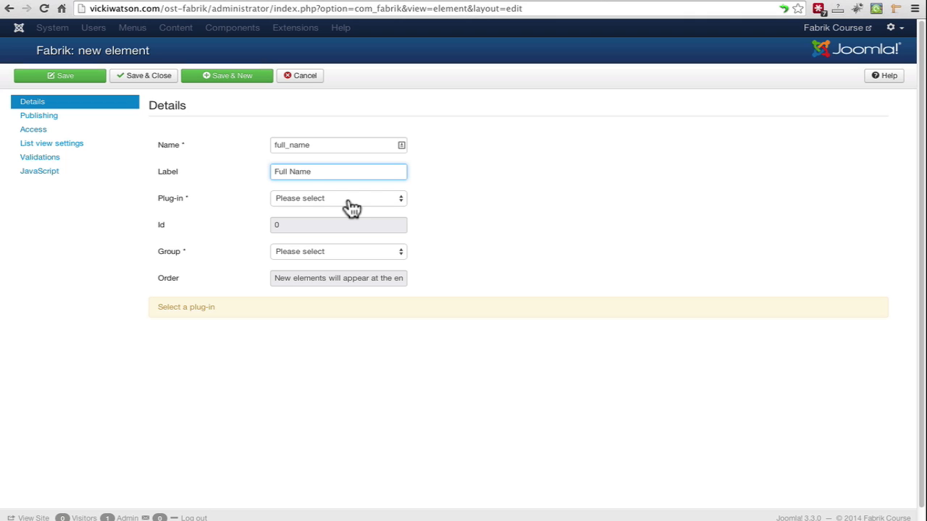
- Set the full_name element's plug-in to field and its group to Students
{"action": "left_click", "coordinate": [338, 198]}
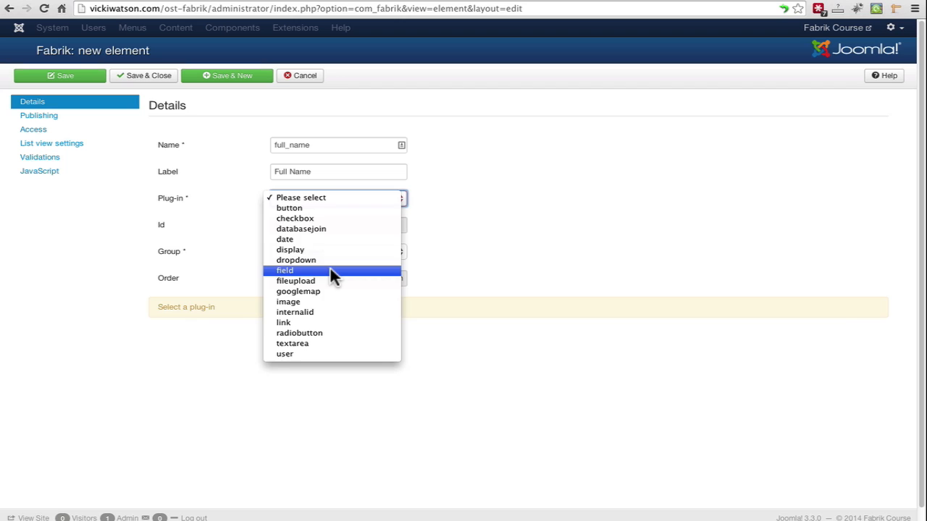
{"action": "left_click", "coordinate": [285, 270]}
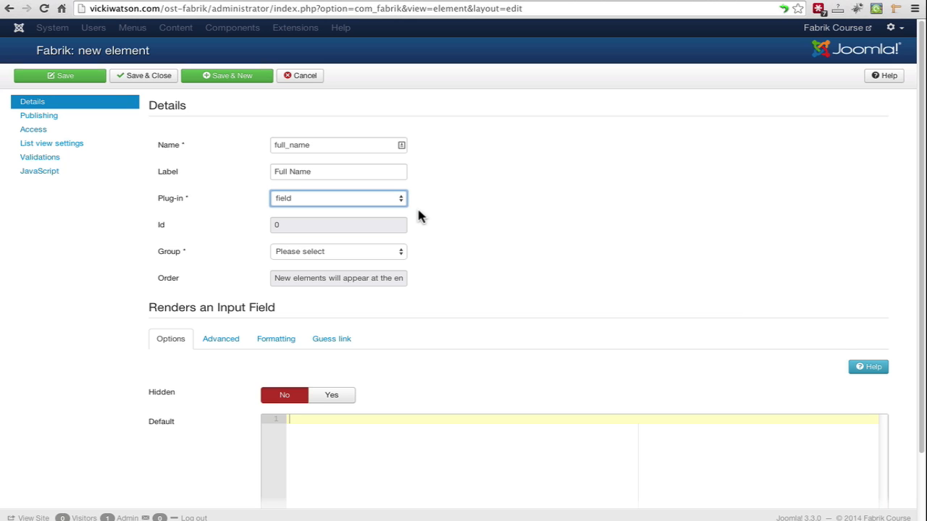
{"action": "mouse_move", "coordinate": [348, 333]}
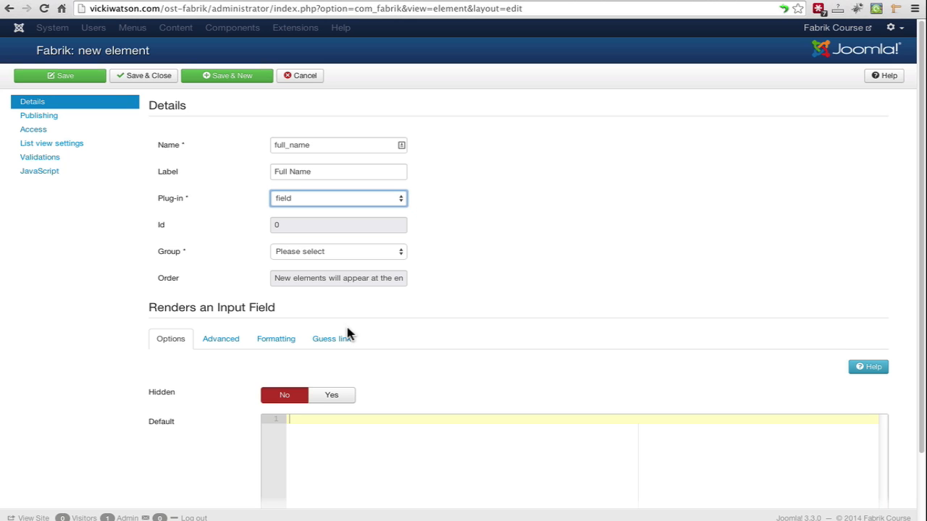
{"action": "mouse_move", "coordinate": [351, 334]}
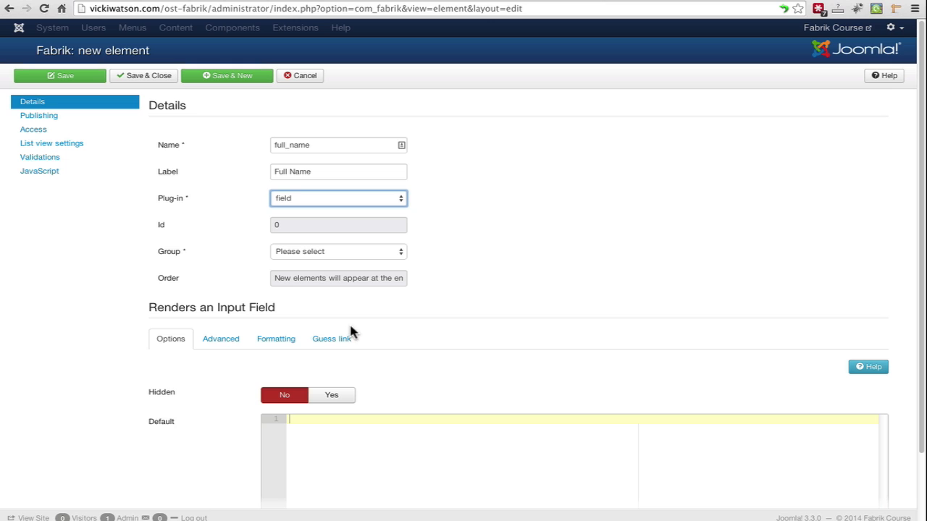
{"action": "scroll", "scroll_direction": "down", "scroll_amount": 3}
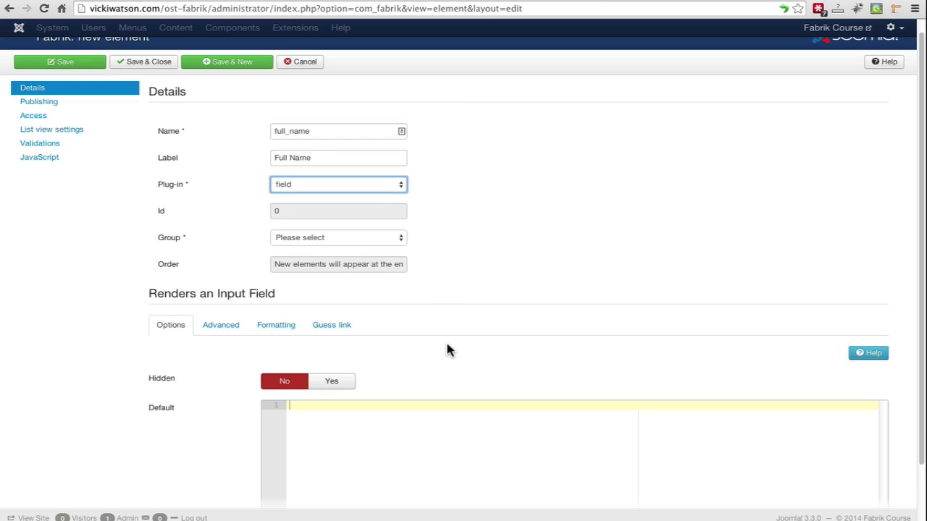
{"action": "scroll", "scroll_direction": "down", "scroll_amount": 3}
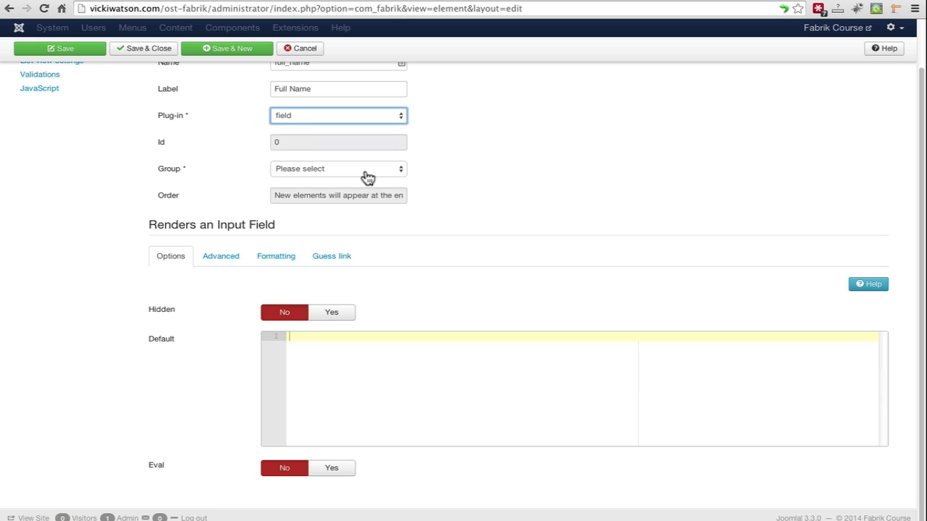
{"action": "left_click", "coordinate": [337, 168]}
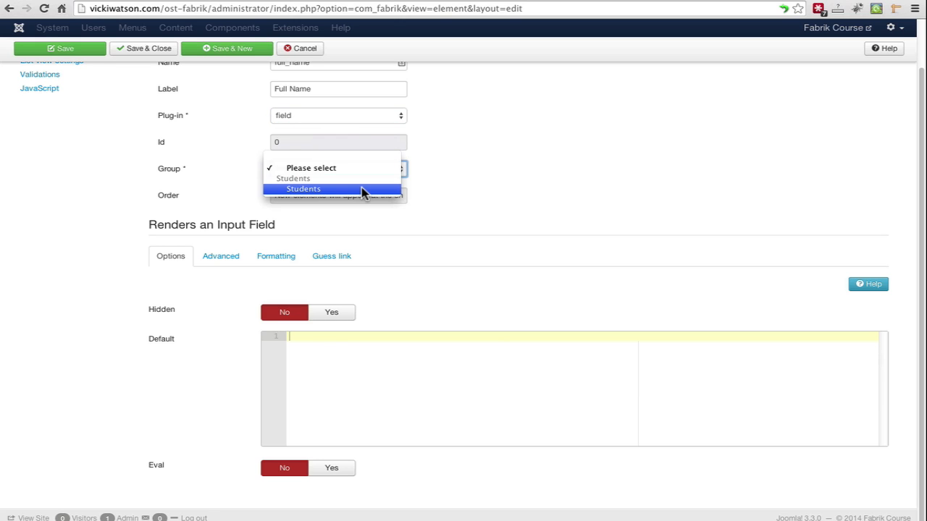
{"action": "left_click", "coordinate": [303, 188]}
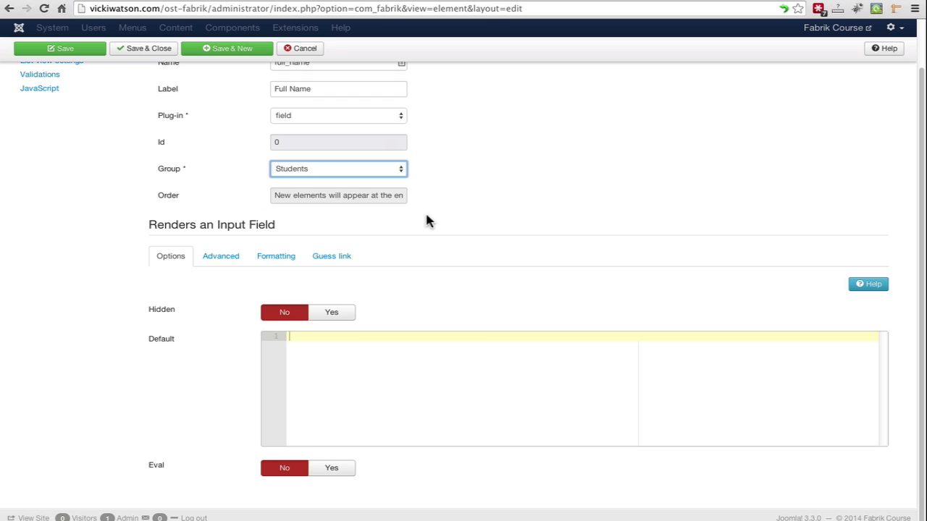
{"action": "mouse_move", "coordinate": [190, 322]}
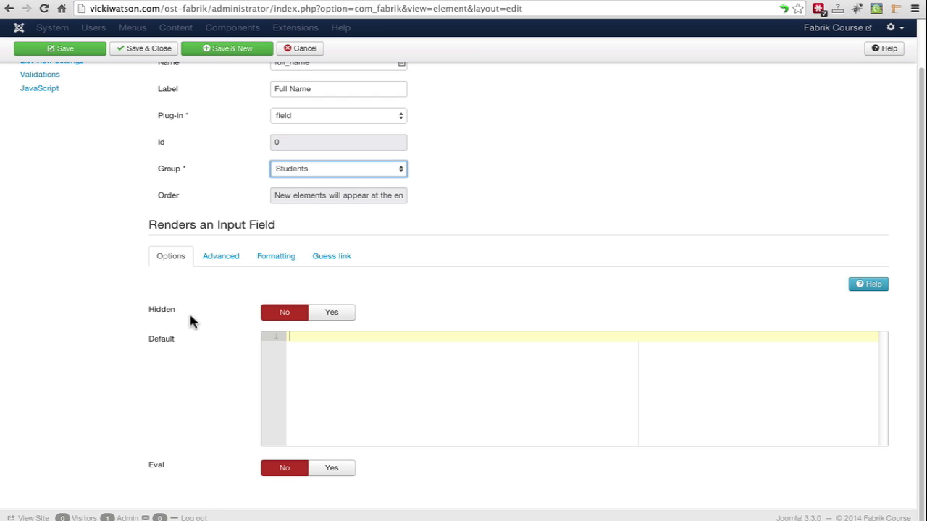
{"action": "mouse_move", "coordinate": [219, 344]}
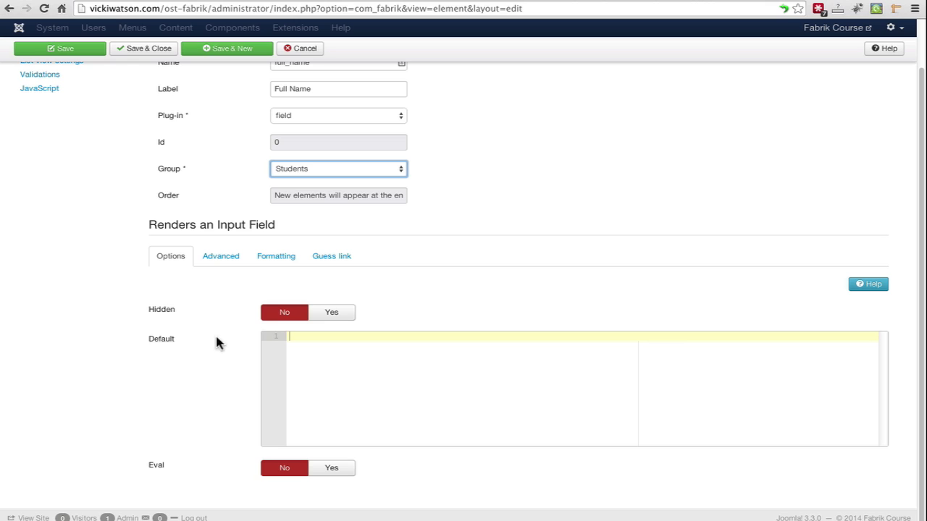
{"action": "left_click", "coordinate": [317, 362]}
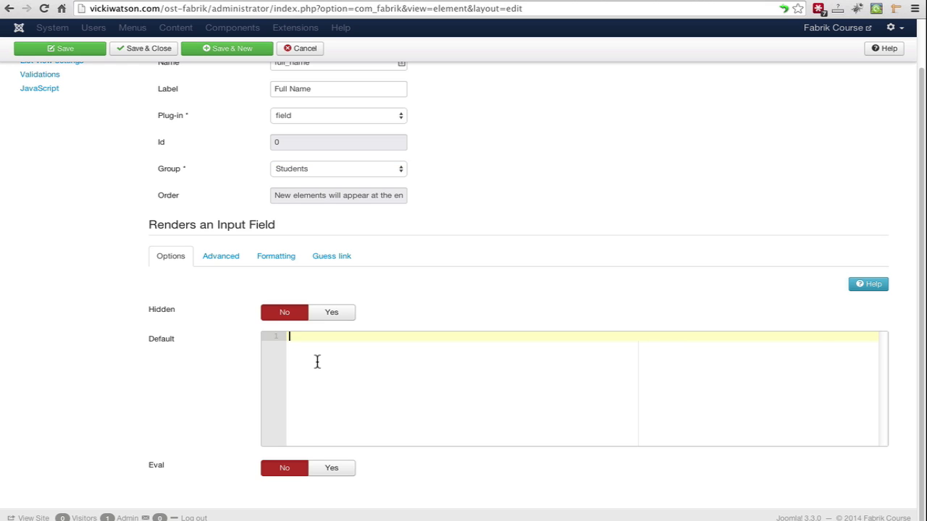
- Review the advanced and formatting options, keeping input type Text and the defaults
{"action": "left_click", "coordinate": [221, 256]}
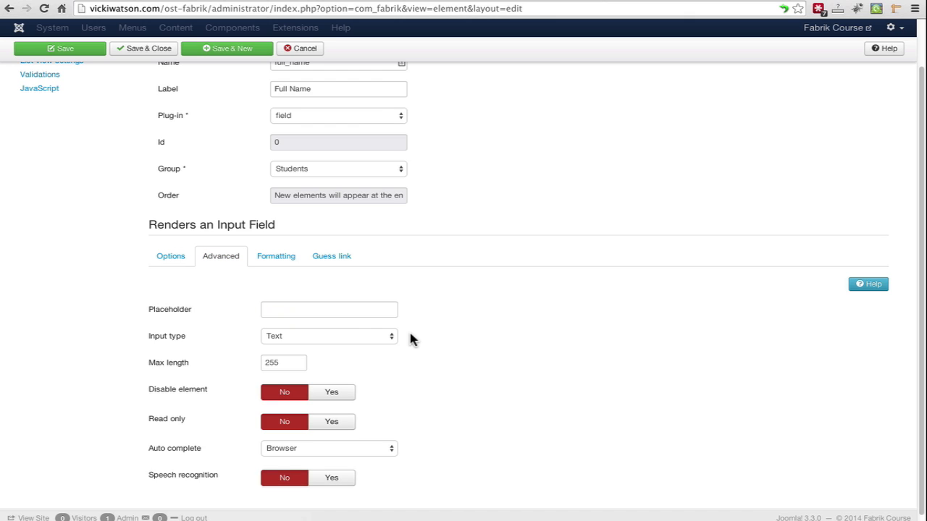
{"action": "left_click", "coordinate": [328, 335]}
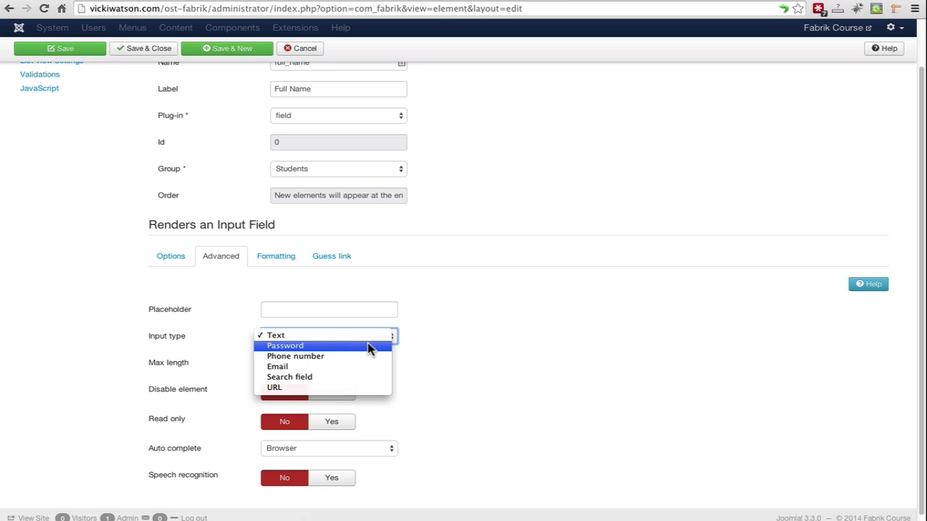
{"action": "mouse_move", "coordinate": [366, 357]}
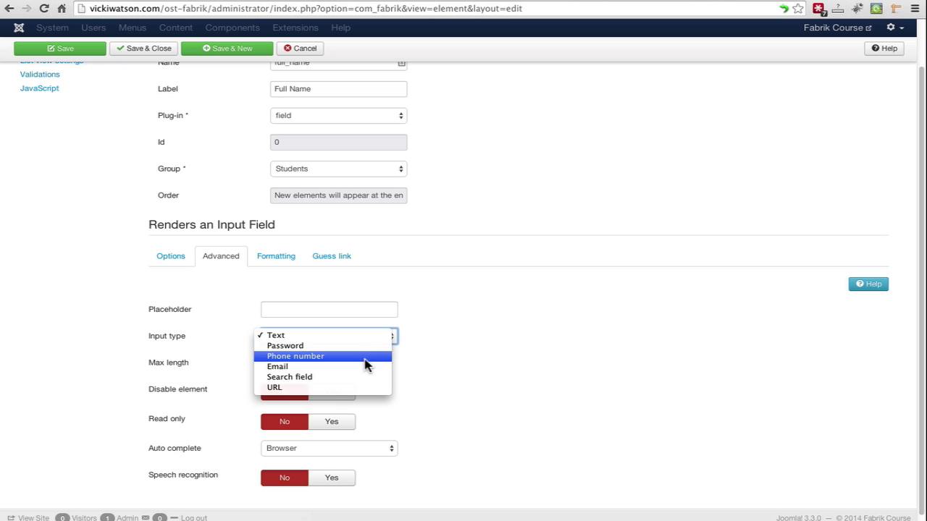
{"action": "mouse_move", "coordinate": [375, 387]}
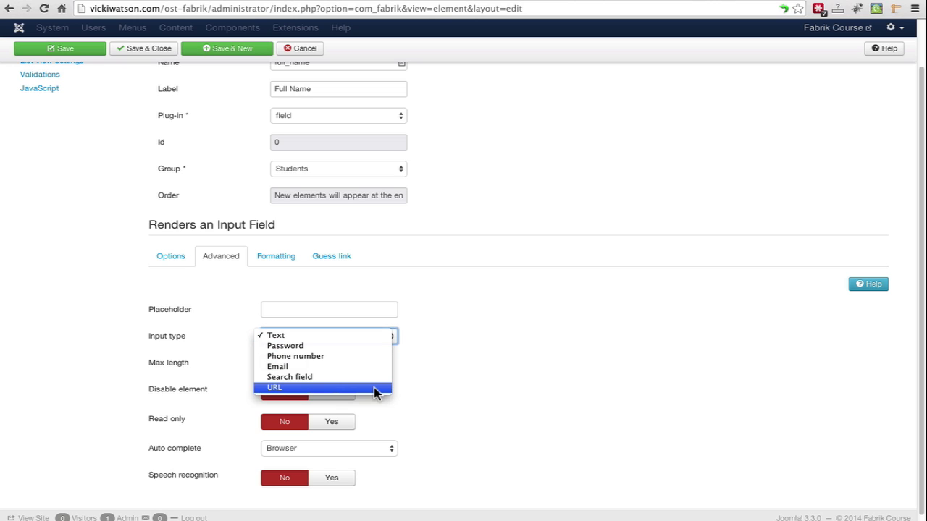
{"action": "left_click", "coordinate": [276, 256]}
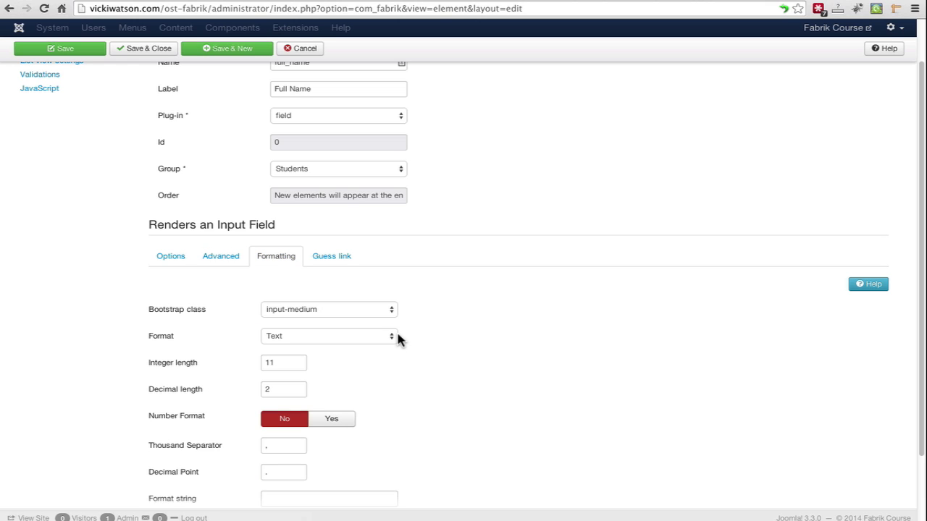
{"action": "mouse_move", "coordinate": [399, 341]}
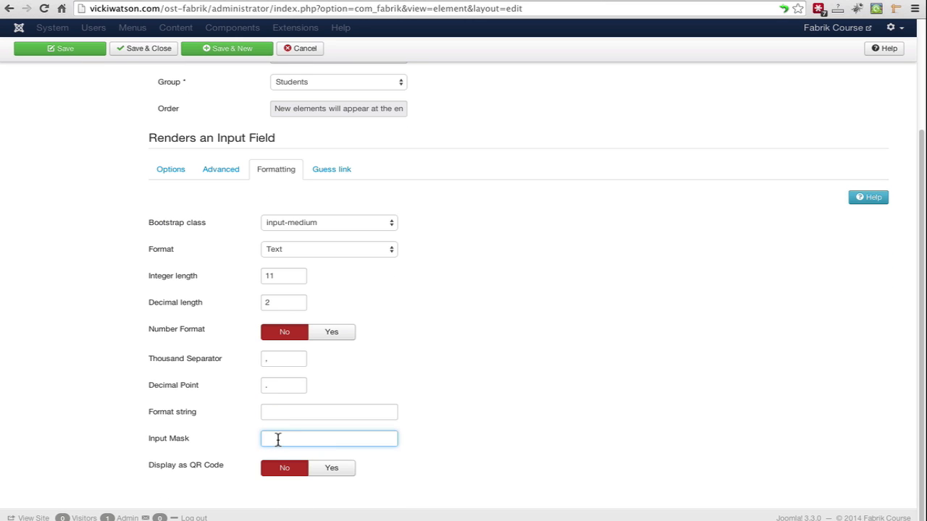
{"action": "mouse_move", "coordinate": [179, 439]}
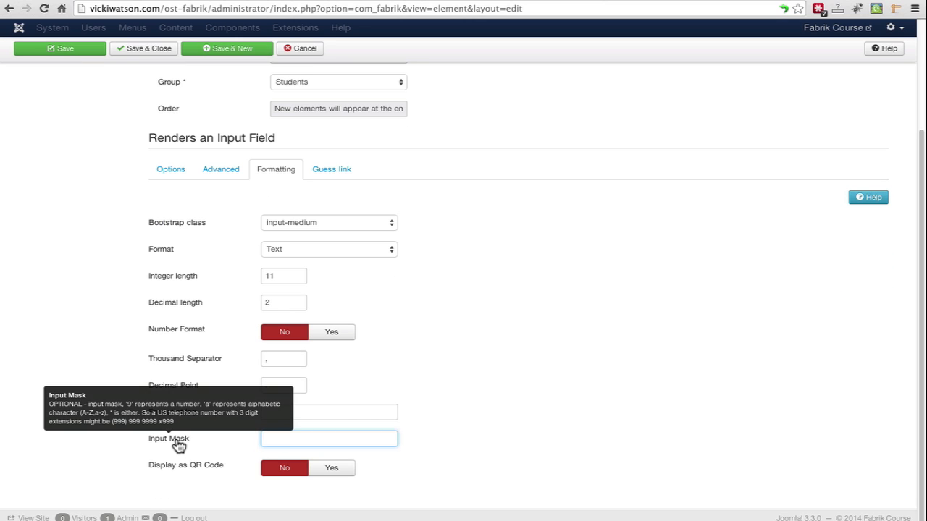
{"action": "left_click", "coordinate": [328, 438]}
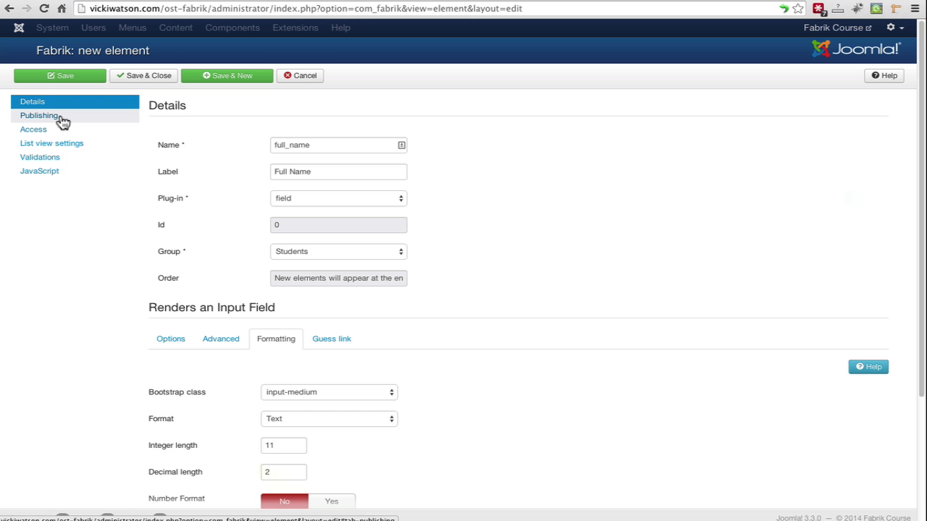
- Turn on Show in list in the element's Publishing list view settings
{"action": "left_click", "coordinate": [39, 115]}
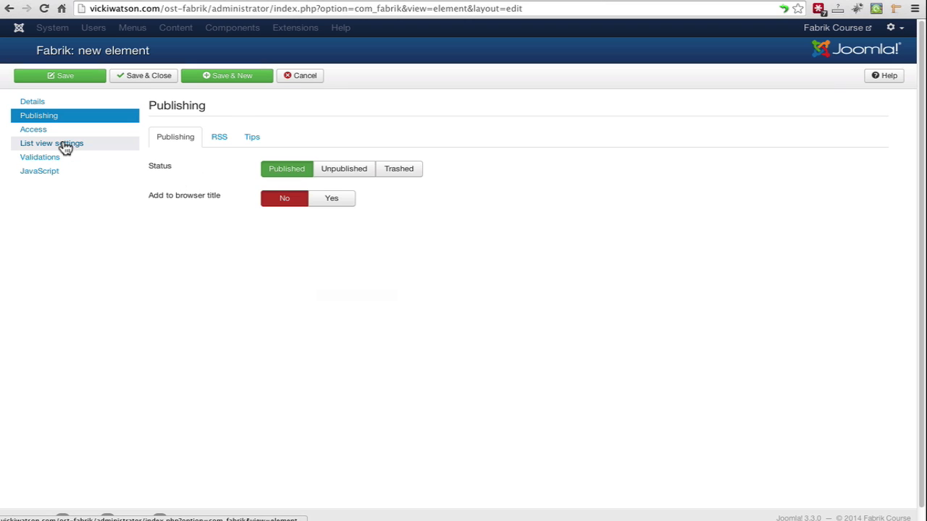
{"action": "left_click", "coordinate": [52, 143]}
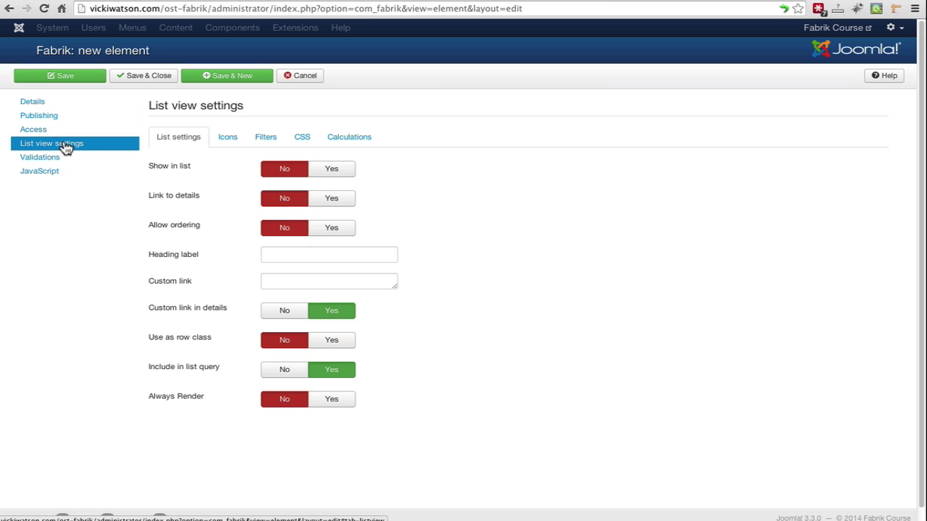
{"action": "mouse_move", "coordinate": [89, 160]}
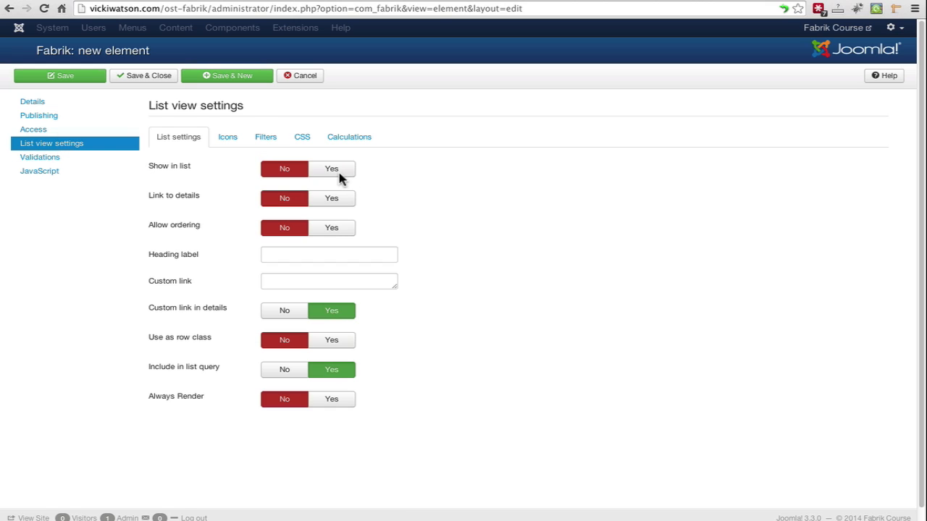
{"action": "left_click", "coordinate": [331, 168]}
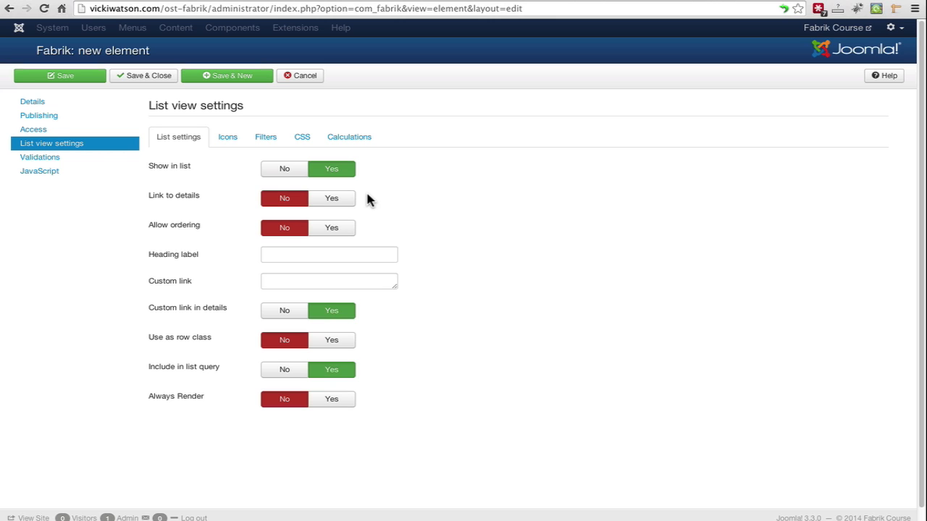
{"action": "mouse_move", "coordinate": [39, 157]}
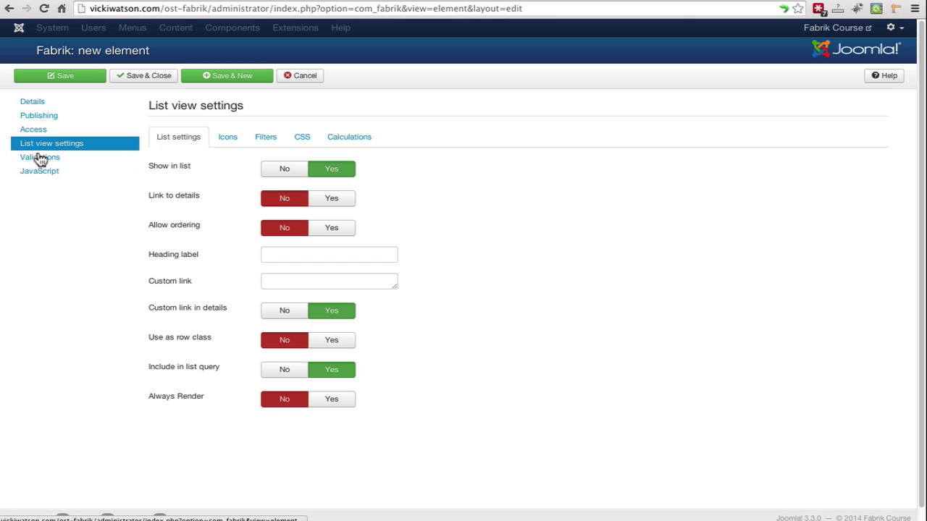
- Add a notempty validation with the error message 'Please enter your name'
{"action": "left_click", "coordinate": [39, 157]}
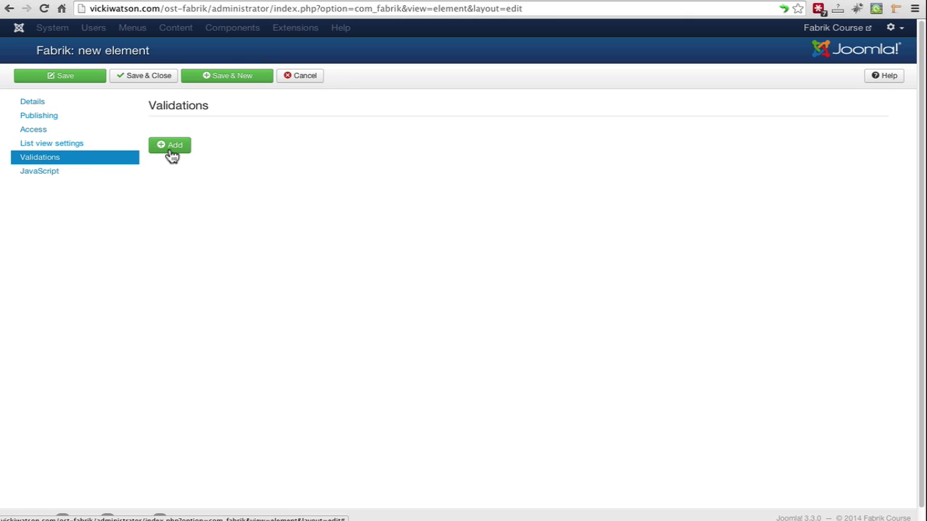
{"action": "left_click", "coordinate": [170, 145]}
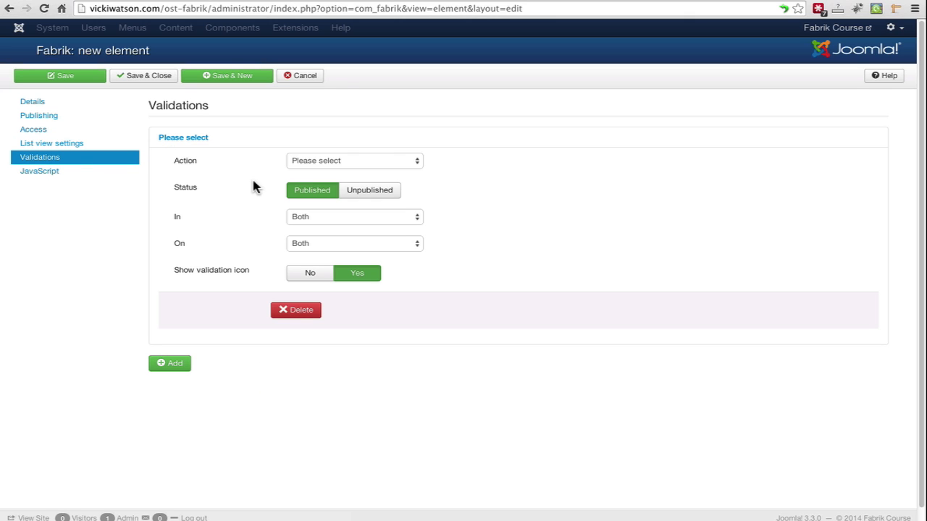
{"action": "mouse_move", "coordinate": [427, 182]}
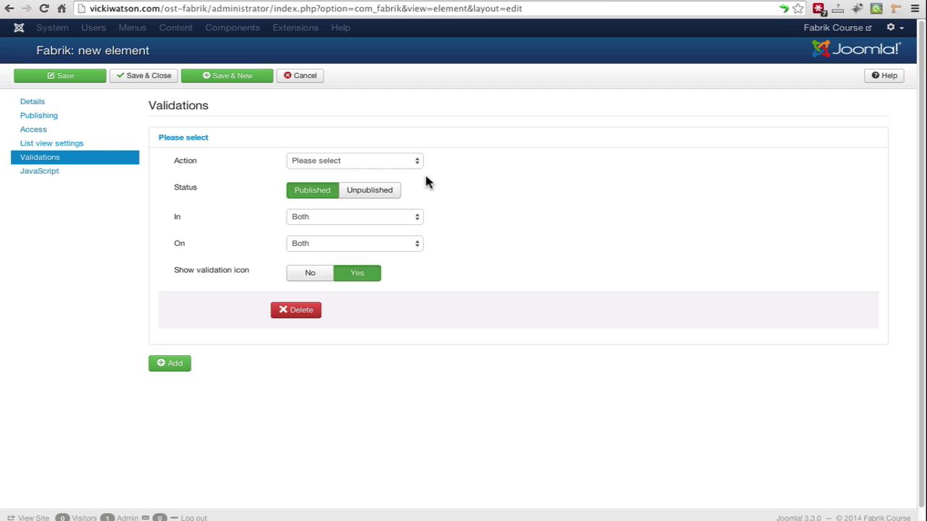
{"action": "left_click", "coordinate": [354, 160]}
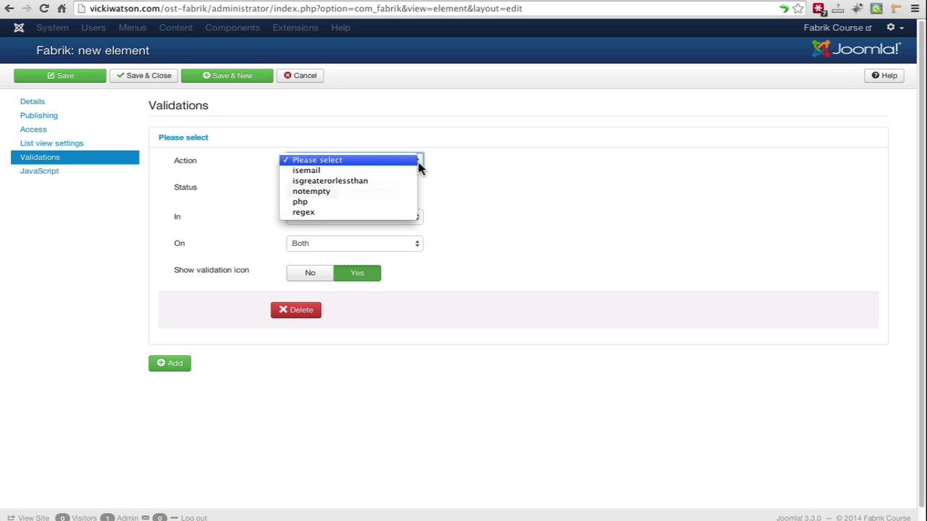
{"action": "left_click", "coordinate": [311, 191]}
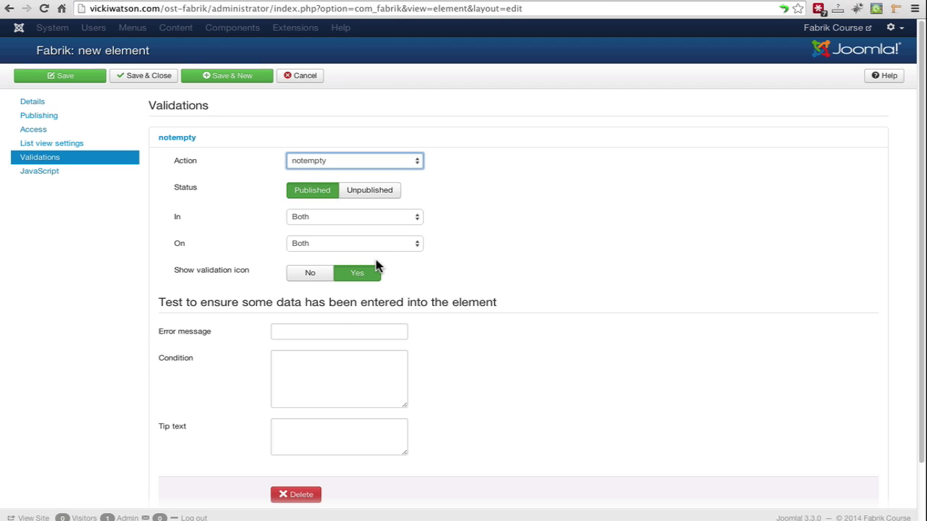
{"action": "left_click", "coordinate": [339, 331]}
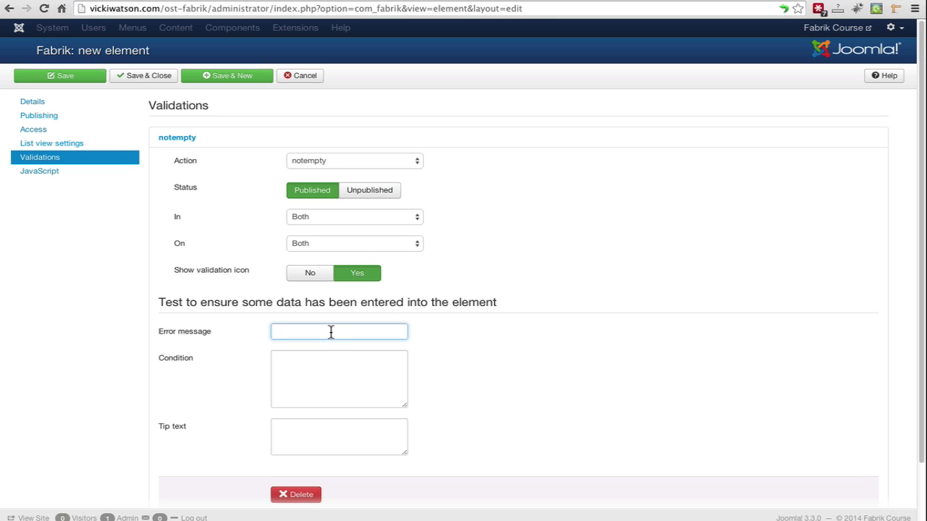
{"action": "type", "text": "P"}
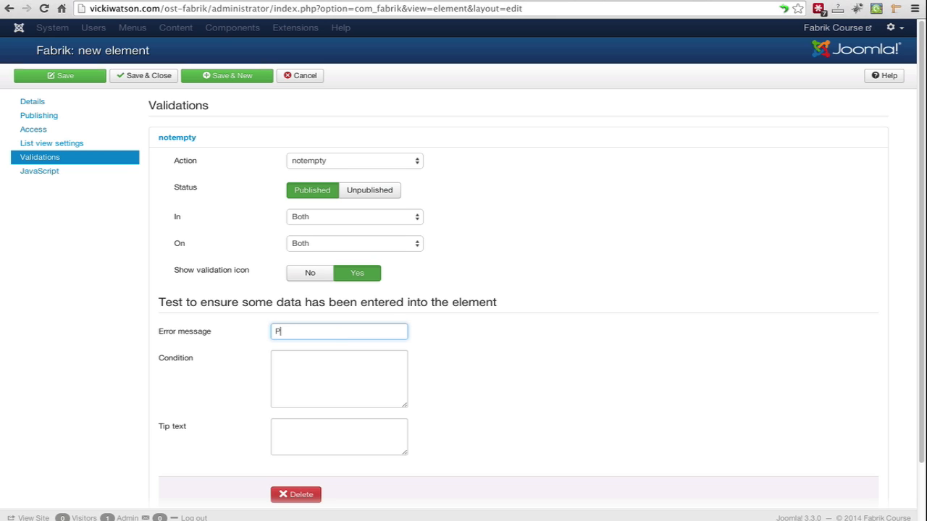
{"action": "type", "text": "lease enter"}
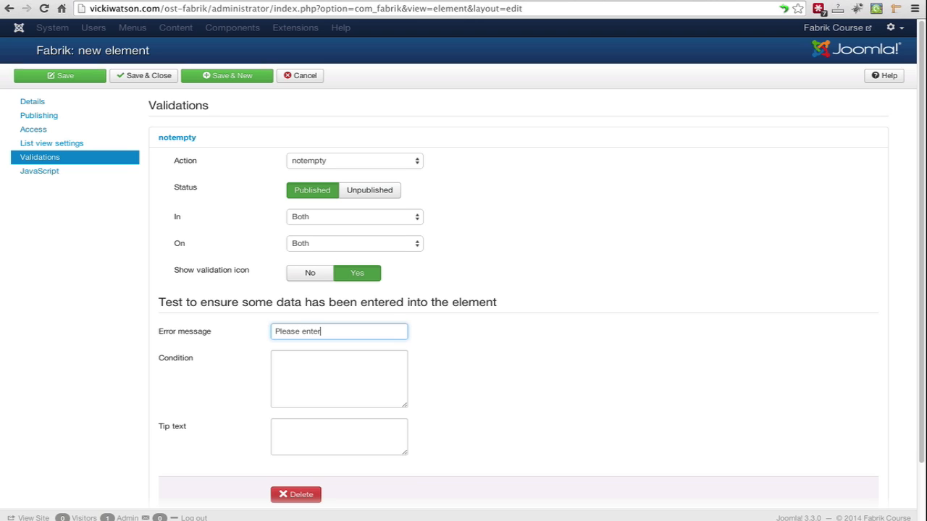
{"action": "type", "text": "your name"}
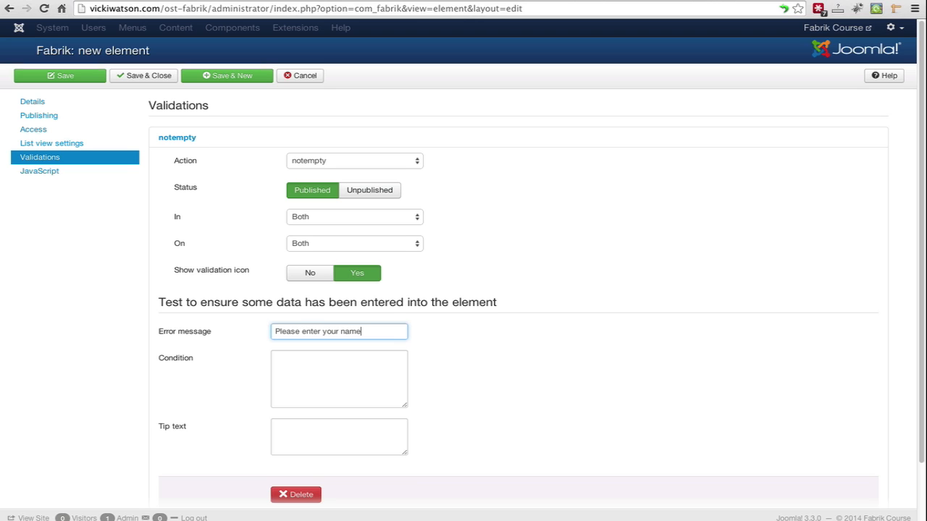
{"action": "mouse_move", "coordinate": [152, 191]}
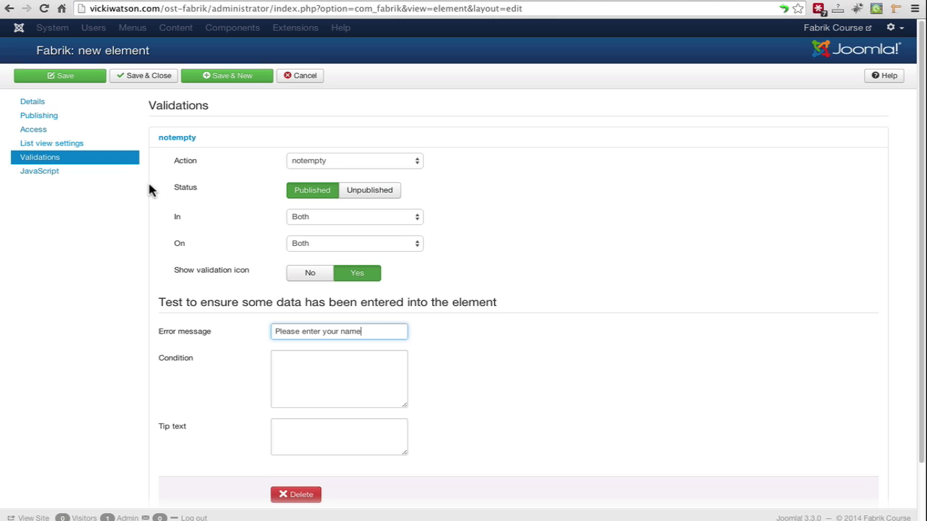
{"action": "mouse_move", "coordinate": [154, 191]}
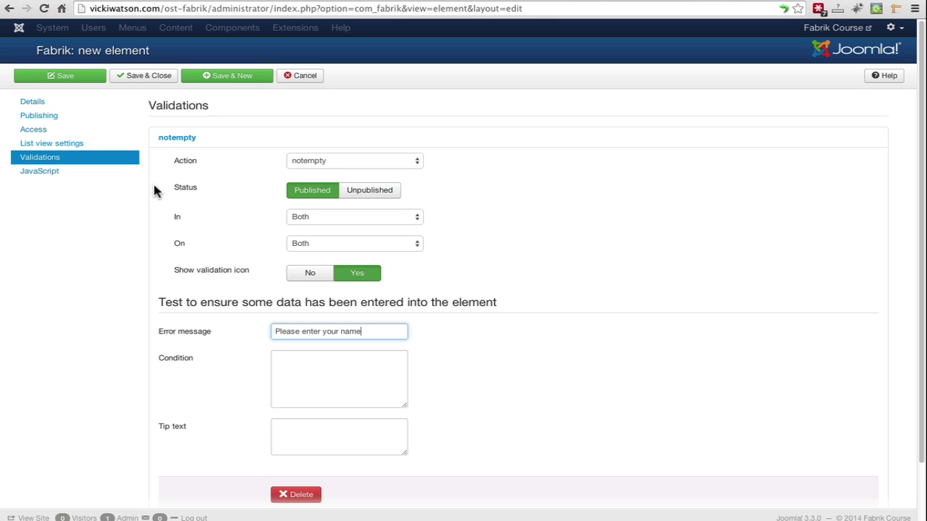
{"action": "mouse_move", "coordinate": [140, 80]}
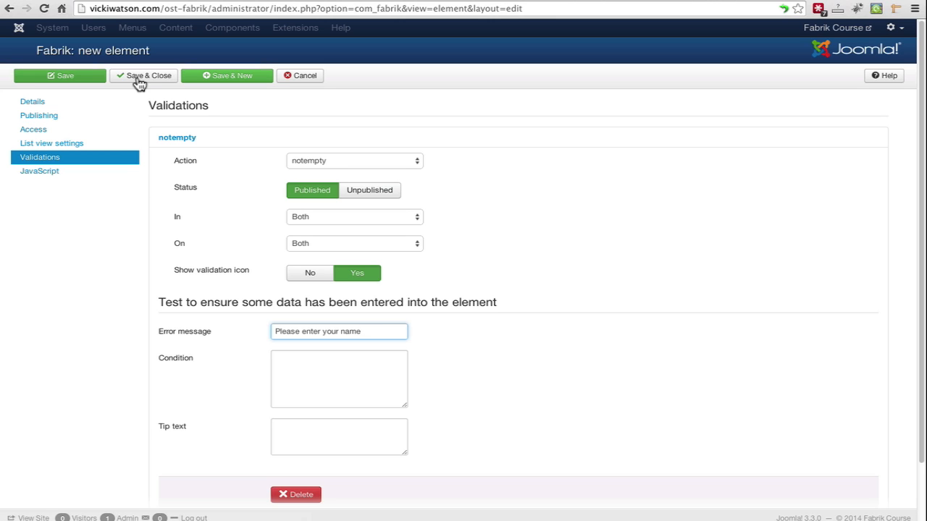
- Save and close full_name, returning to the elements list
{"action": "left_click", "coordinate": [143, 76]}
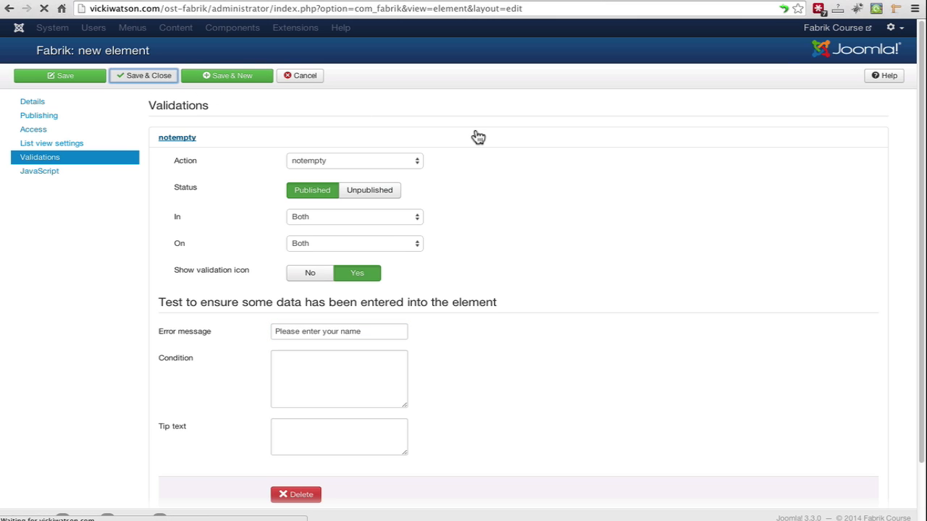
{"action": "left_click", "coordinate": [143, 75]}
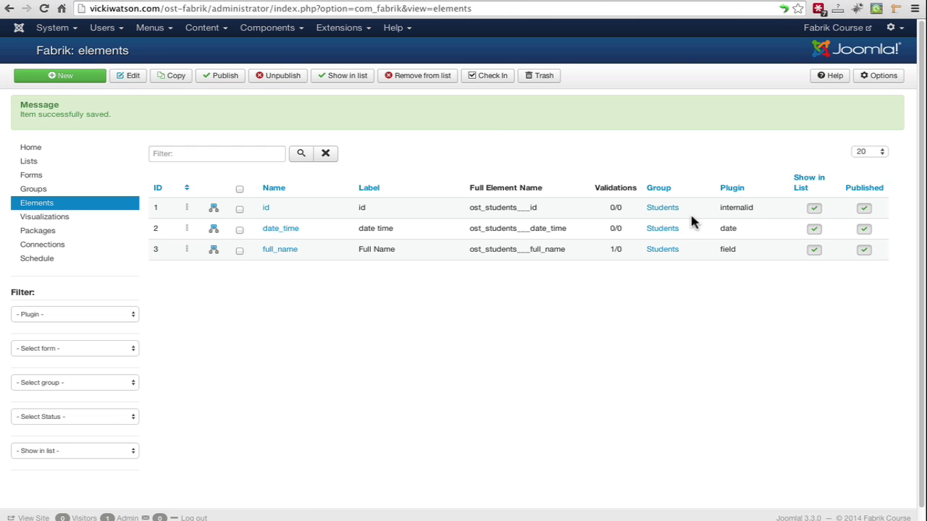
{"action": "mouse_move", "coordinate": [692, 209]}
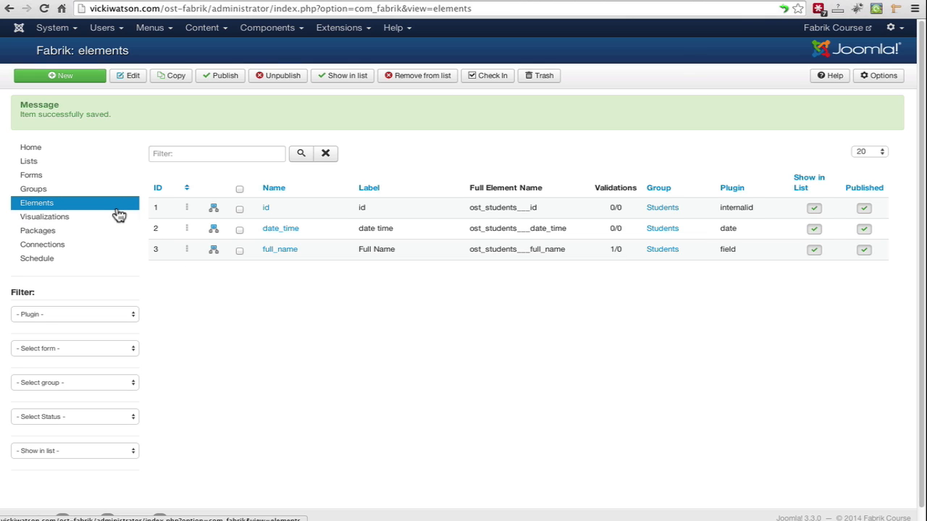
{"action": "mouse_move", "coordinate": [119, 216]}
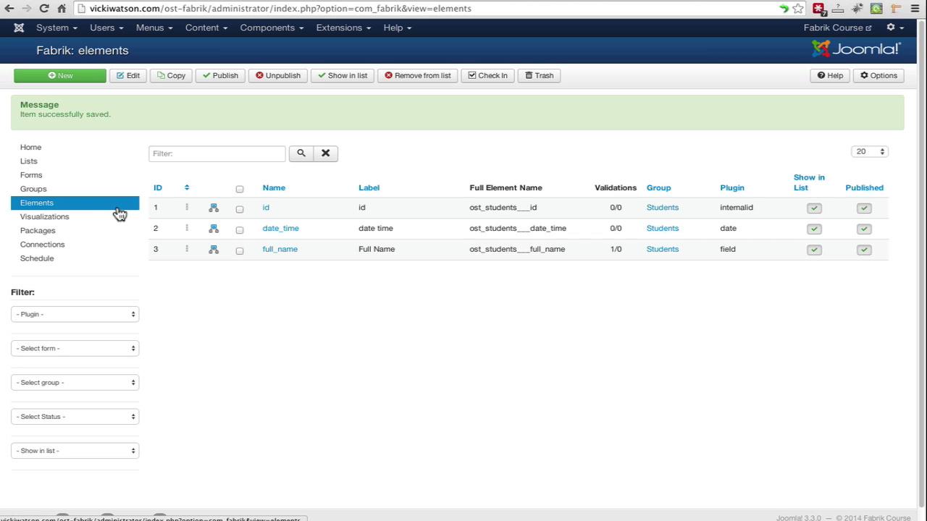
{"action": "mouse_move", "coordinate": [121, 214]}
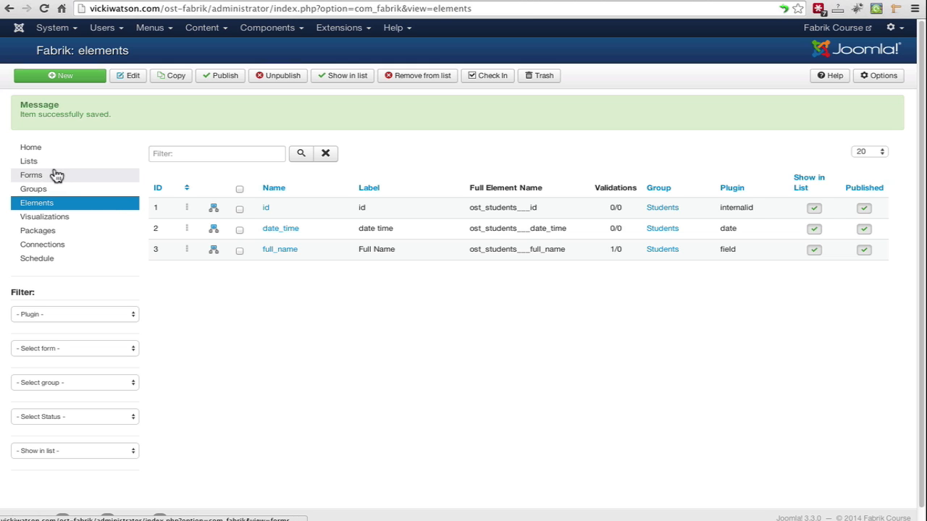
- Open the Lists overview, start a new Students element, then cancel it unsaved
{"action": "left_click", "coordinate": [28, 160]}
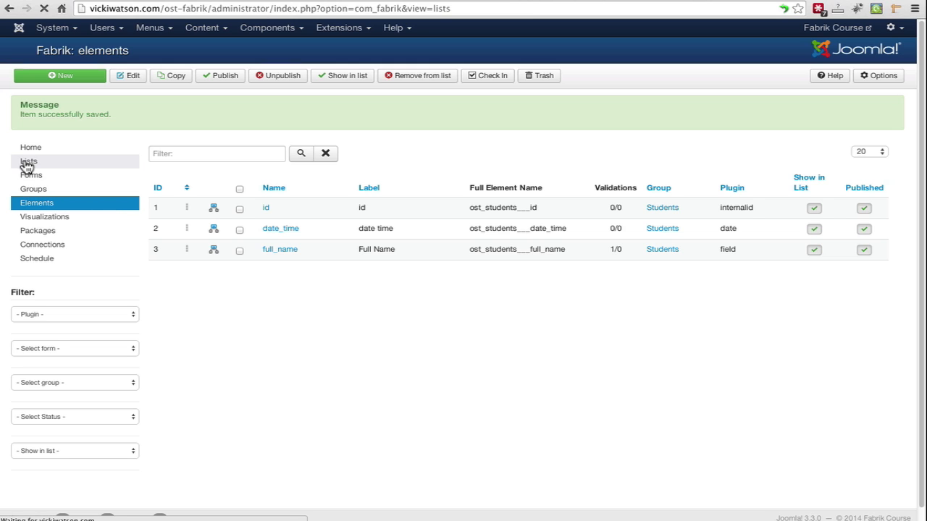
{"action": "left_click", "coordinate": [28, 160]}
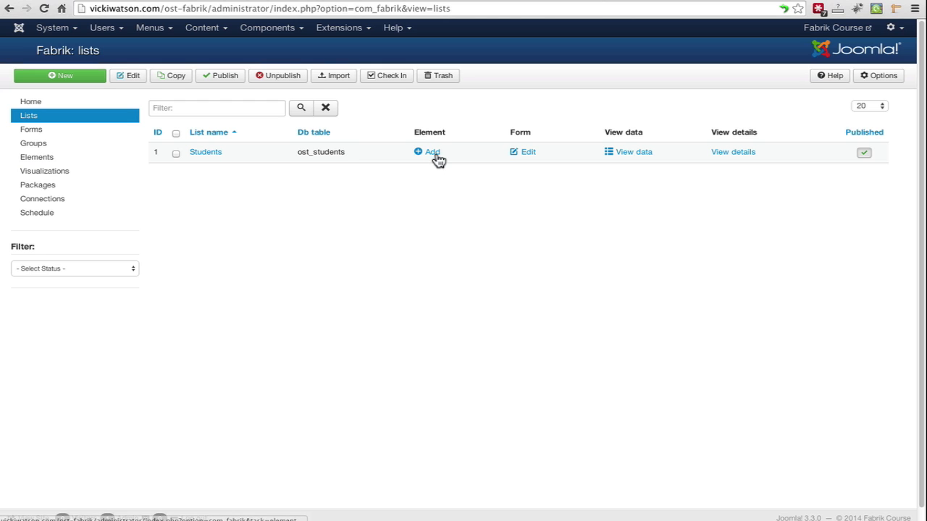
{"action": "left_click", "coordinate": [428, 151]}
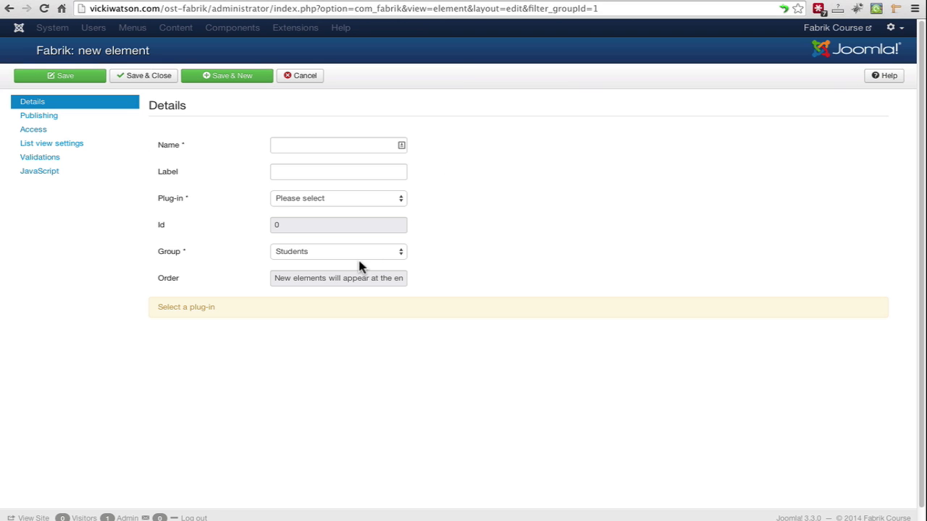
{"action": "mouse_move", "coordinate": [175, 268]}
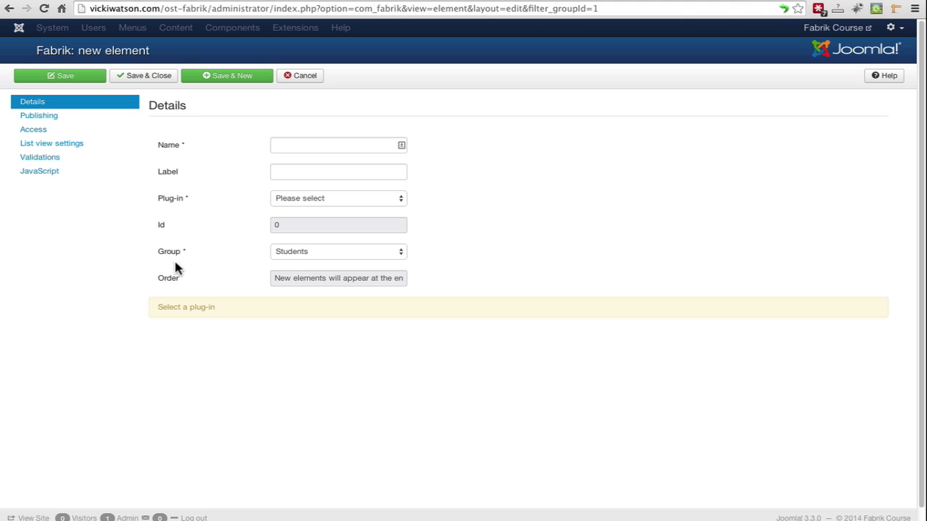
{"action": "mouse_move", "coordinate": [310, 75]}
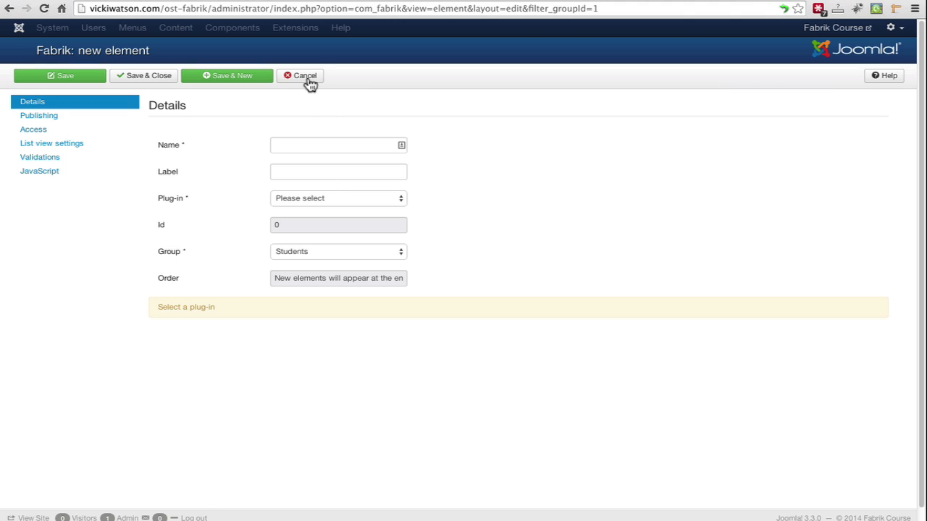
{"action": "left_click", "coordinate": [300, 75]}
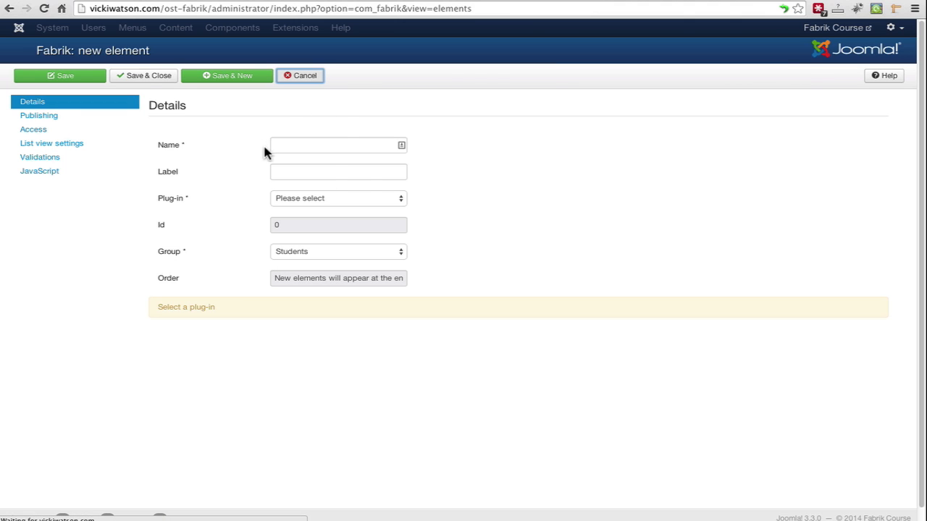
{"action": "left_click", "coordinate": [300, 75]}
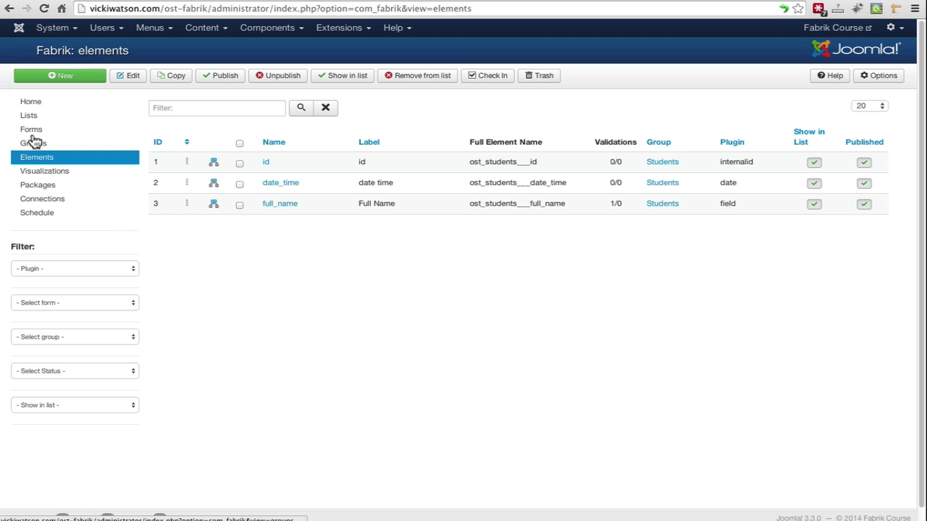
- Check the Forms and Groups pages, then return to the Elements list
{"action": "left_click", "coordinate": [31, 130]}
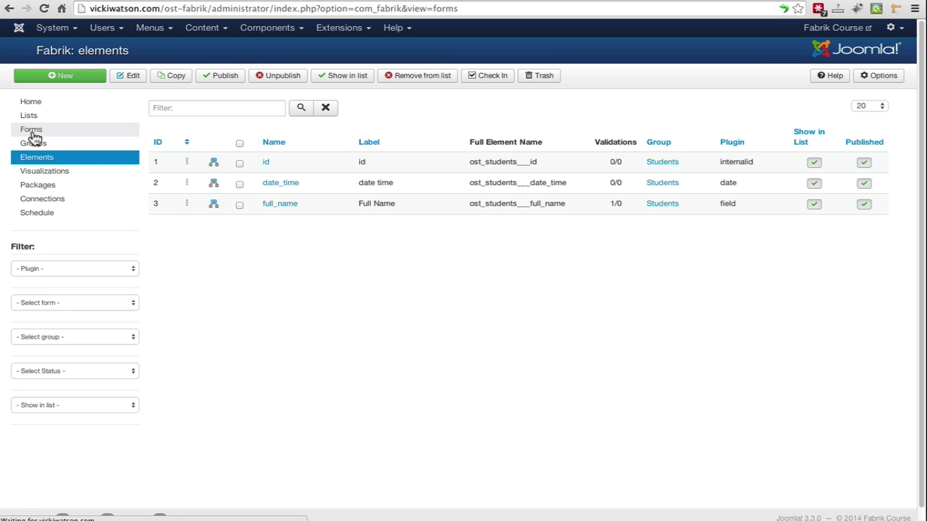
{"action": "left_click", "coordinate": [31, 129]}
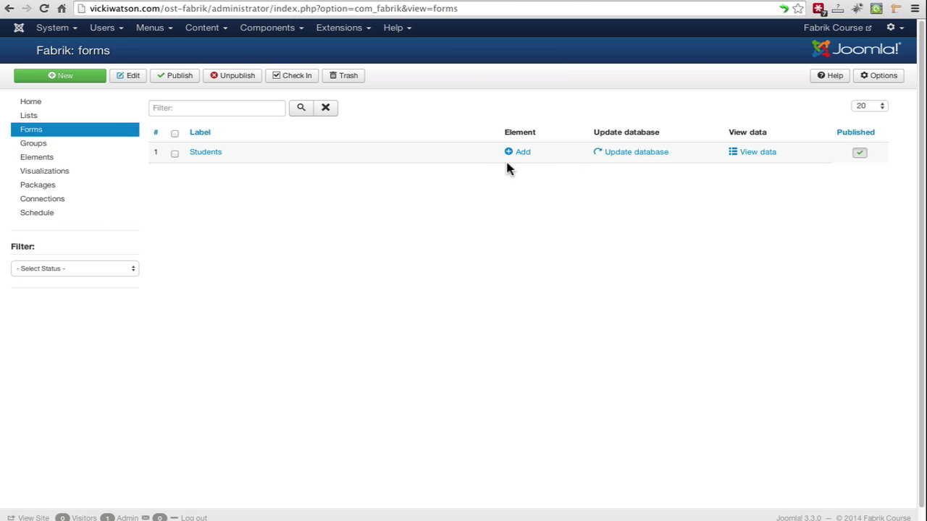
{"action": "mouse_move", "coordinate": [527, 168]}
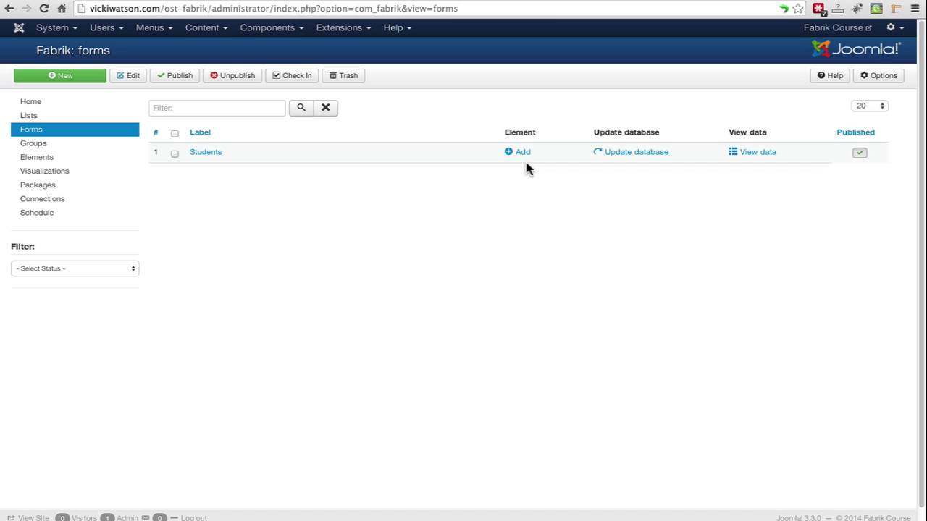
{"action": "left_click", "coordinate": [34, 142]}
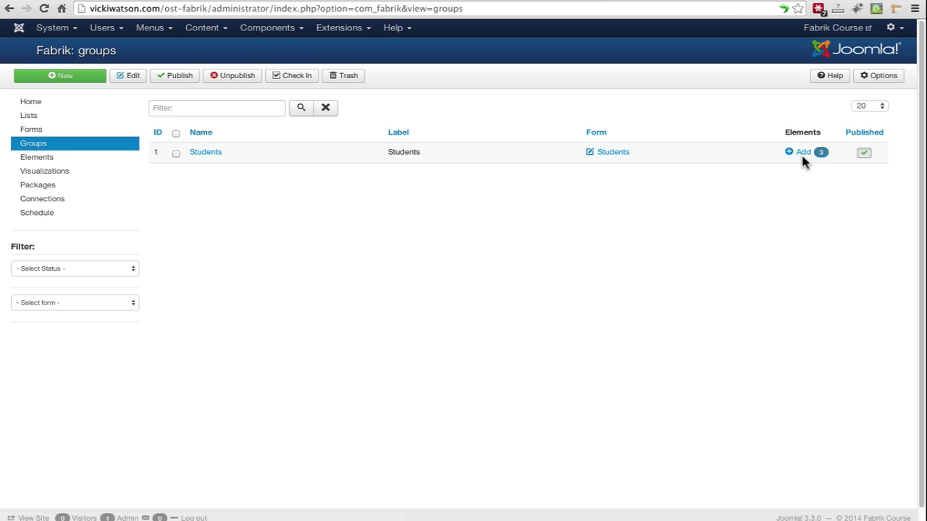
{"action": "mouse_move", "coordinate": [44, 171]}
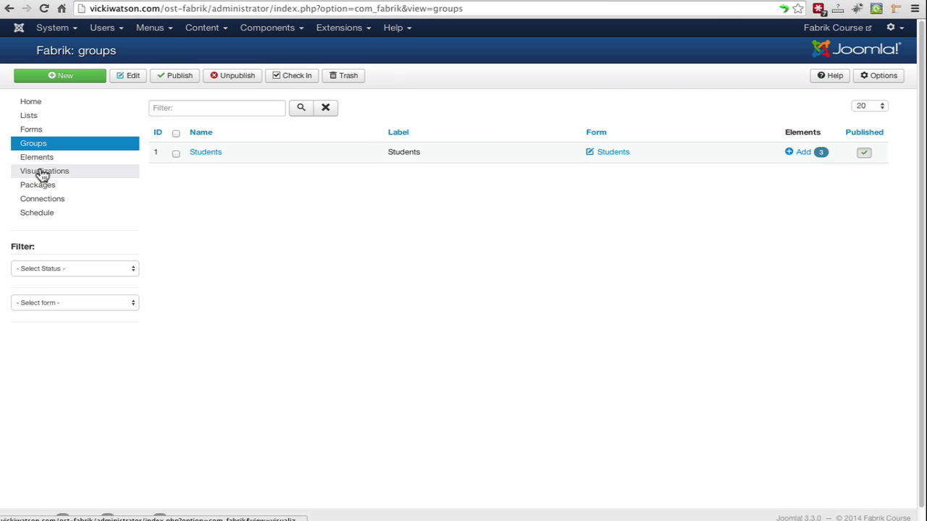
{"action": "left_click", "coordinate": [36, 157]}
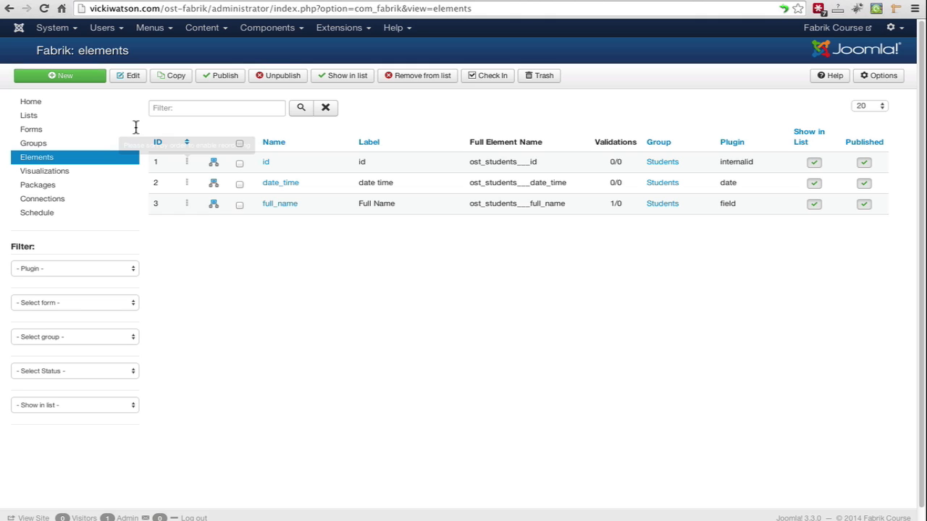
- Create a new element named gender, labelled Gender, using the radiobutton plug-in
{"action": "left_click", "coordinate": [59, 75]}
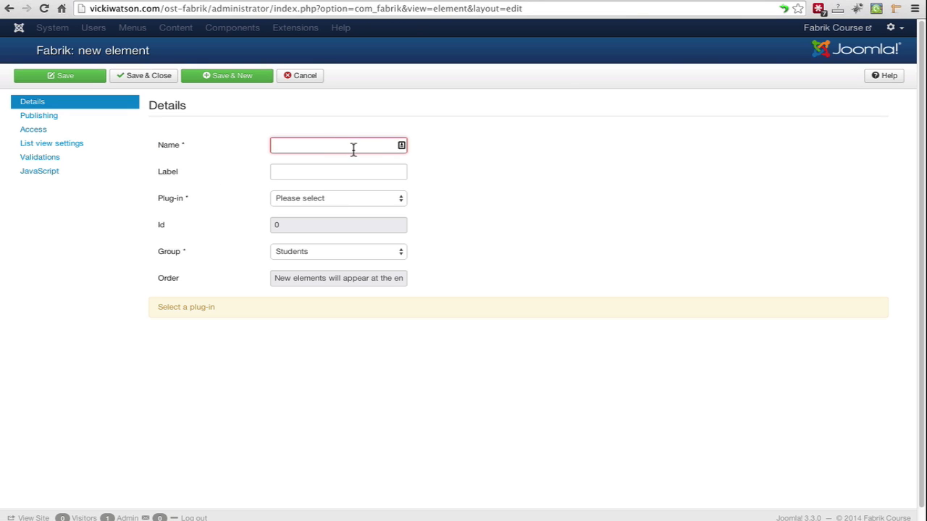
{"action": "type", "text": "gender"}
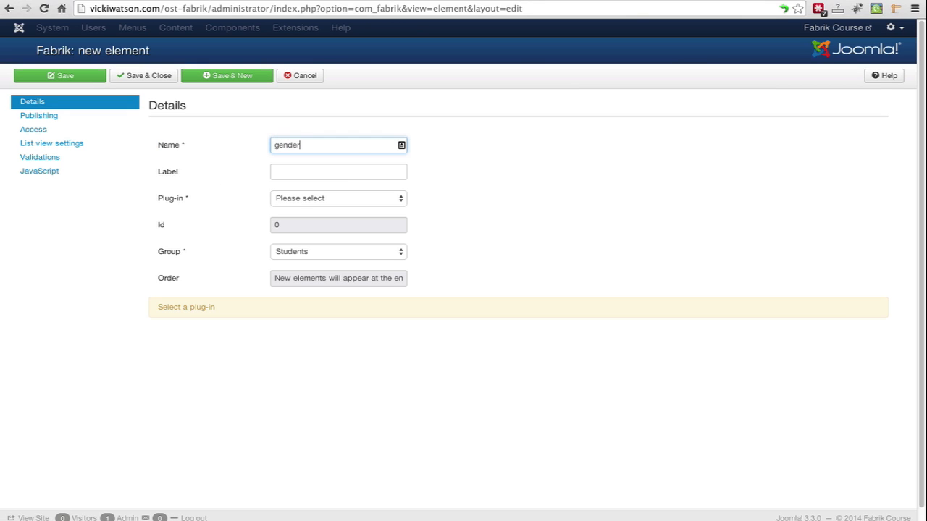
{"action": "left_click", "coordinate": [338, 172]}
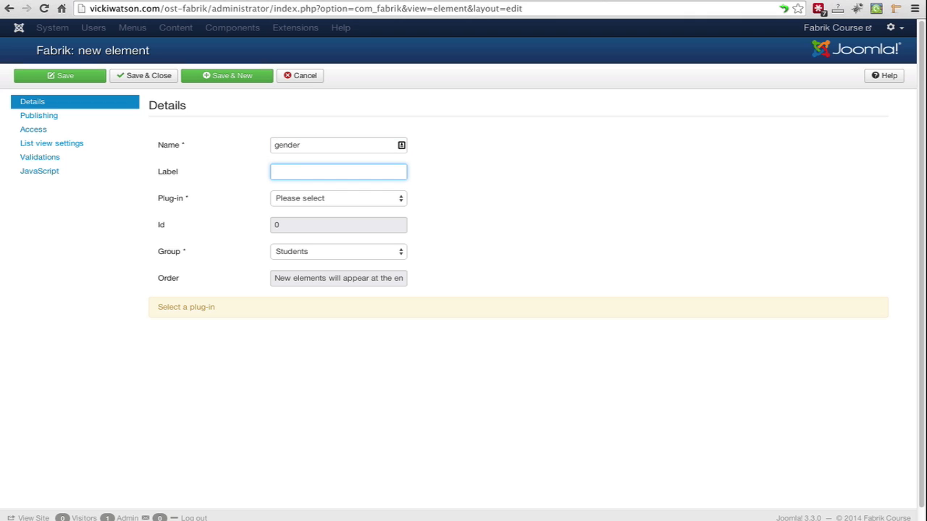
{"action": "type", "text": "Gender"}
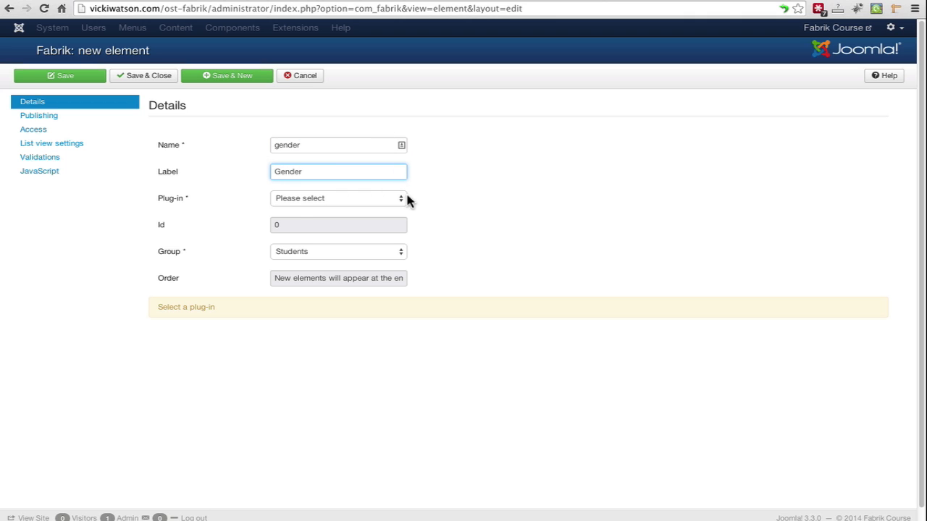
{"action": "left_click", "coordinate": [338, 197]}
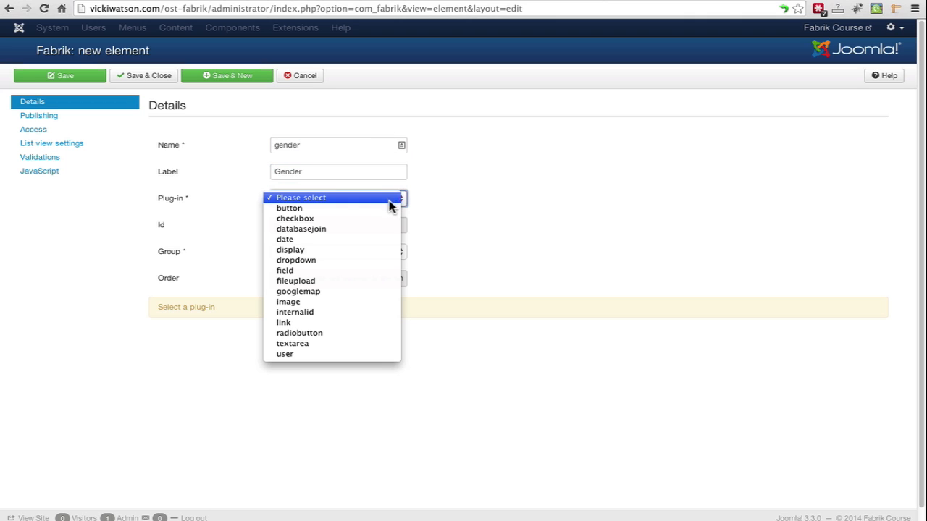
{"action": "mouse_move", "coordinate": [299, 334]}
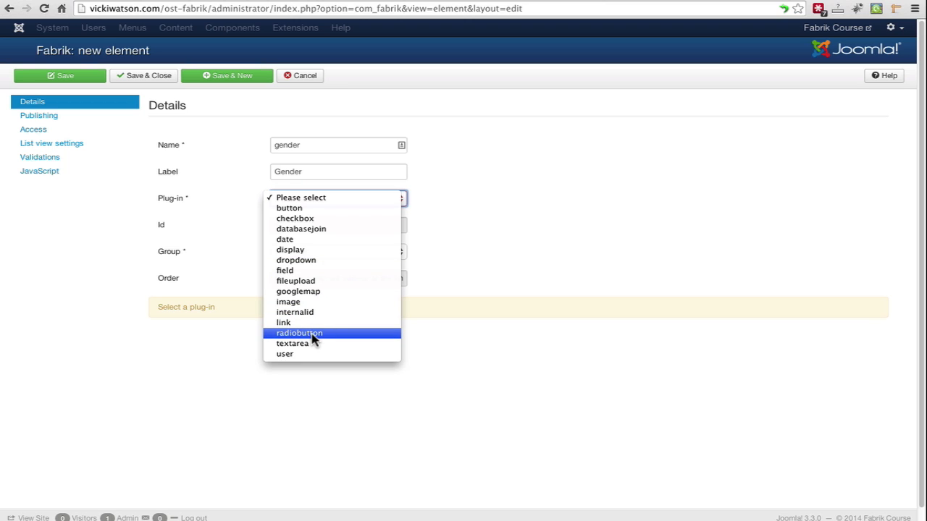
{"action": "left_click", "coordinate": [299, 333]}
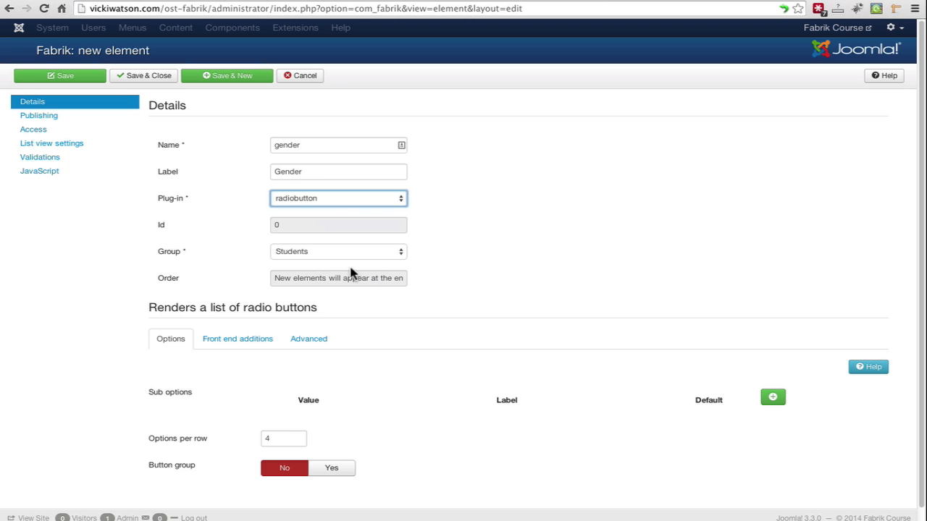
- Add the sub options male/Male and female/Female to the gender element
{"action": "left_click", "coordinate": [772, 397]}
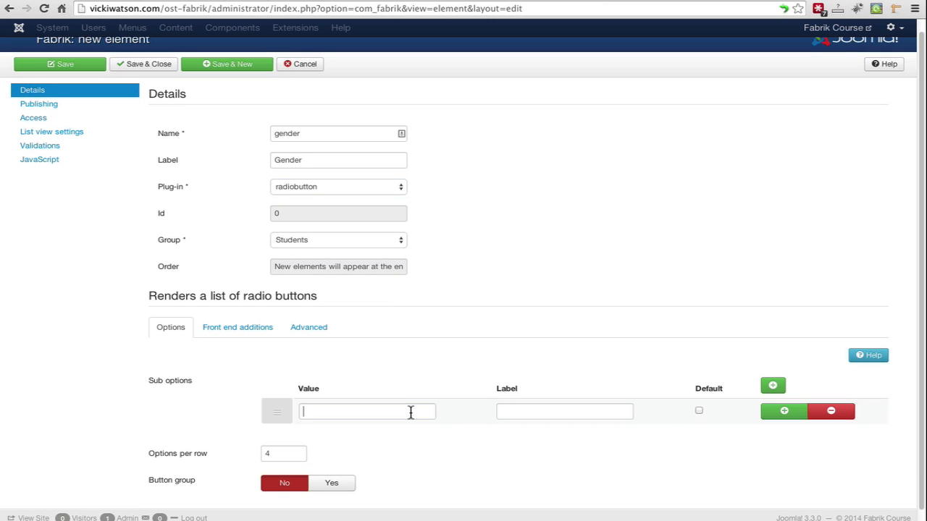
{"action": "left_click", "coordinate": [367, 411]}
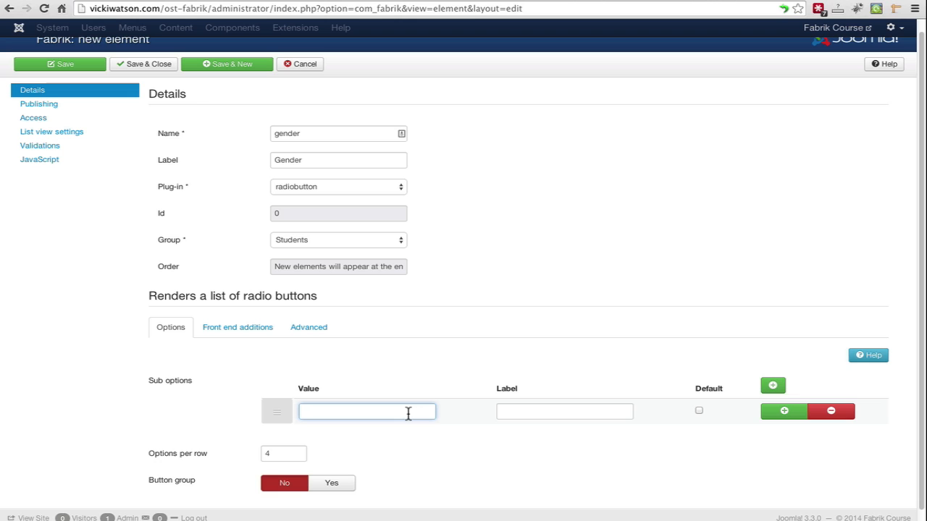
{"action": "type", "text": "male"}
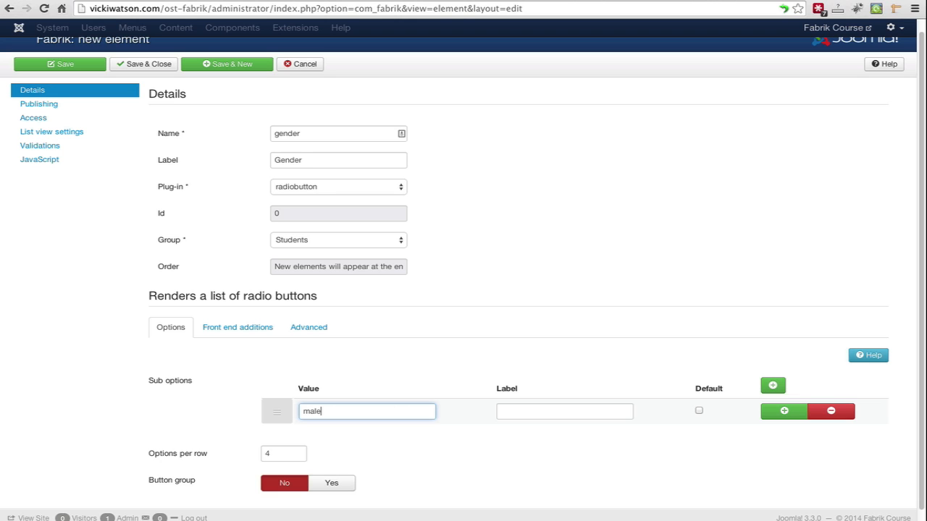
{"action": "type", "text": "M"}
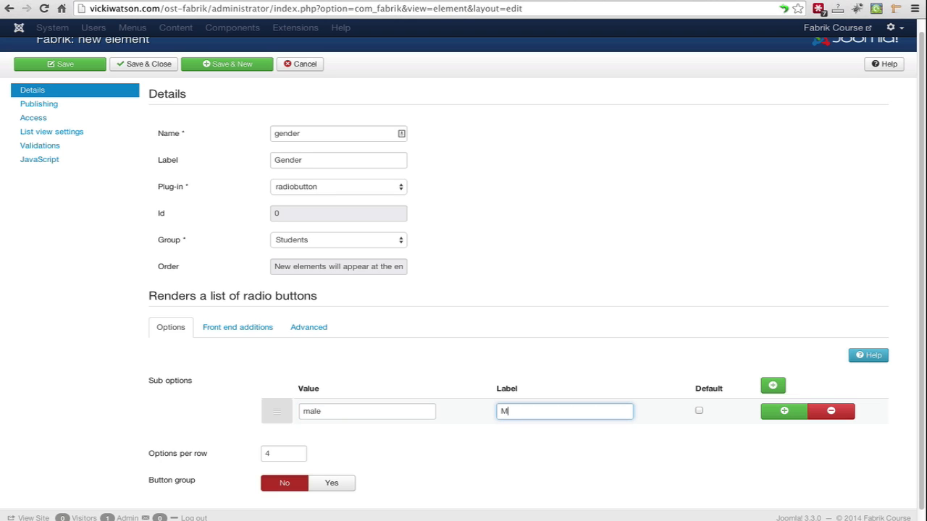
{"action": "type", "text": "ale"}
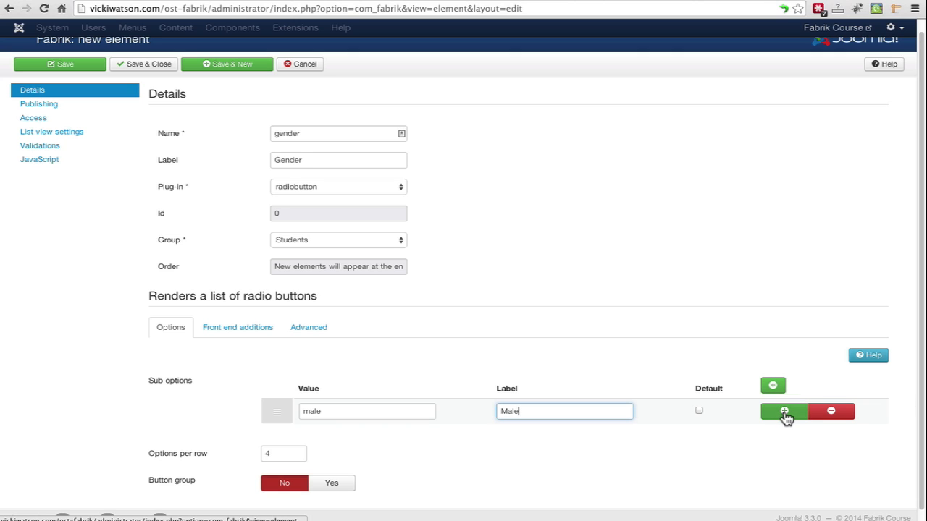
{"action": "left_click", "coordinate": [784, 411]}
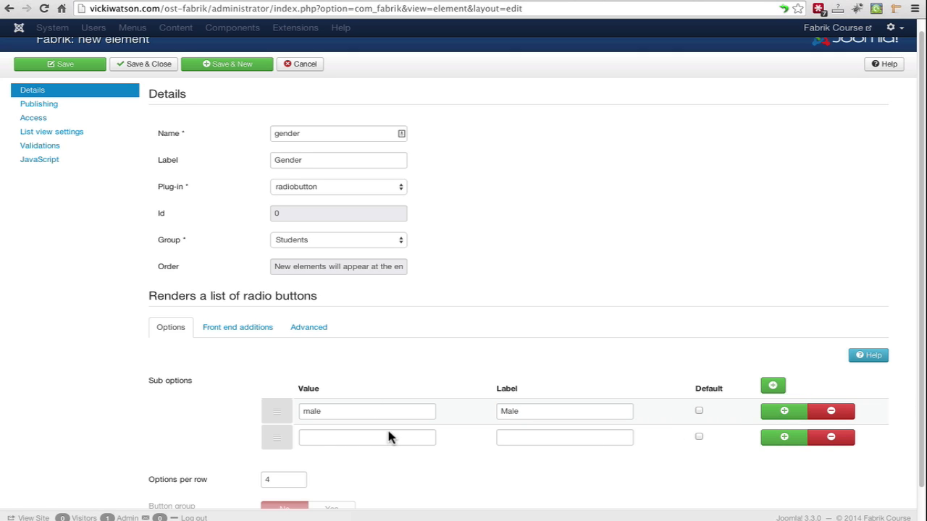
{"action": "type", "text": "female"}
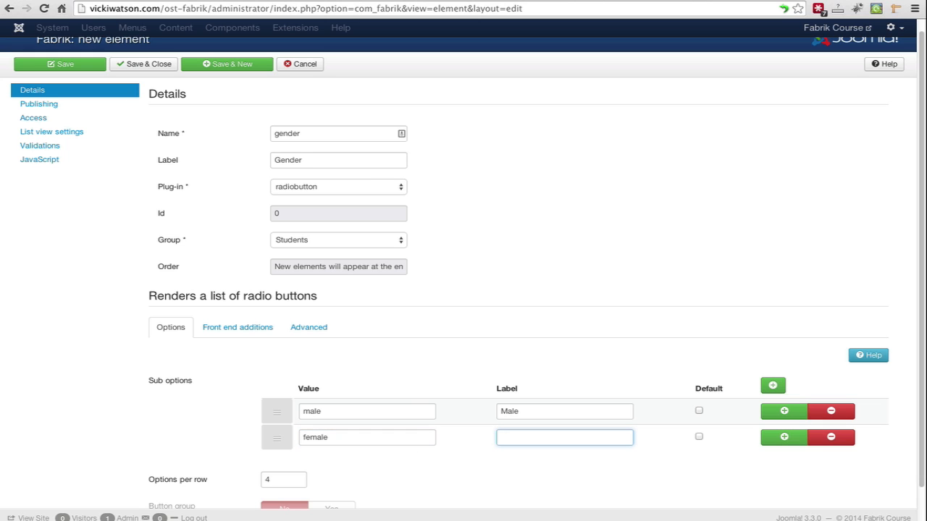
{"action": "type", "text": "Female"}
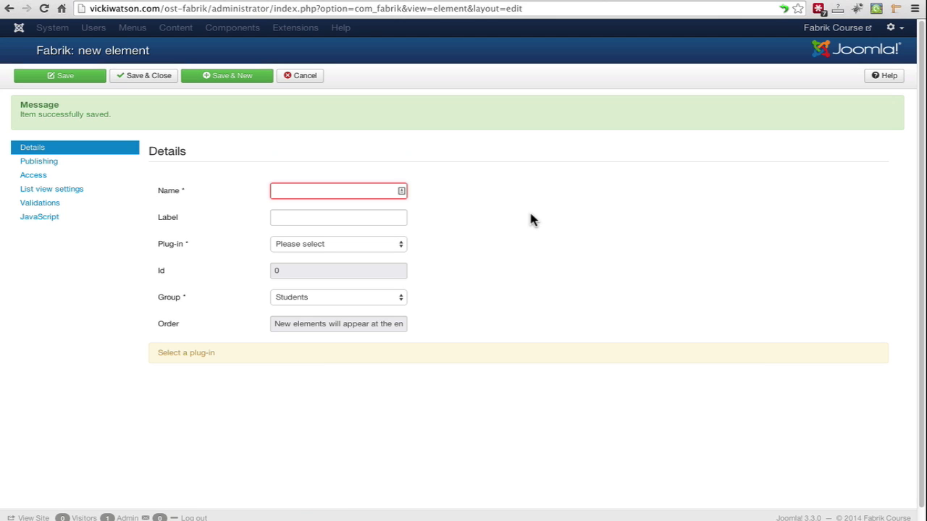
- Name the new element email, label it Email, and use the field plug-in
{"action": "type", "text": "e"}
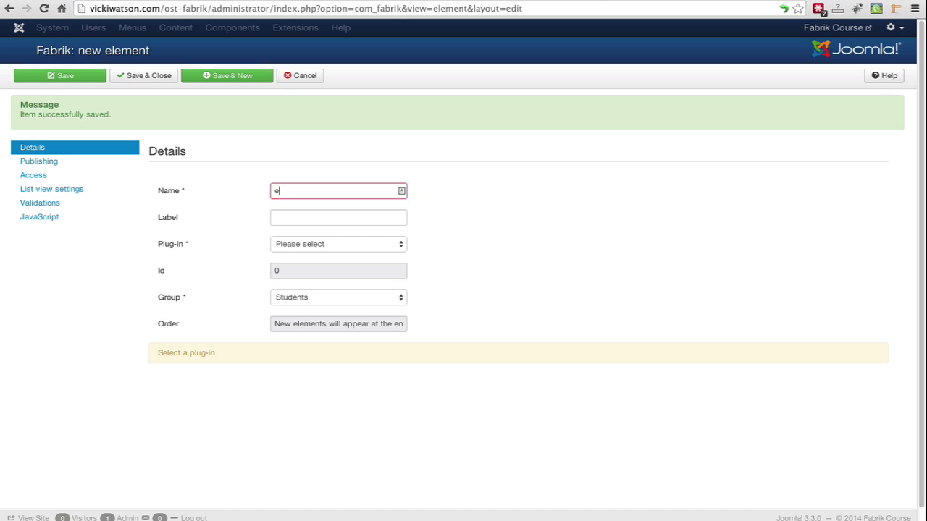
{"action": "type", "text": "Email"}
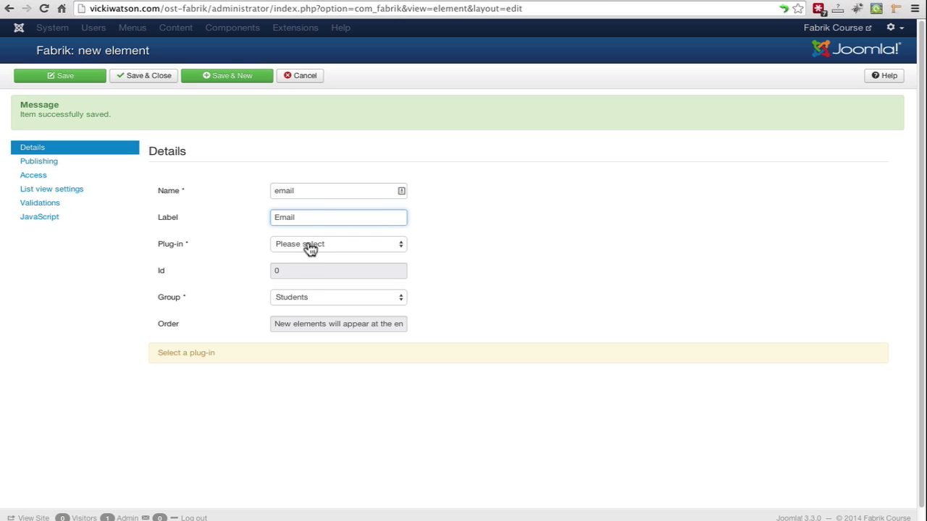
{"action": "left_click", "coordinate": [338, 244]}
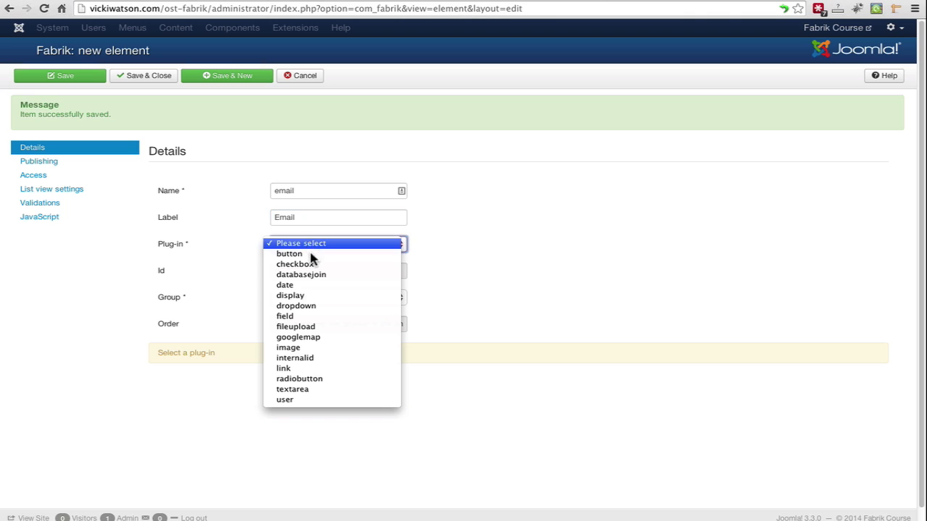
{"action": "mouse_move", "coordinate": [293, 317]}
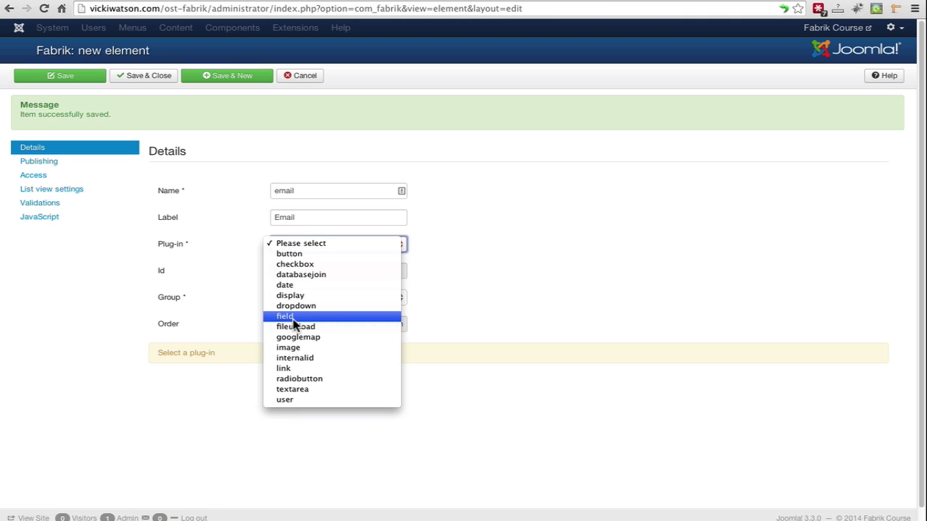
{"action": "left_click", "coordinate": [285, 316]}
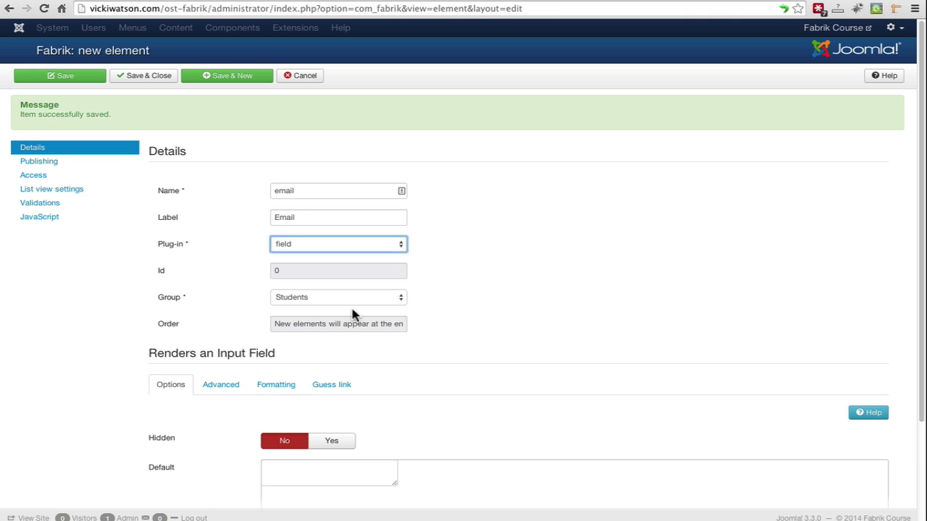
{"action": "scroll", "scroll_direction": "down", "scroll_amount": 3}
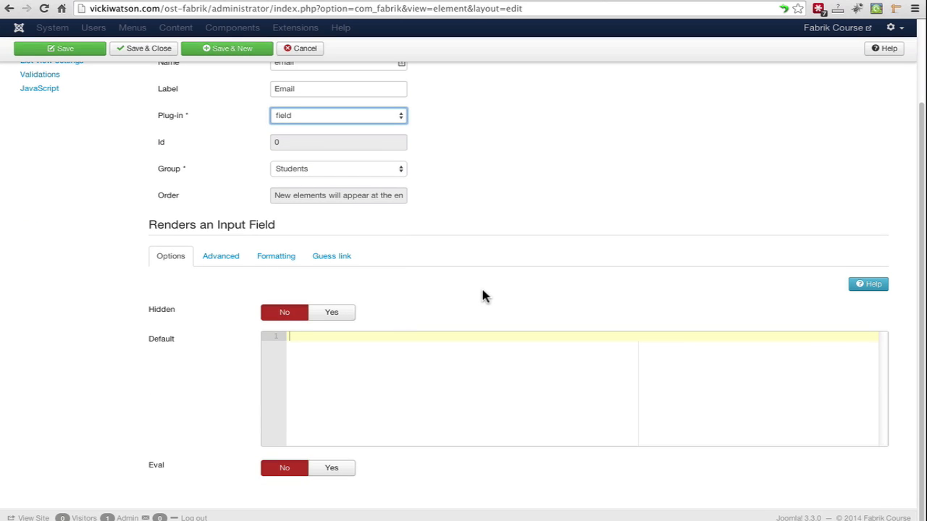
{"action": "mouse_move", "coordinate": [219, 299]}
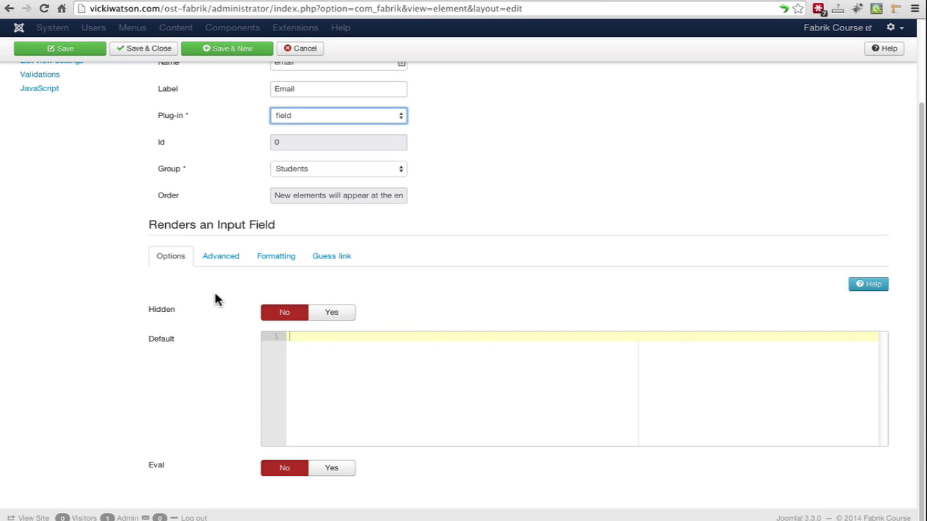
{"action": "mouse_move", "coordinate": [279, 278]}
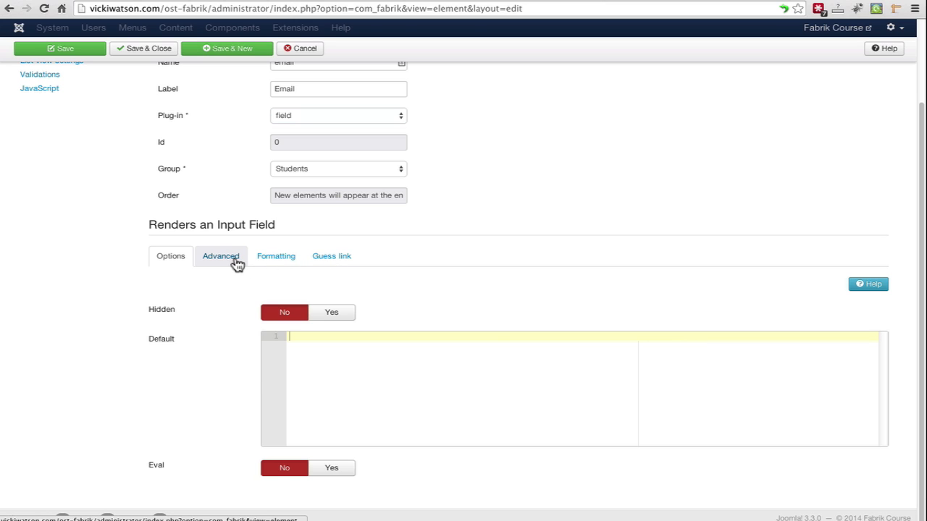
- Set the email element's Advanced input type to Email and save the element
{"action": "left_click", "coordinate": [220, 256]}
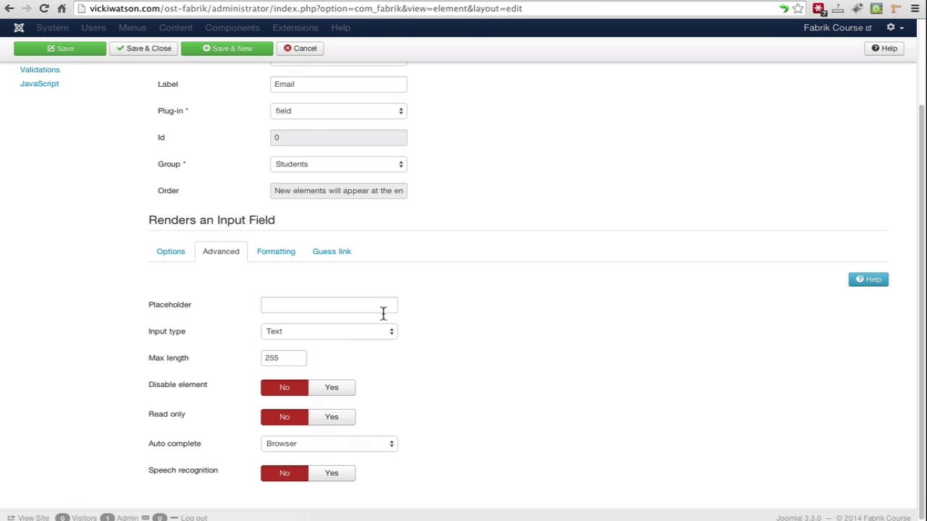
{"action": "left_click", "coordinate": [328, 331]}
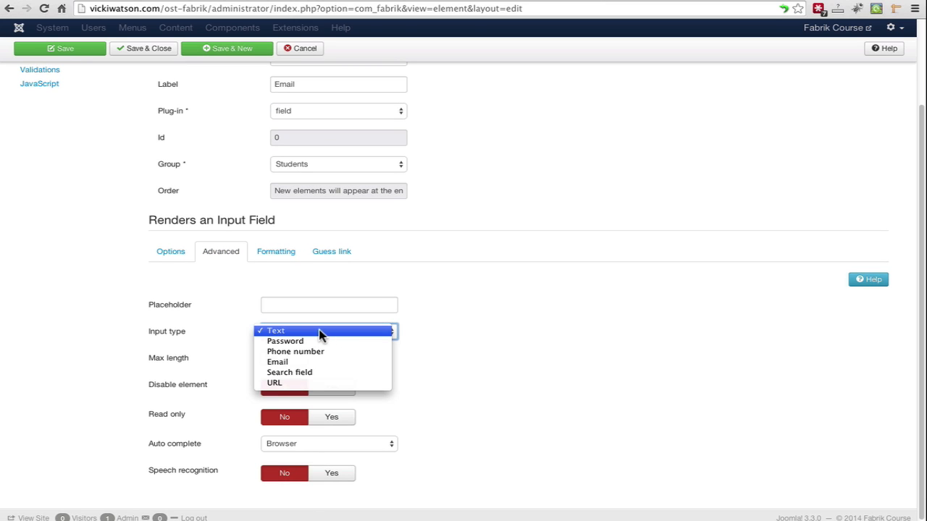
{"action": "left_click", "coordinate": [278, 361]}
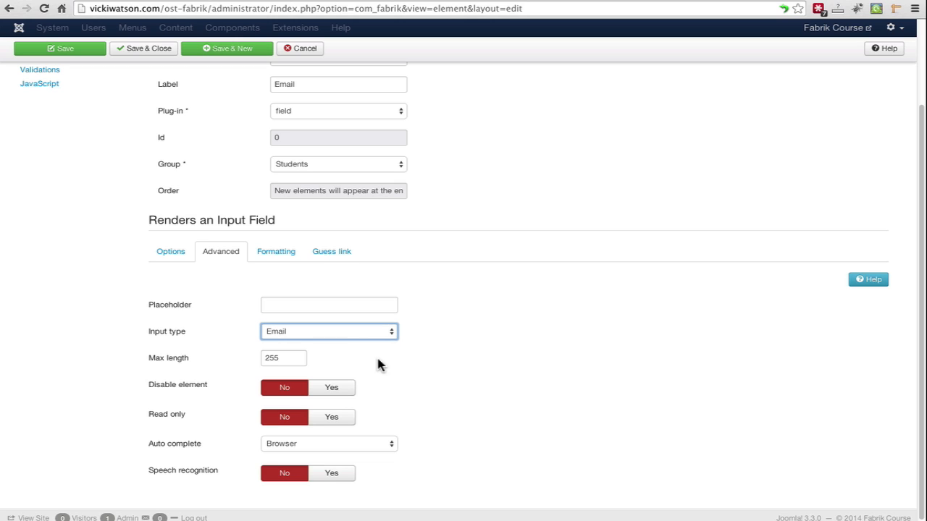
{"action": "left_click", "coordinate": [329, 331]}
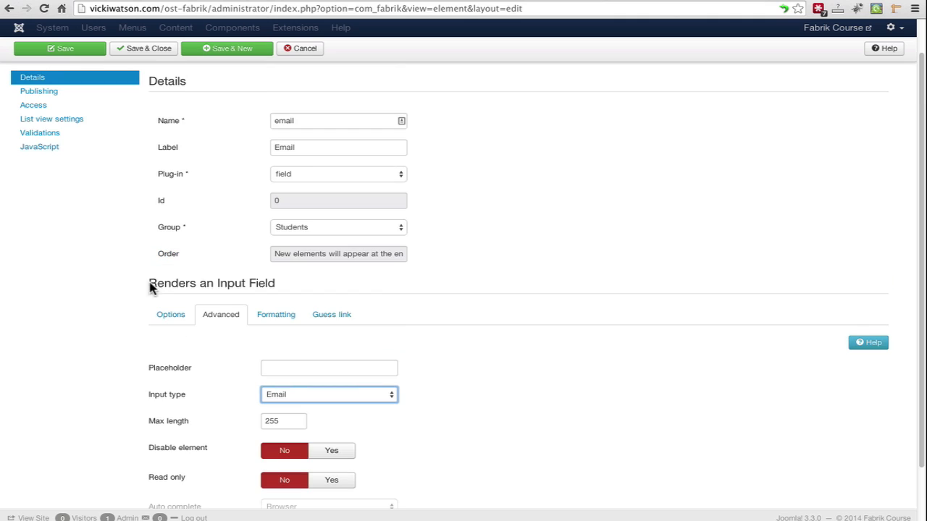
{"action": "left_click", "coordinate": [60, 48]}
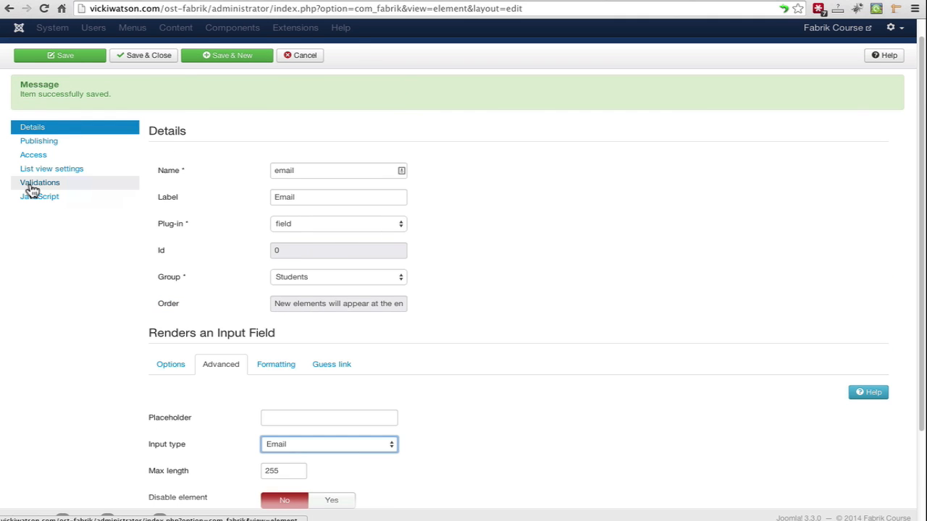
- Add a notempty validation reading 'Please enter an email address', then start a second rule
{"action": "left_click", "coordinate": [40, 183]}
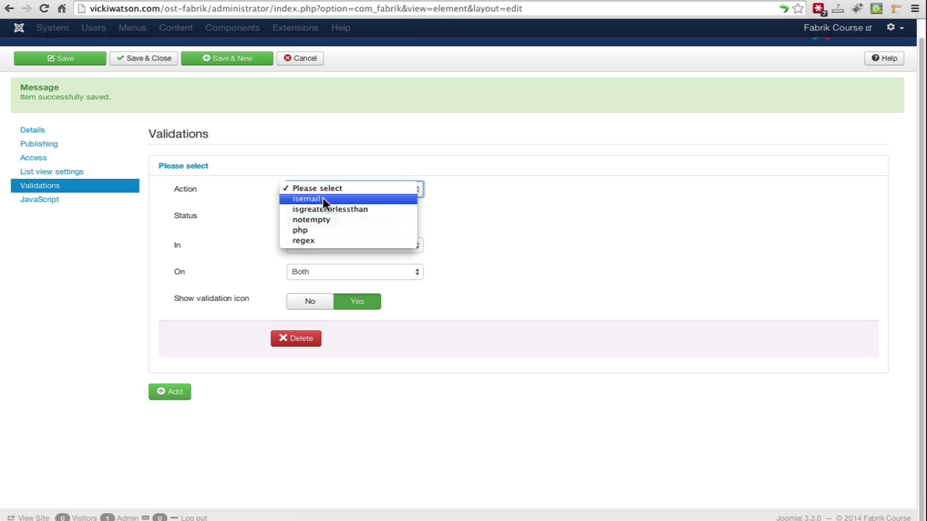
{"action": "left_click", "coordinate": [311, 219]}
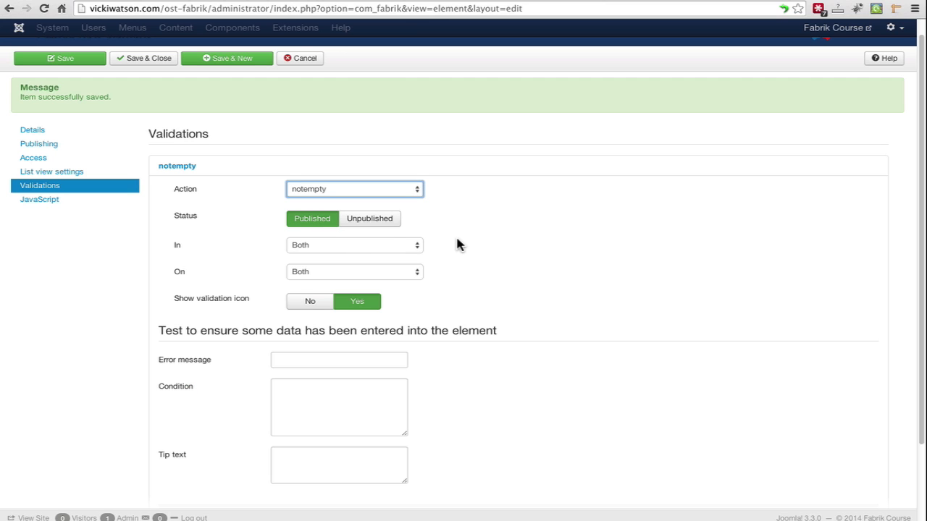
{"action": "left_click", "coordinate": [339, 360]}
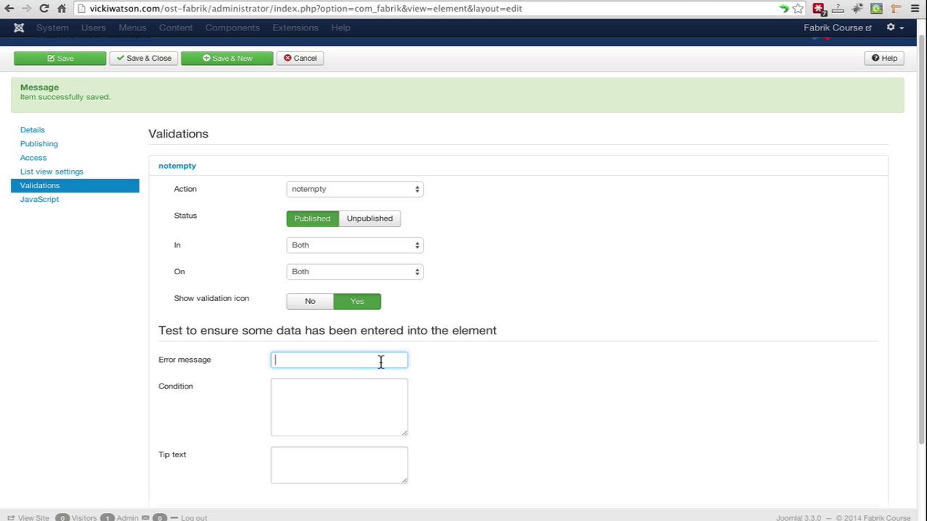
{"action": "type", "text": "Please enter an"}
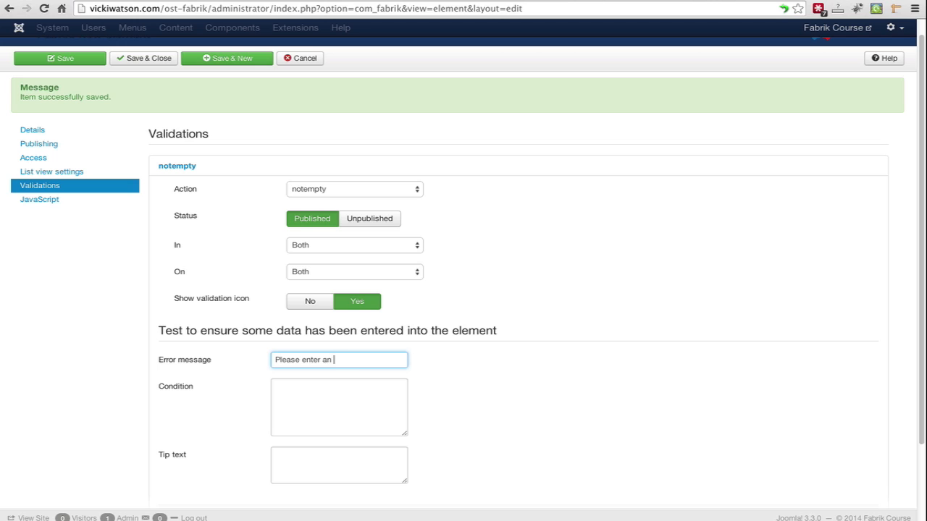
{"action": "type", "text": "email address"}
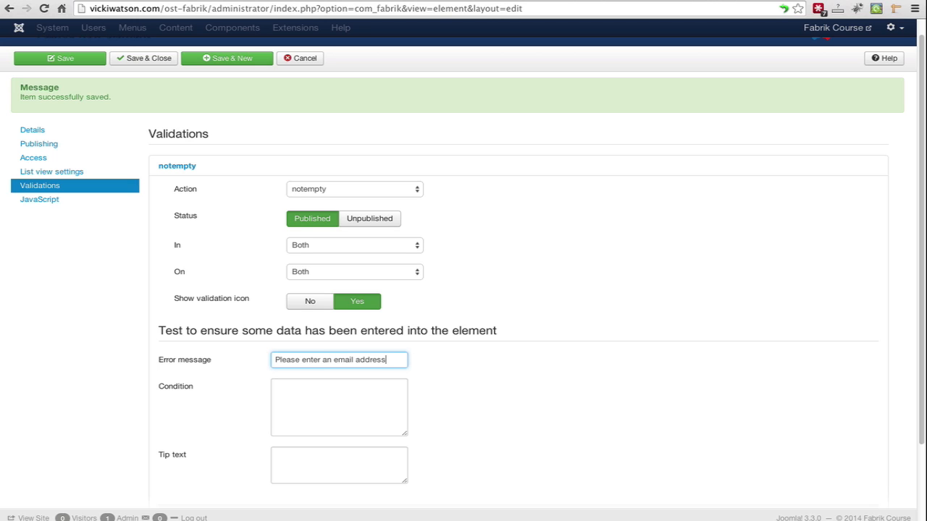
{"action": "mouse_move", "coordinate": [404, 366]}
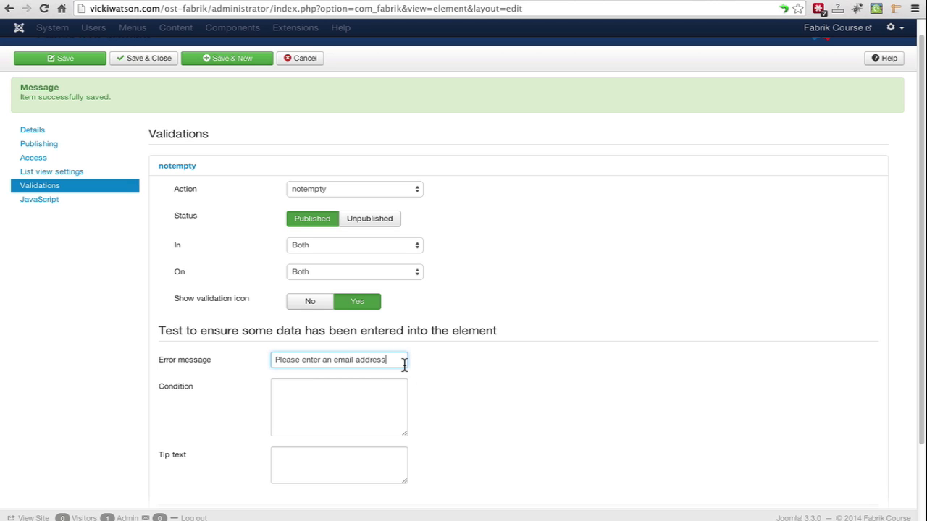
{"action": "scroll", "scroll_direction": "down", "scroll_amount": 3}
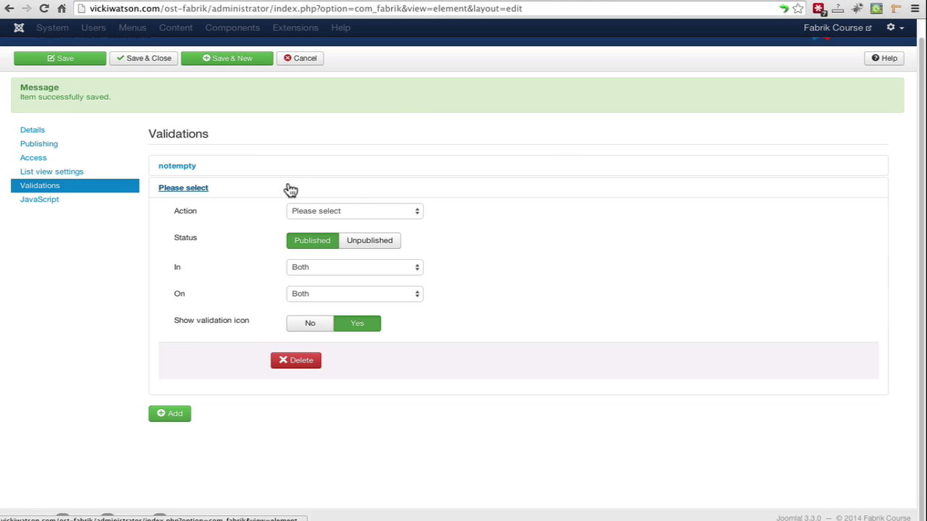
{"action": "left_click", "coordinate": [354, 211]}
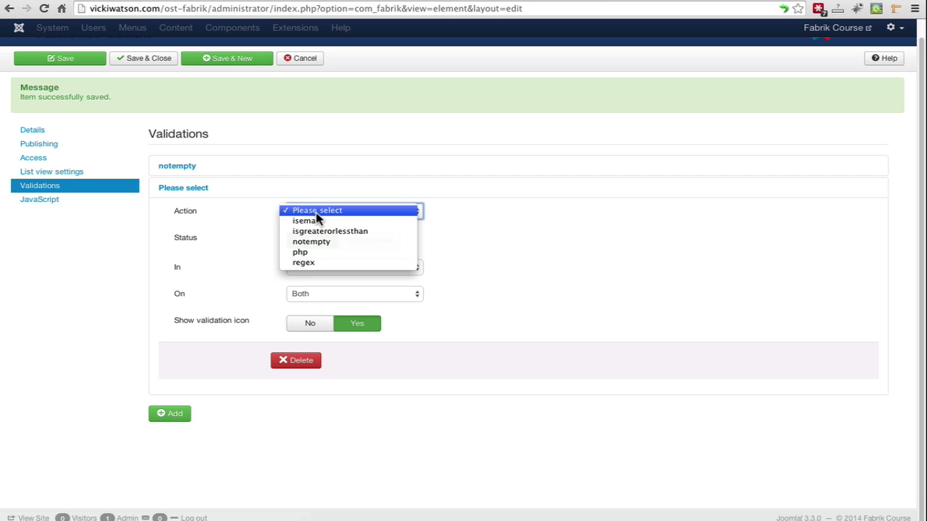
{"action": "mouse_move", "coordinate": [306, 221]}
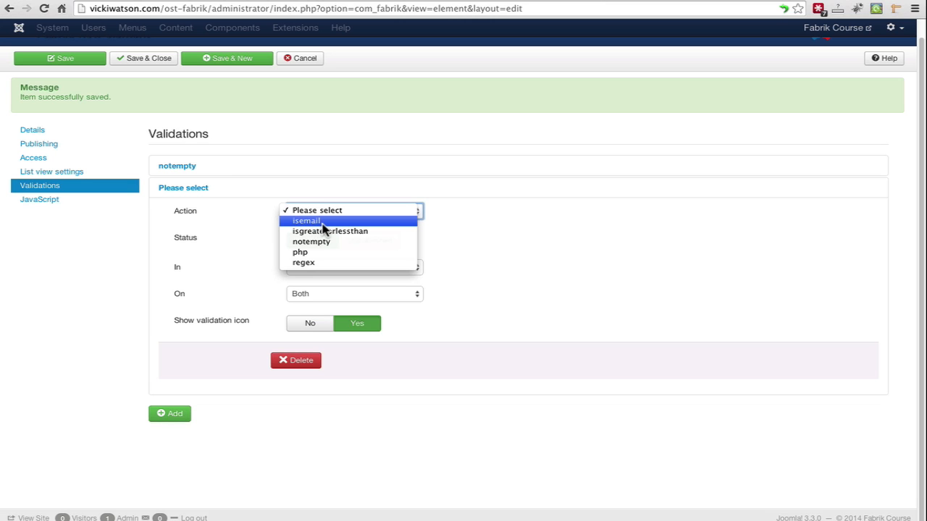
- Make the second rule isemail with message 'Please enter a valid email address', then Save & New
{"action": "left_click", "coordinate": [305, 221]}
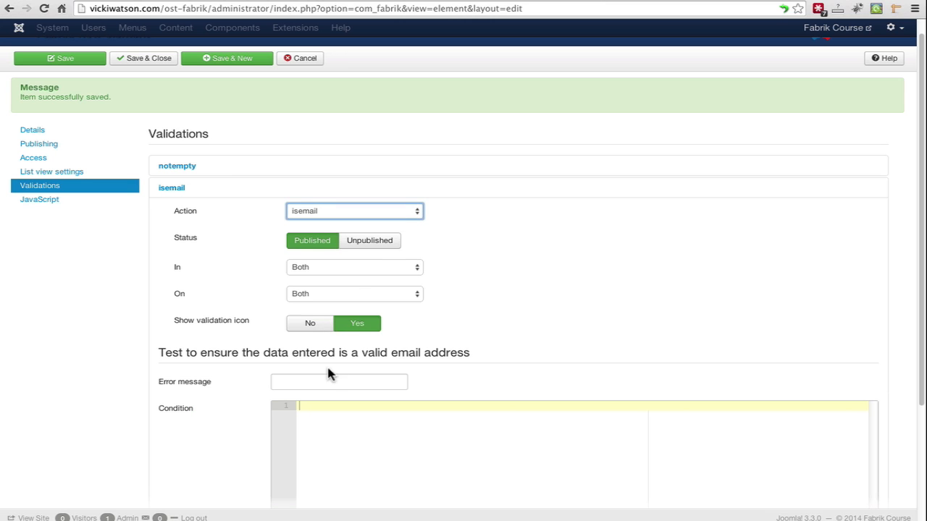
{"action": "scroll", "scroll_direction": "down", "scroll_amount": 3}
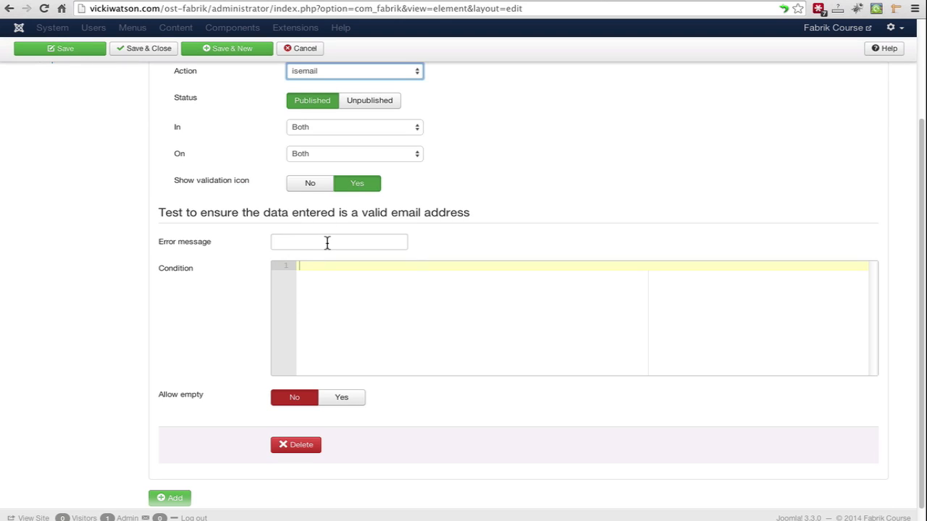
{"action": "left_click", "coordinate": [339, 242]}
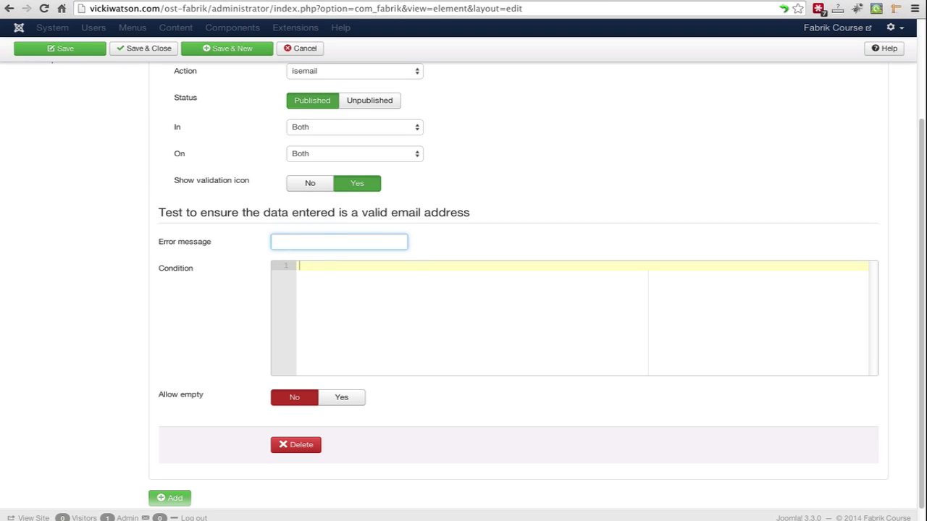
{"action": "type", "text": "Please enter a"}
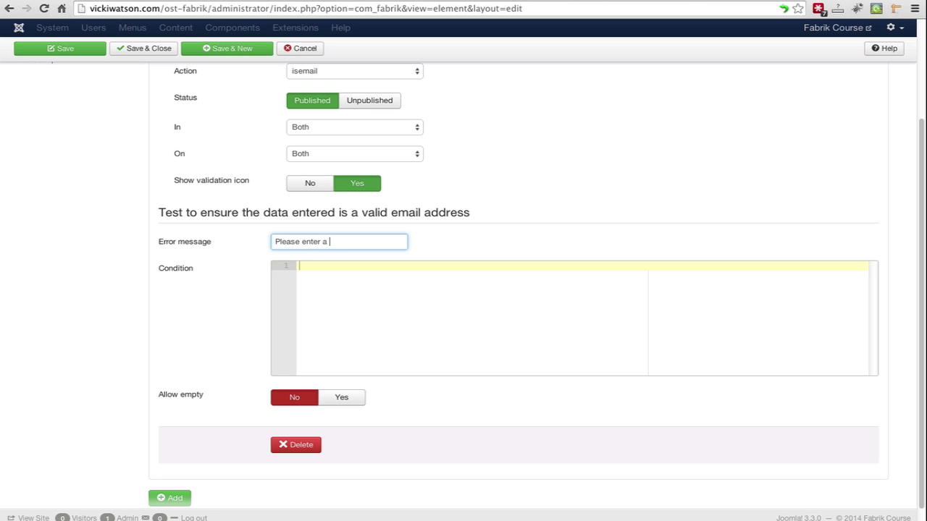
{"action": "type", "text": "valid email add"}
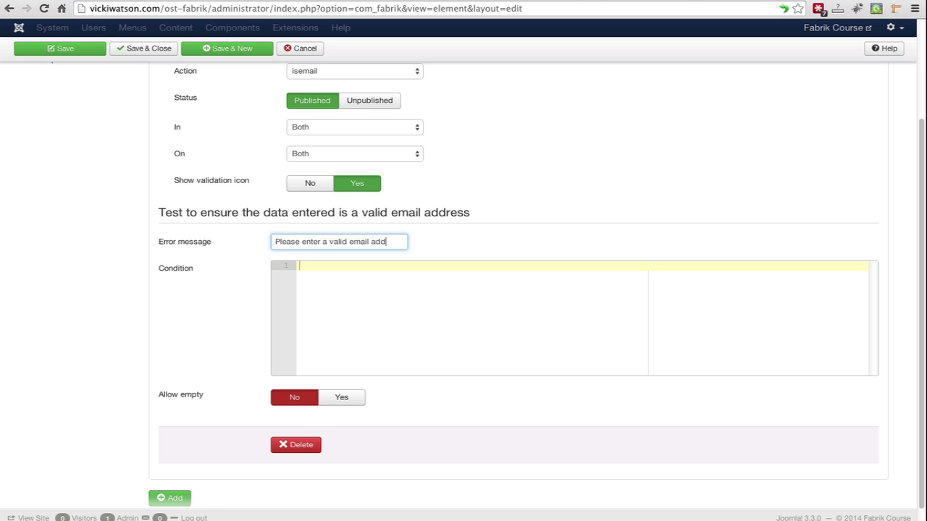
{"action": "type", "text": "ress"}
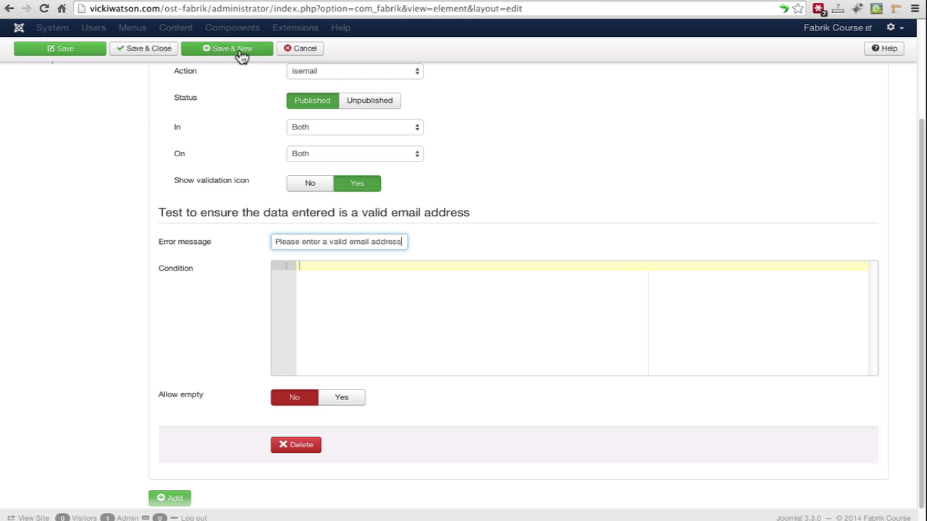
{"action": "left_click", "coordinate": [227, 48]}
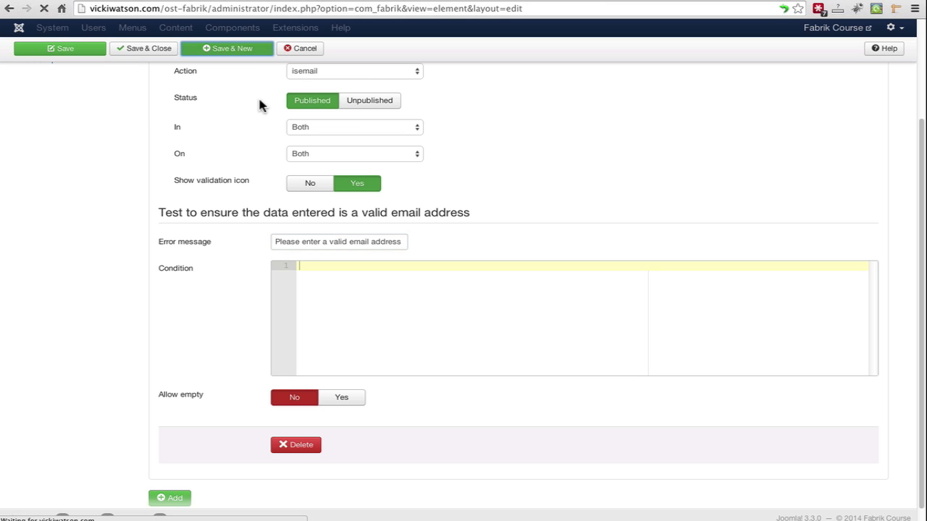
- Name the new element birthdate, label it Birthdate, and choose the date plug-in
{"action": "left_click", "coordinate": [227, 47]}
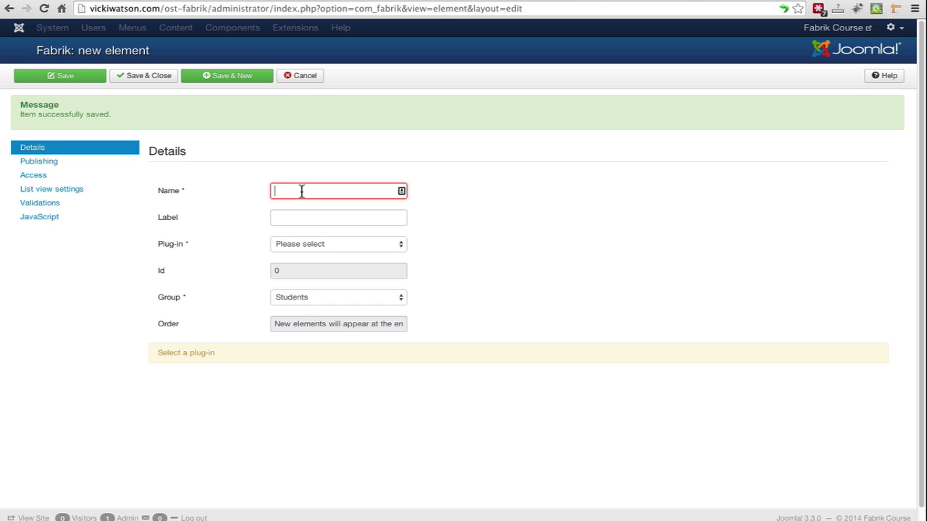
{"action": "type", "text": "birthdate"}
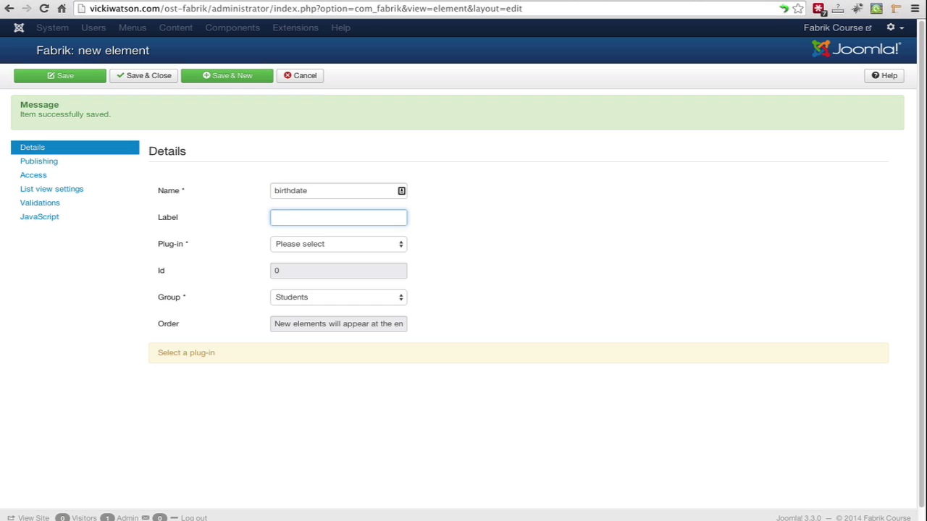
{"action": "type", "text": "Birth"}
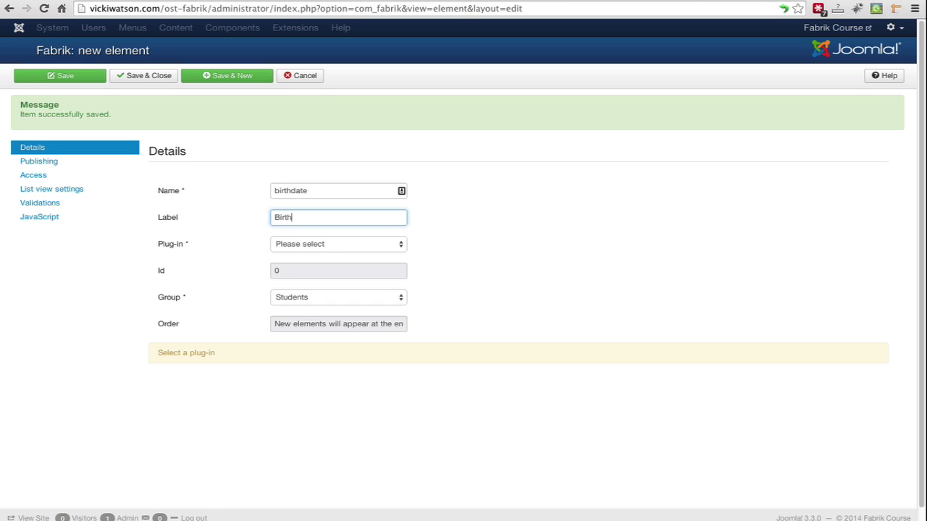
{"action": "type", "text": "date"}
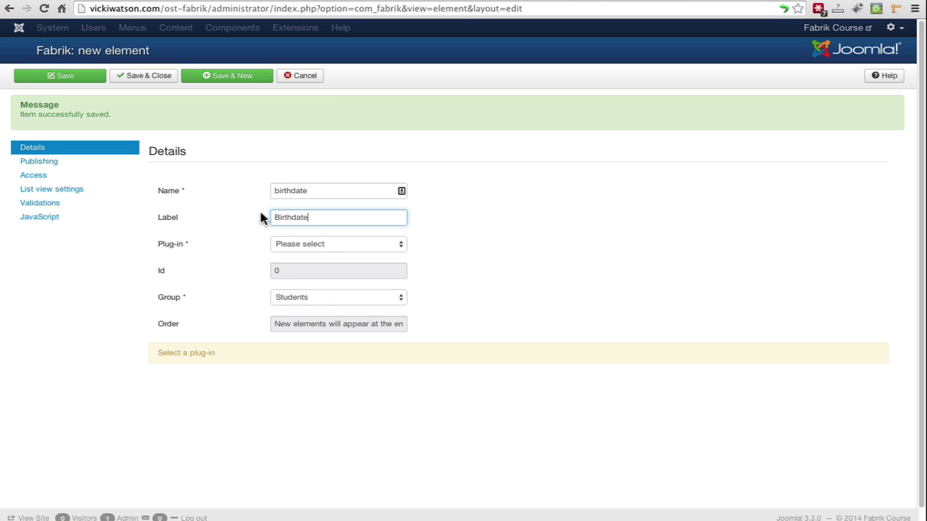
{"action": "left_click", "coordinate": [337, 244]}
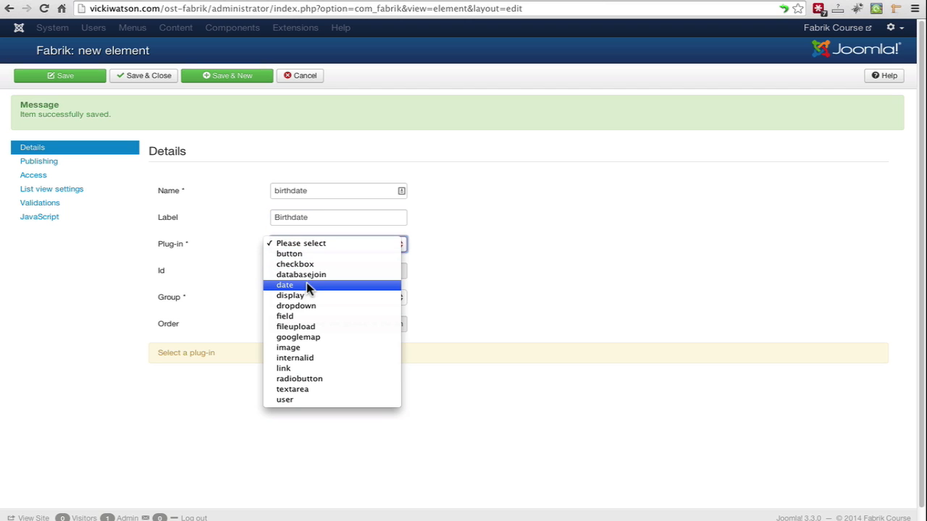
{"action": "left_click", "coordinate": [285, 285]}
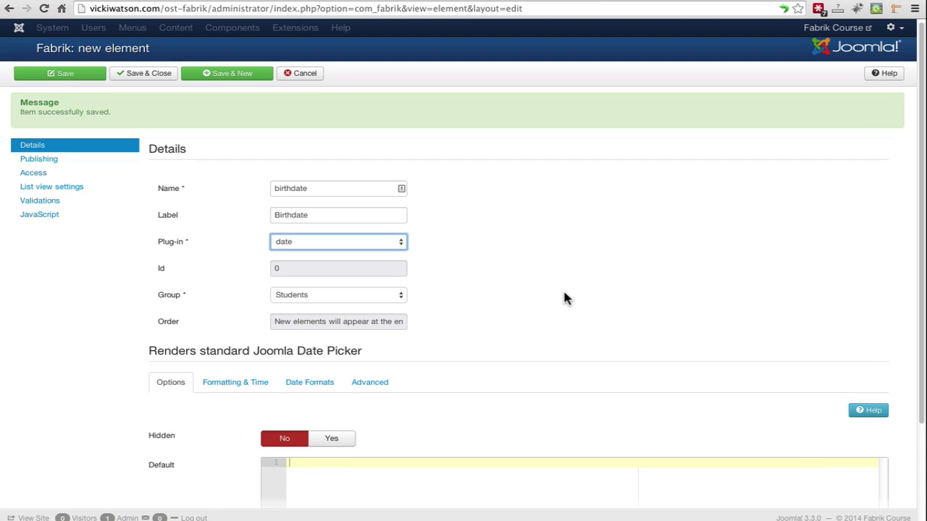
- Review the date Formatting and Time/Date Format settings, then Save & New
{"action": "scroll", "scroll_direction": "down", "scroll_amount": 3}
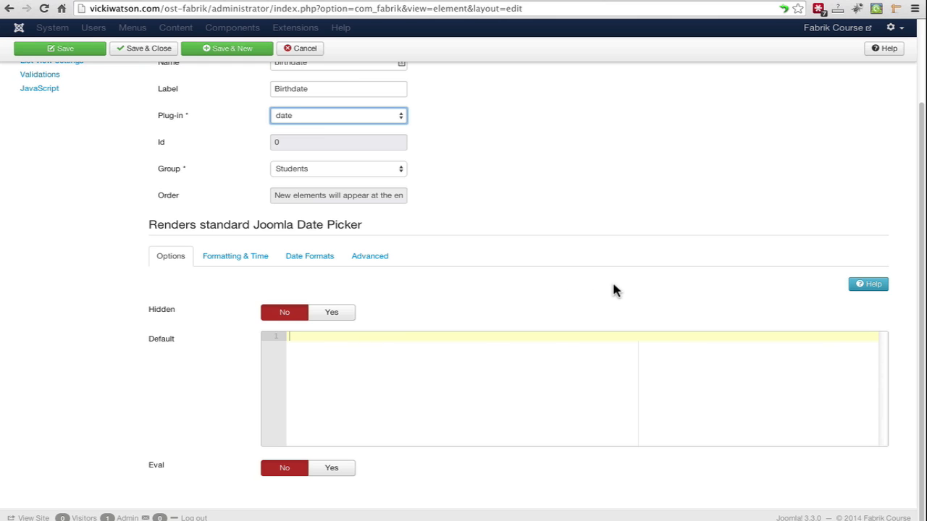
{"action": "left_click", "coordinate": [59, 48]}
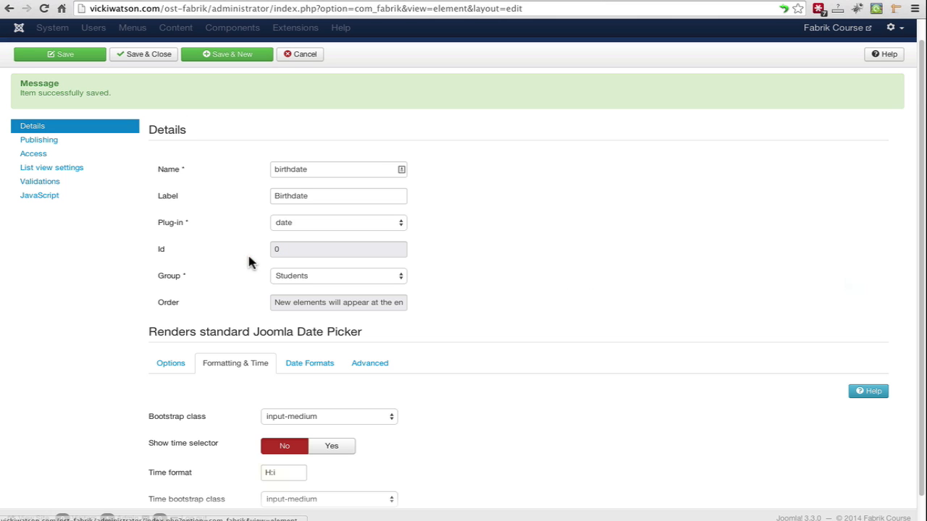
{"action": "left_click", "coordinate": [309, 363]}
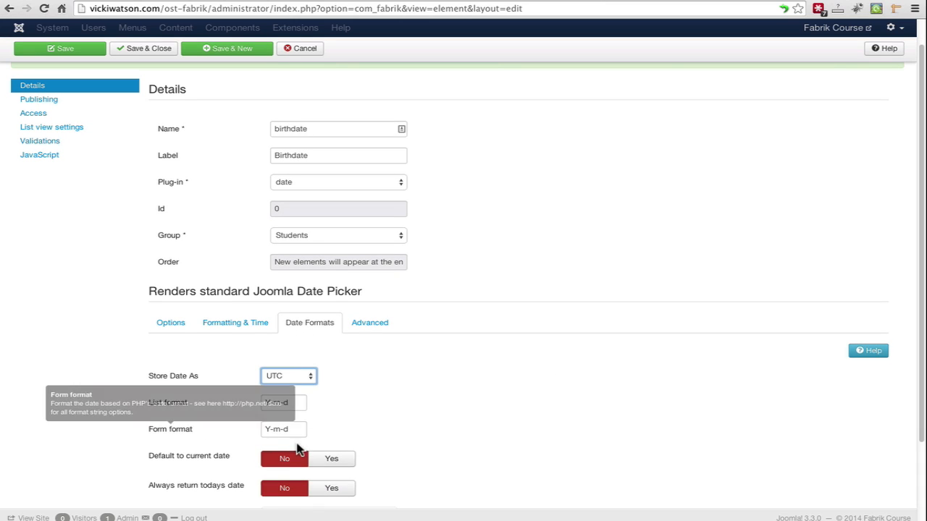
{"action": "mouse_move", "coordinate": [515, 420]}
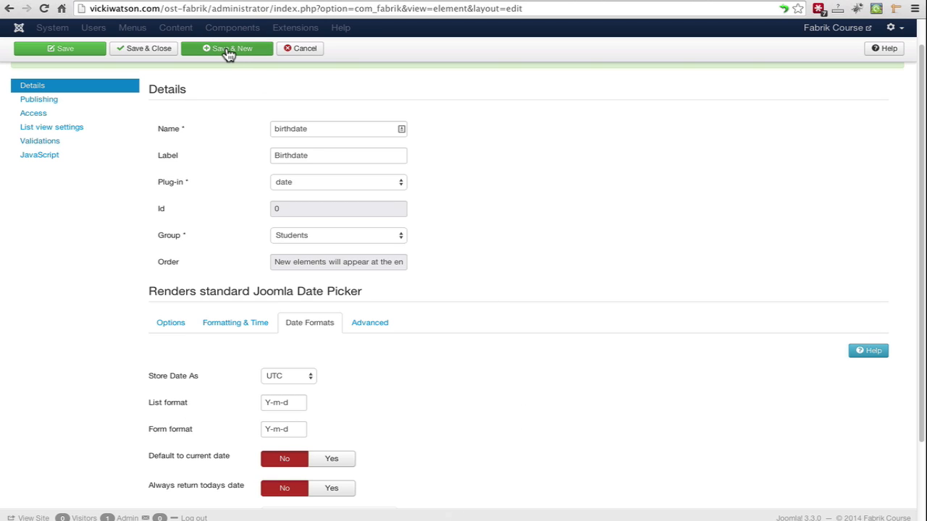
{"action": "left_click", "coordinate": [227, 48]}
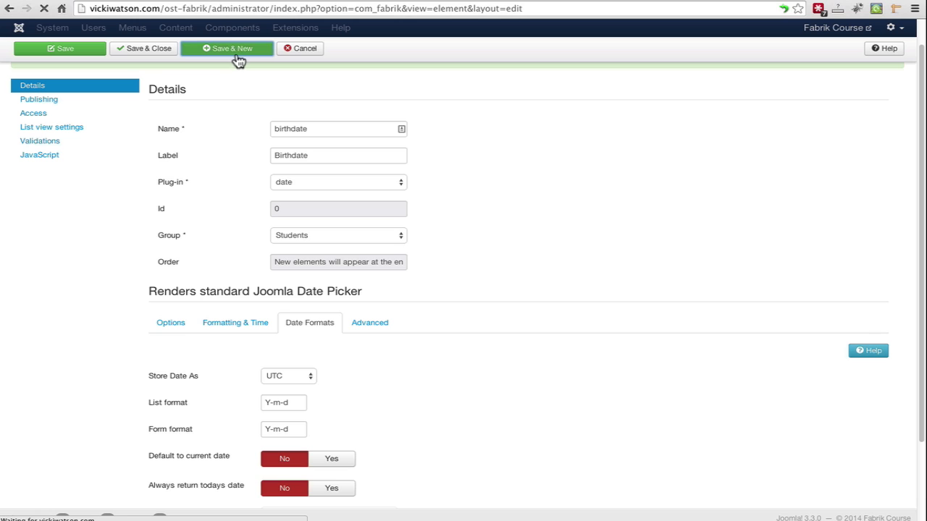
{"action": "left_click", "coordinate": [226, 48]}
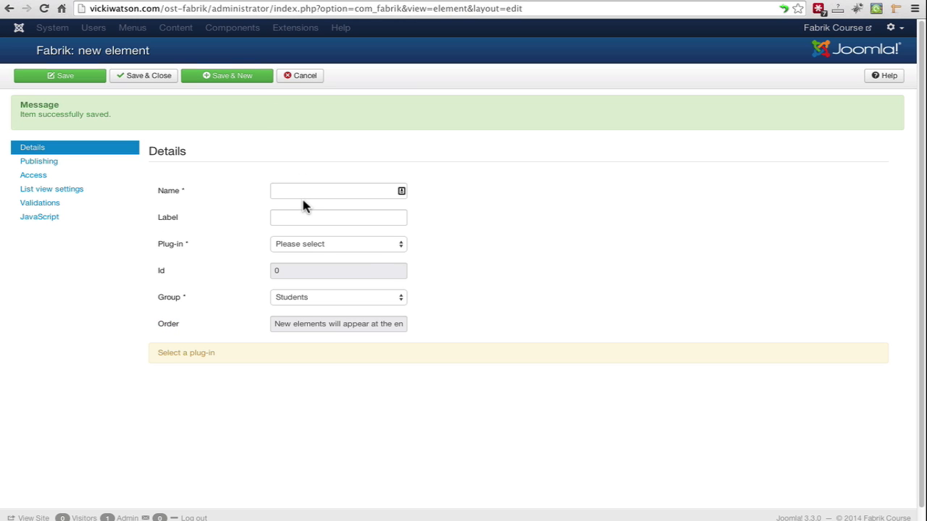
- Name the new element terms, label it Terms, and choose the checkbox plug-in
{"action": "left_click", "coordinate": [337, 190]}
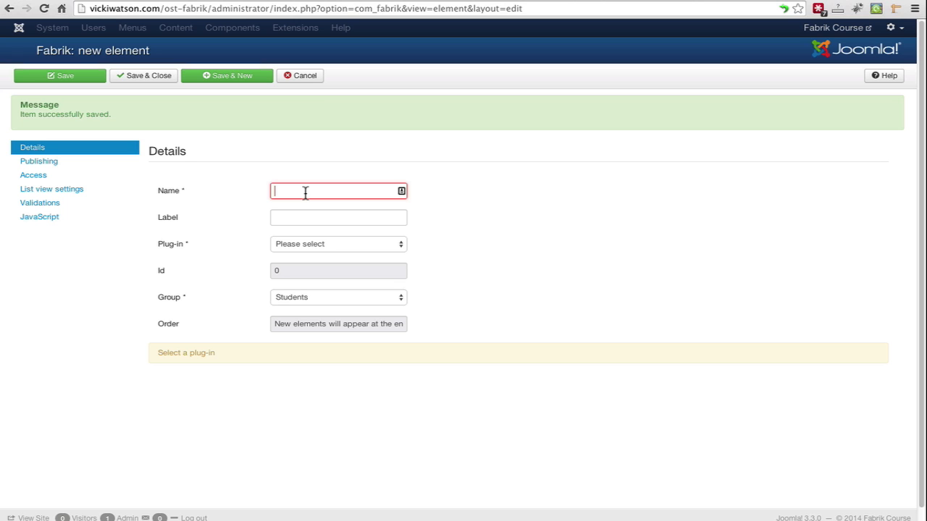
{"action": "type", "text": "terms"}
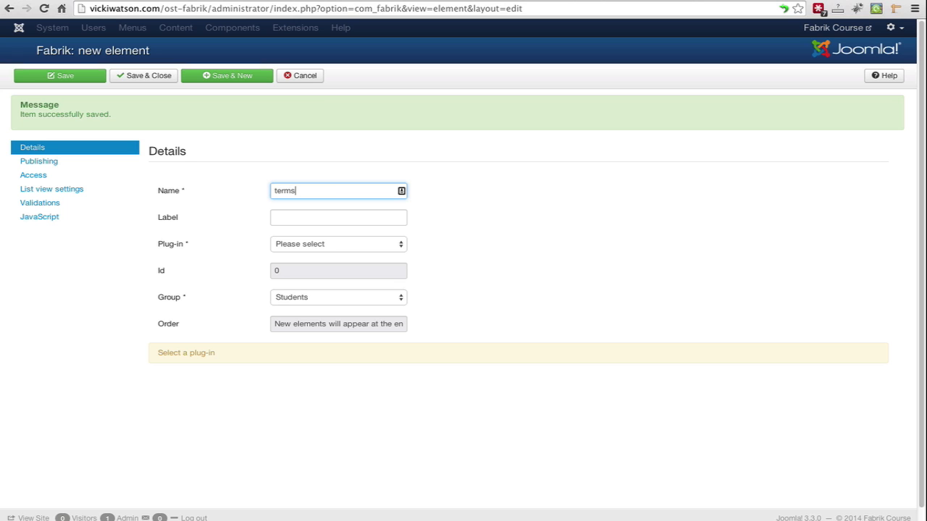
{"action": "type", "text": "Terms"}
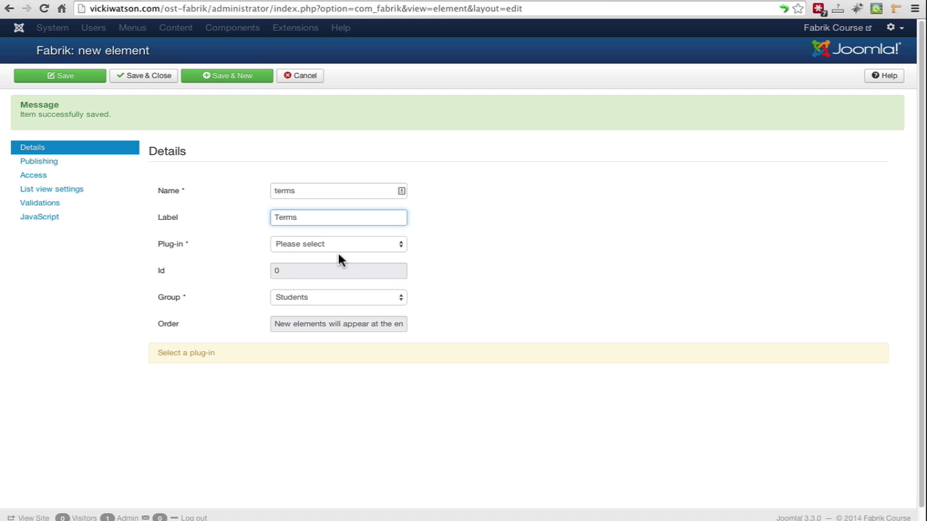
{"action": "left_click", "coordinate": [338, 243]}
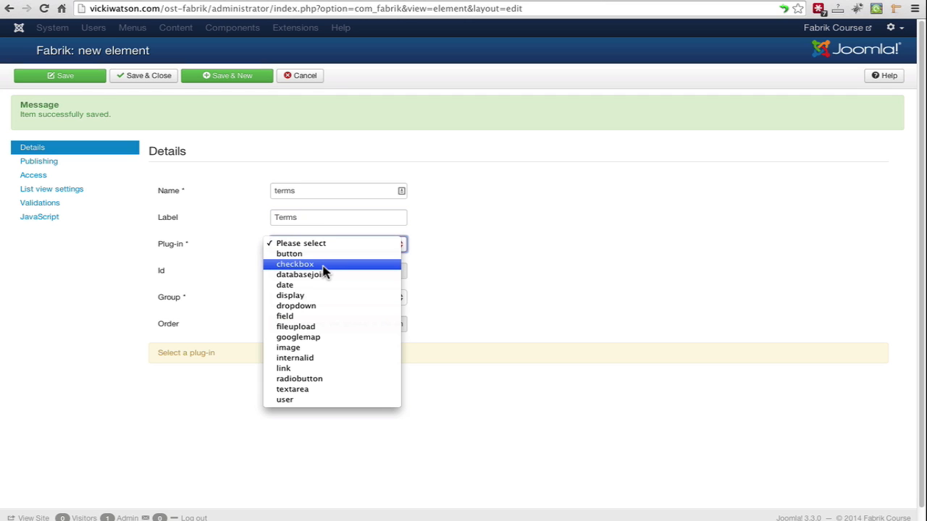
{"action": "left_click", "coordinate": [295, 264]}
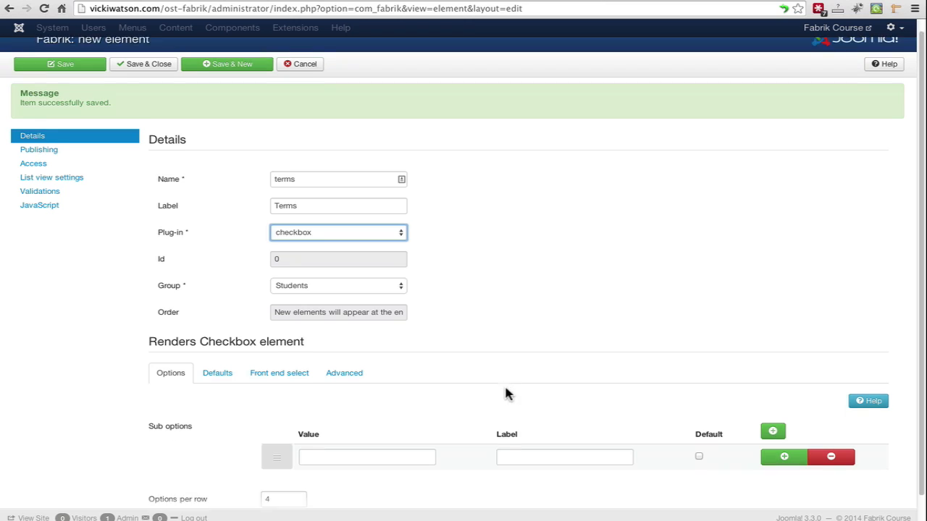
- Add a checkbox option with value yes and label 'I agree to your terms!'
{"action": "left_click", "coordinate": [367, 451]}
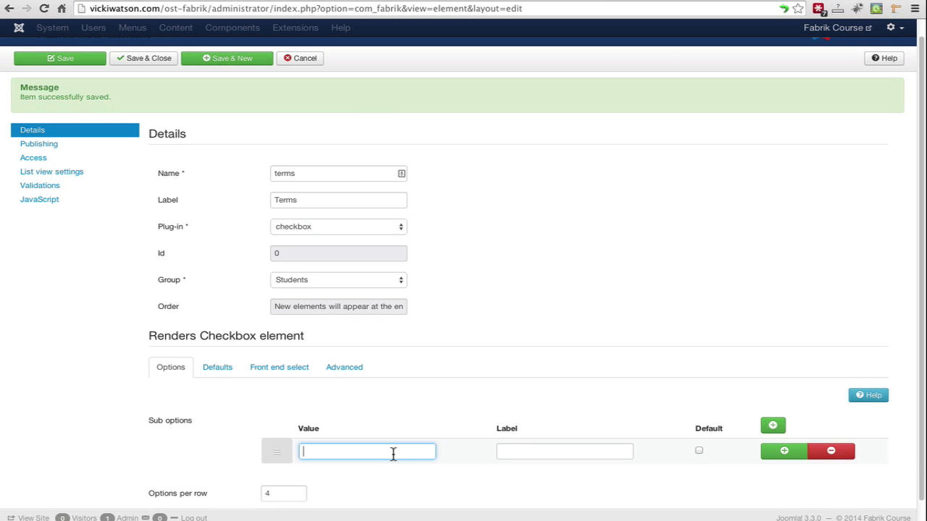
{"action": "type", "text": "yes"}
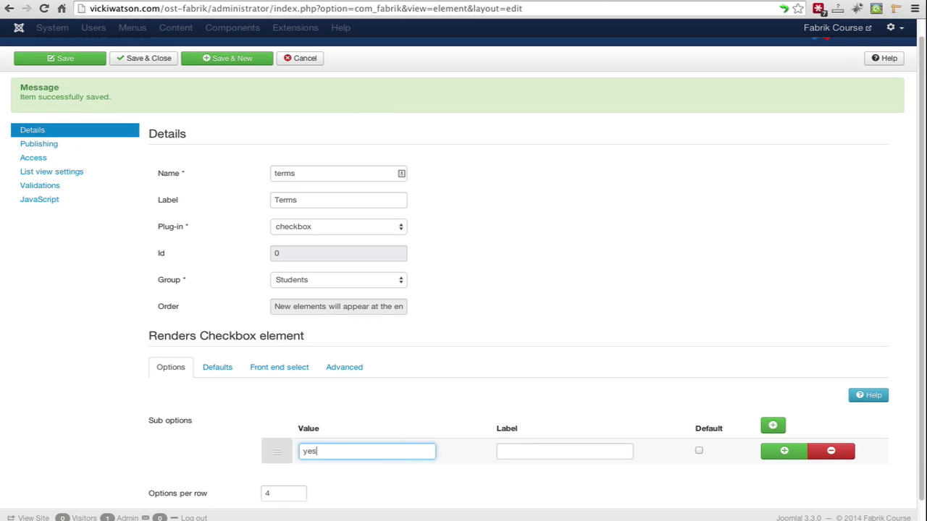
{"action": "left_click", "coordinate": [564, 451]}
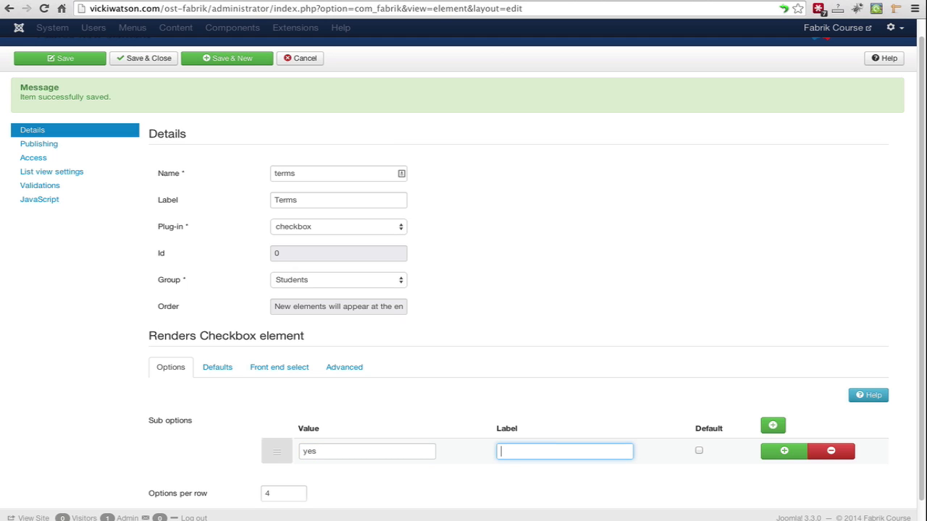
{"action": "type", "text": "I agree to your"}
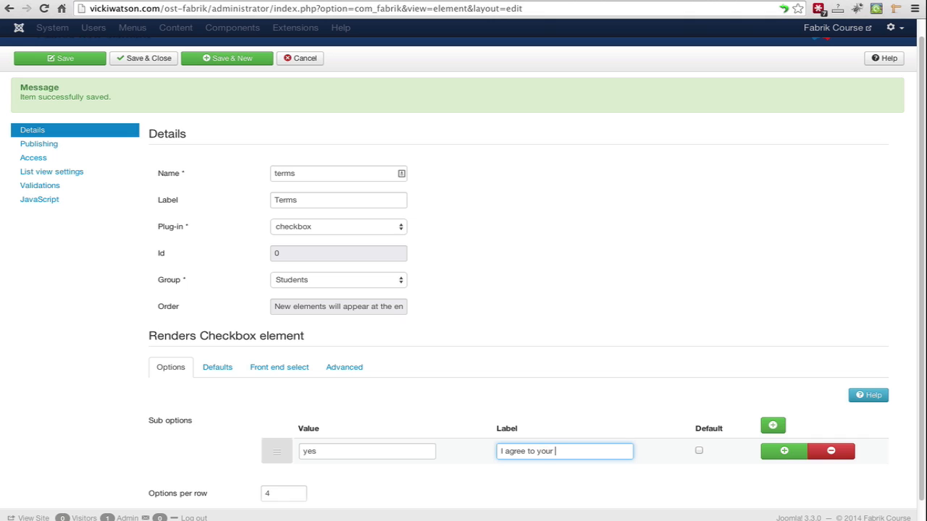
{"action": "type", "text": "terms"}
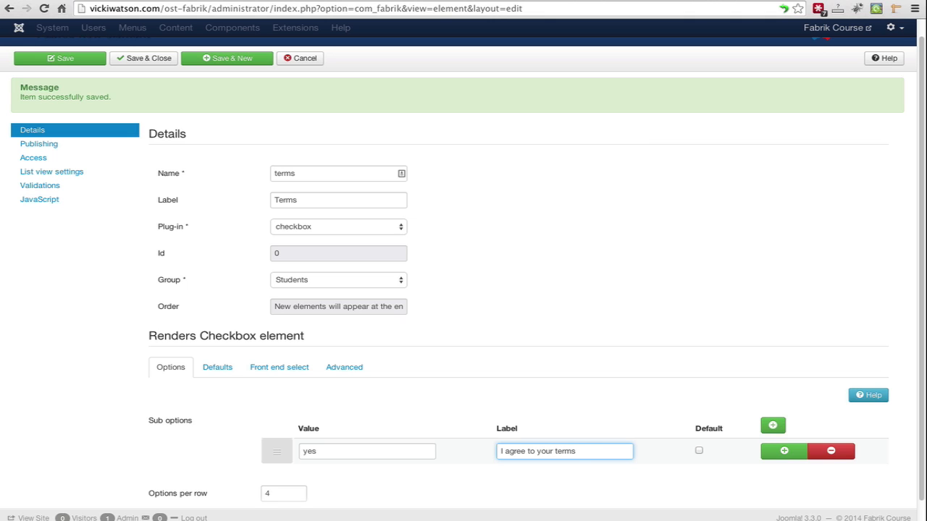
{"action": "type", "text": "!"}
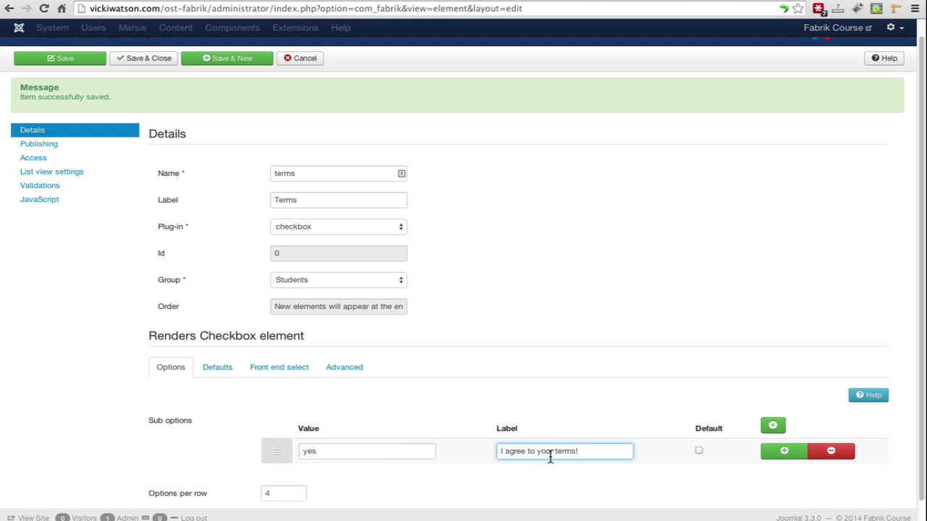
{"action": "mouse_move", "coordinate": [286, 234]}
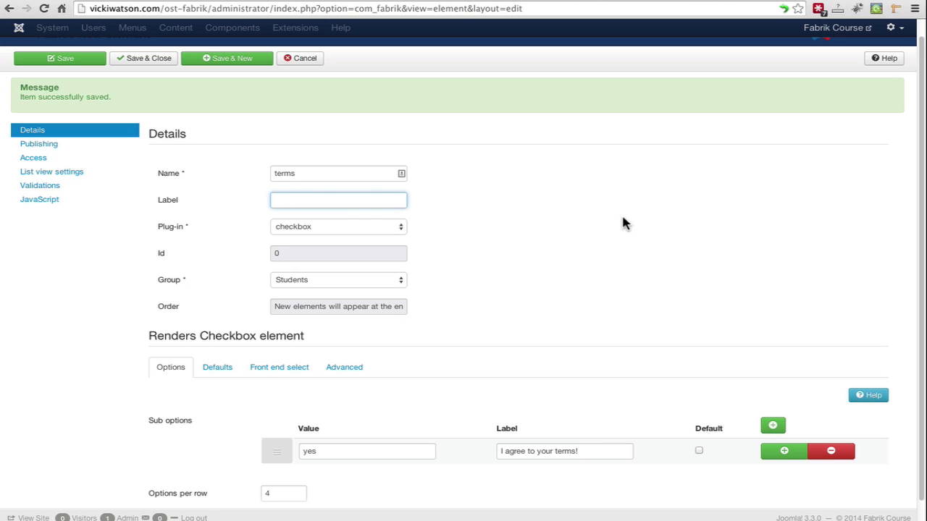
{"action": "mouse_move", "coordinate": [654, 241]}
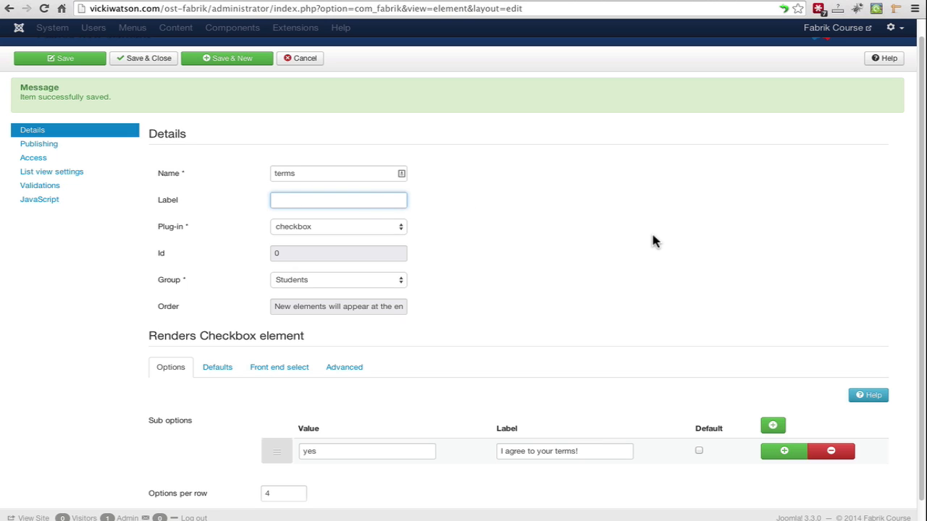
{"action": "mouse_move", "coordinate": [40, 185]}
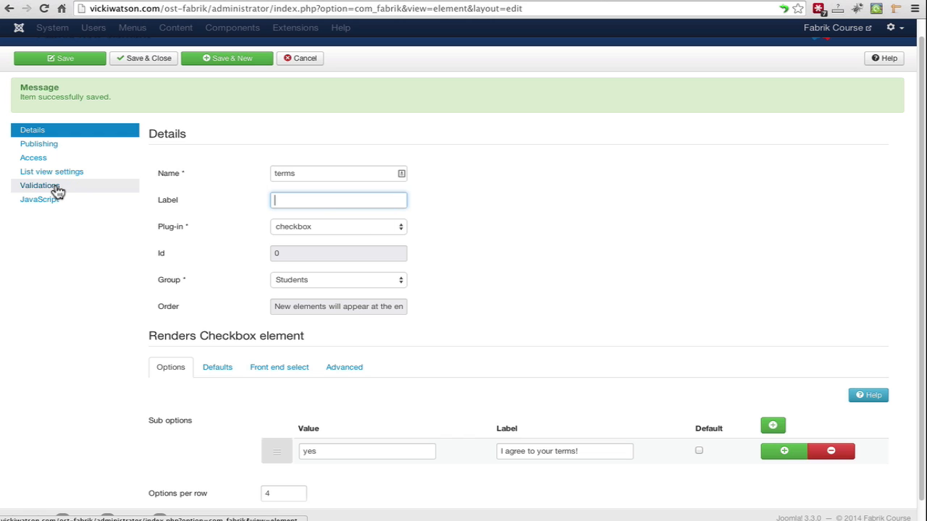
- Give terms a notempty validation 'You MUST agree to our terms!', then Save & New
{"action": "left_click", "coordinate": [40, 185]}
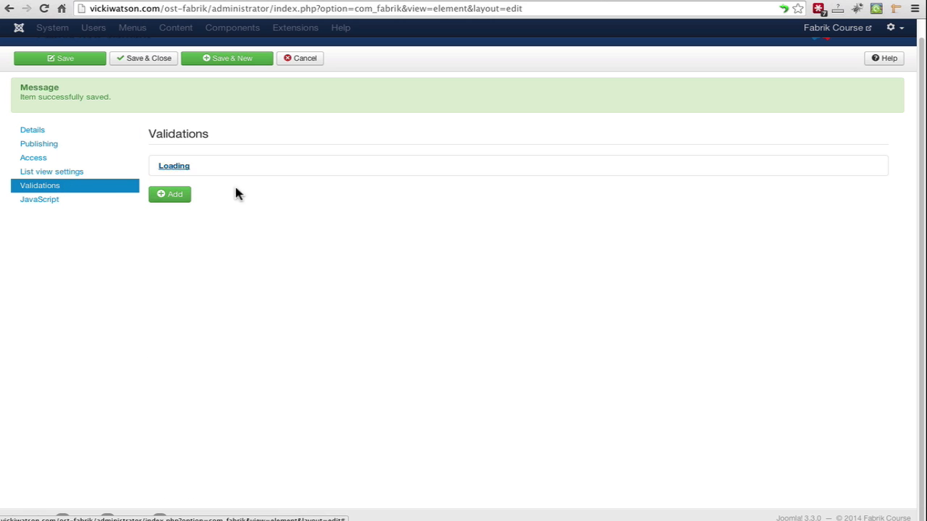
{"action": "left_click", "coordinate": [170, 194]}
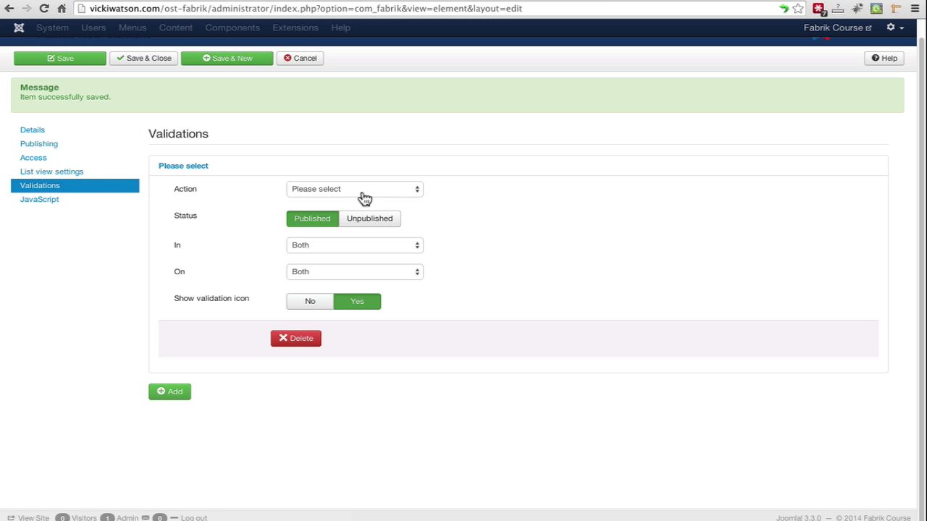
{"action": "left_click", "coordinate": [354, 190]}
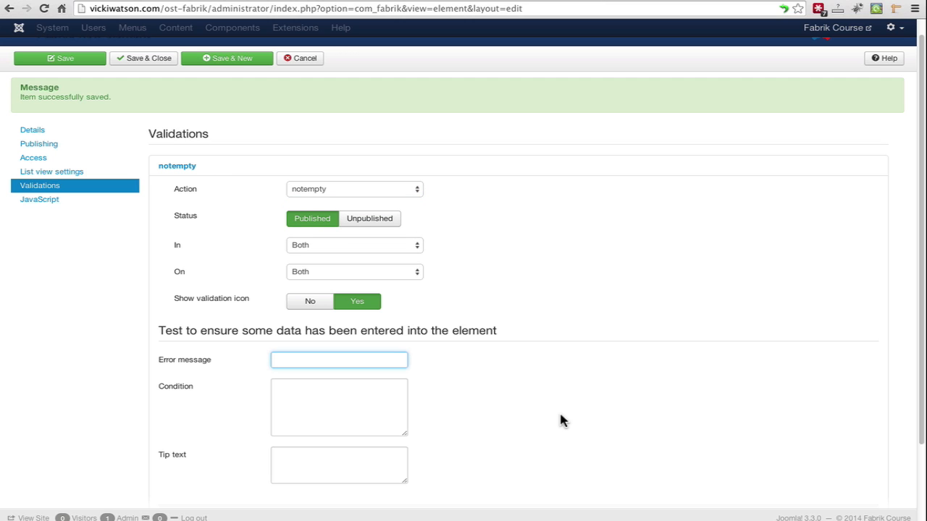
{"action": "type", "text": "You MUST"}
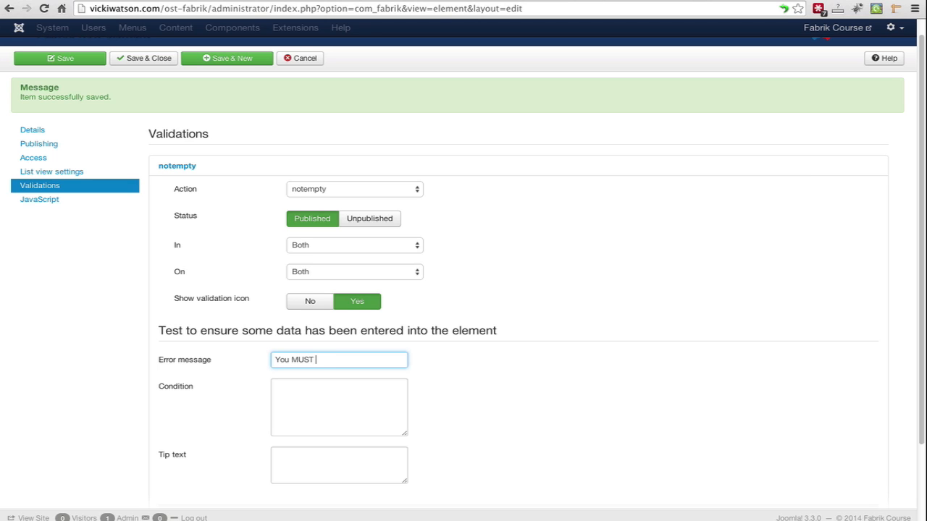
{"action": "type", "text": "agree to ou"}
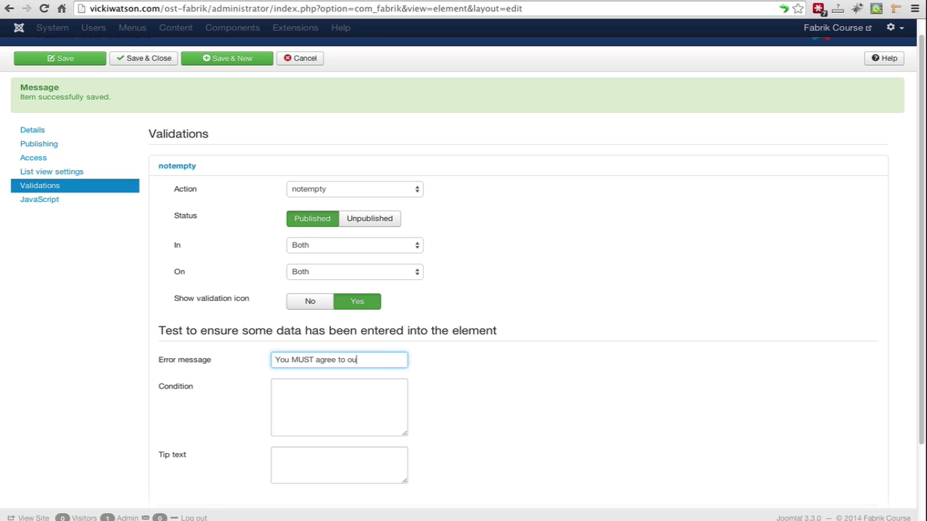
{"action": "type", "text": "r terms!"}
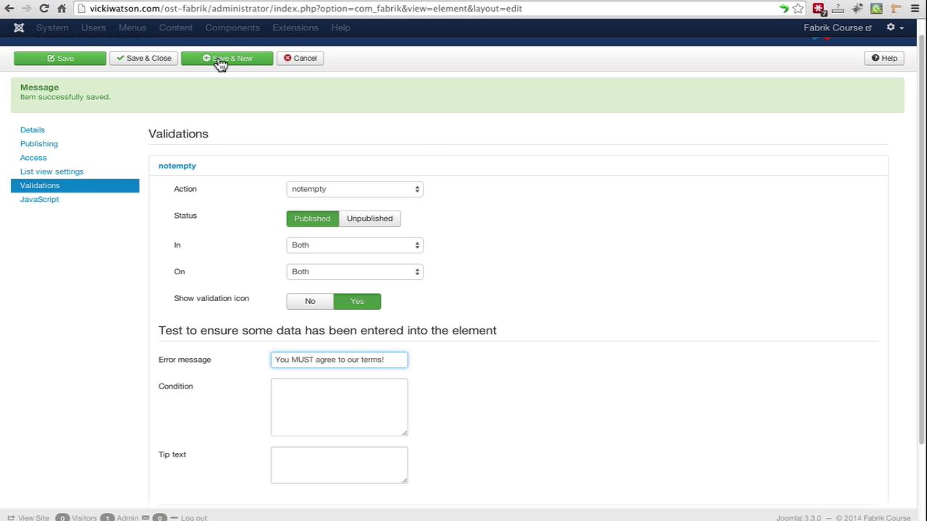
{"action": "left_click", "coordinate": [227, 58]}
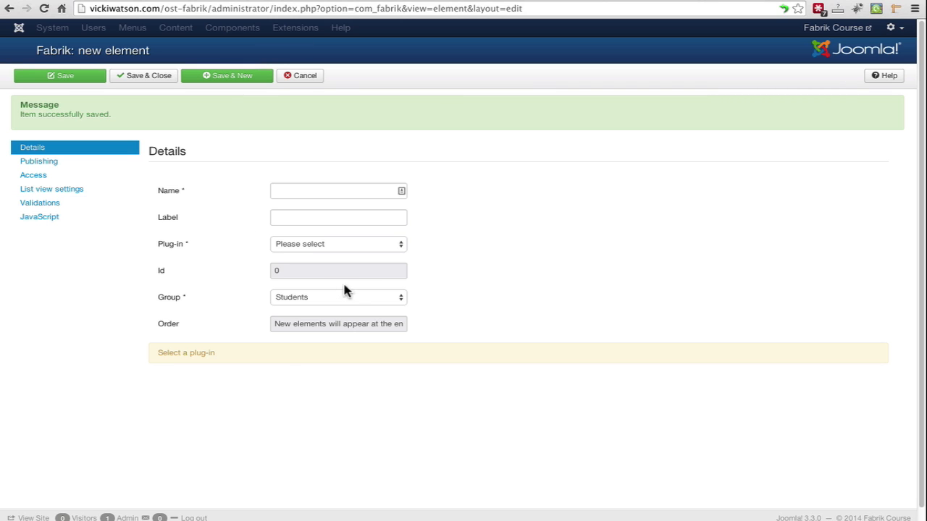
- Create a user plug-in element named userid with the label User ID
{"action": "left_click", "coordinate": [338, 244]}
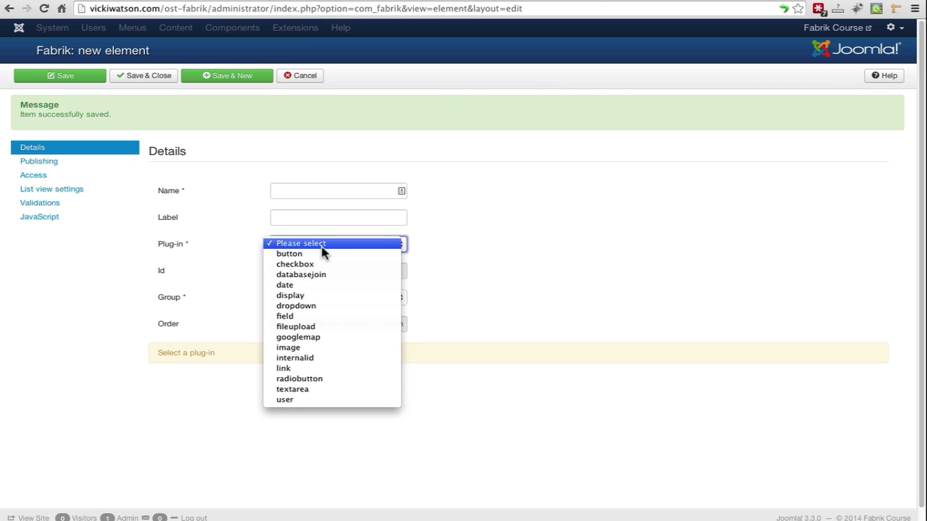
{"action": "mouse_move", "coordinate": [284, 399]}
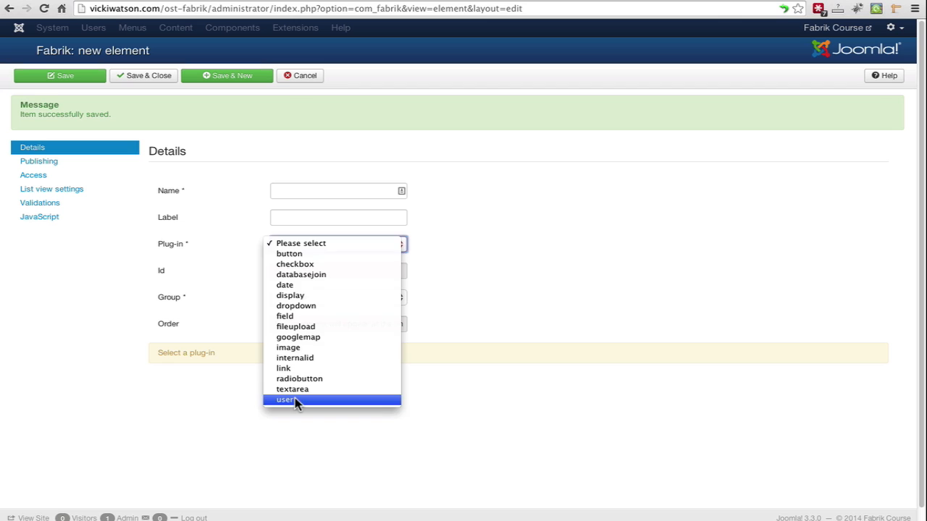
{"action": "left_click", "coordinate": [286, 399]}
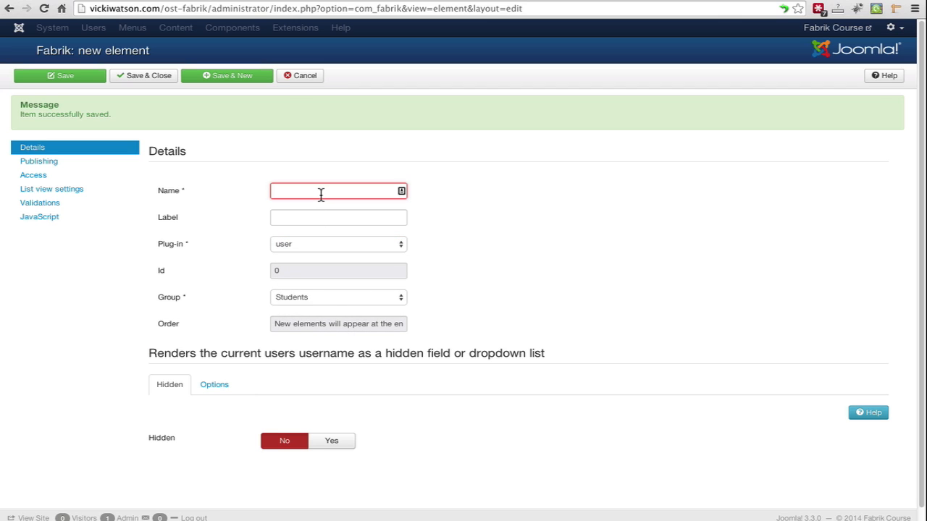
{"action": "type", "text": "userid"}
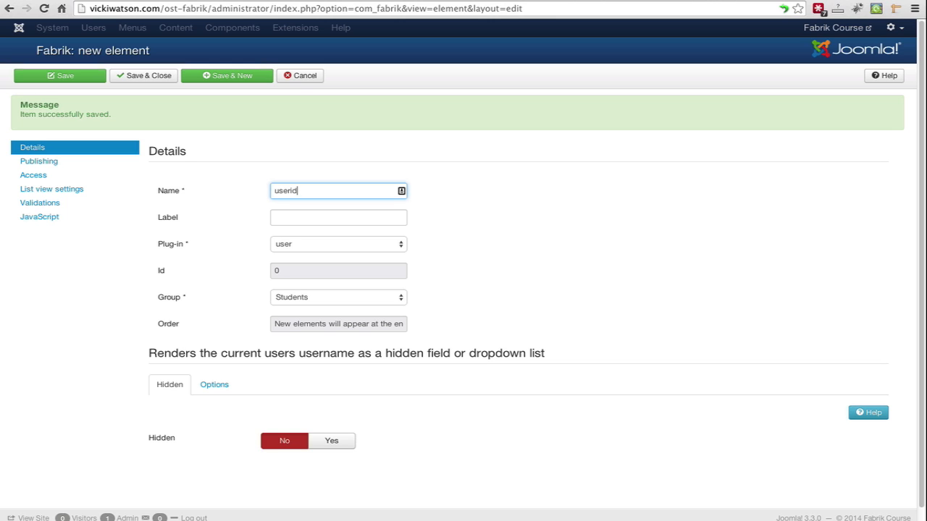
{"action": "left_click", "coordinate": [339, 217]}
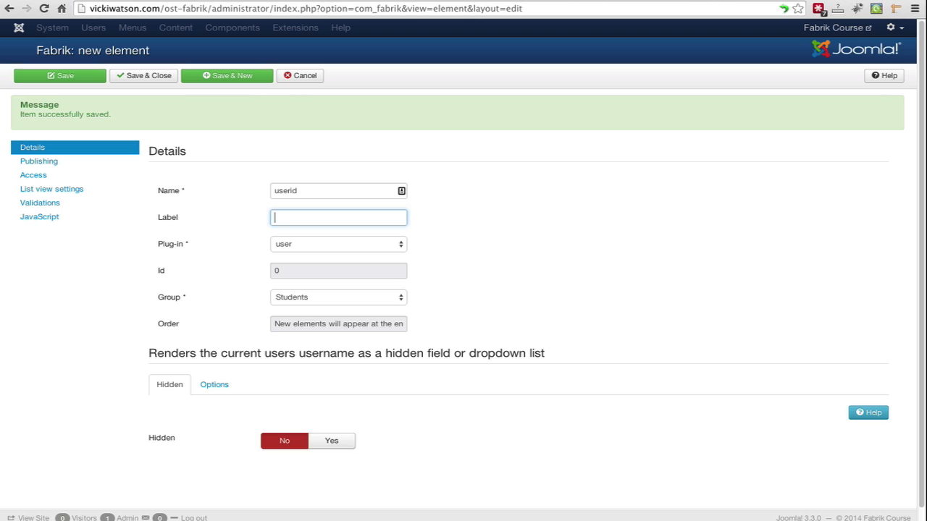
{"action": "type", "text": "User"}
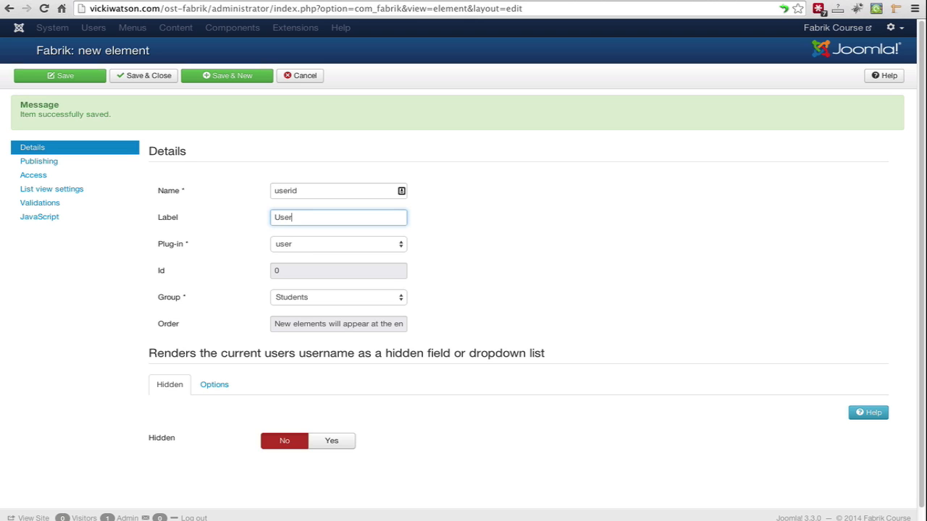
{"action": "type", "text": "ID"}
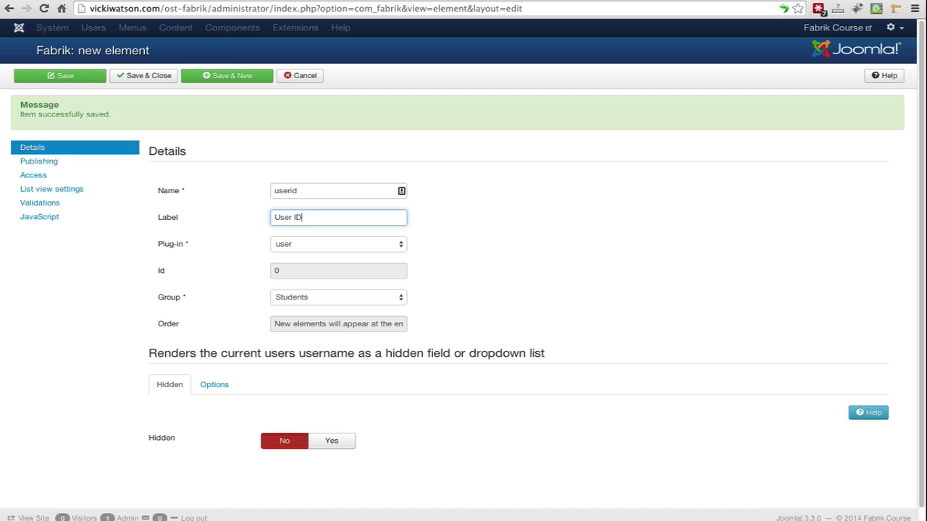
{"action": "mouse_move", "coordinate": [327, 362]}
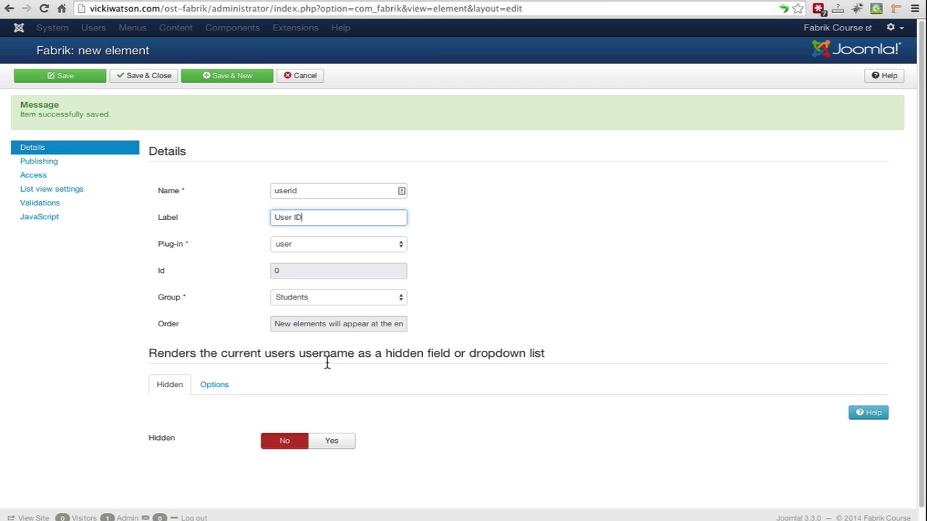
- Set User Data to ID, save the element, and close the editor
{"action": "left_click", "coordinate": [214, 384]}
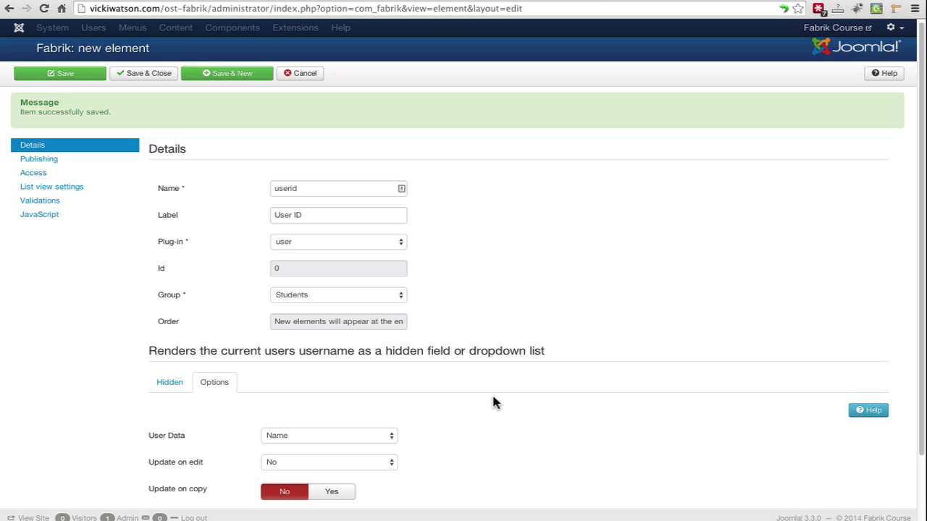
{"action": "scroll", "scroll_direction": "down", "scroll_amount": 3}
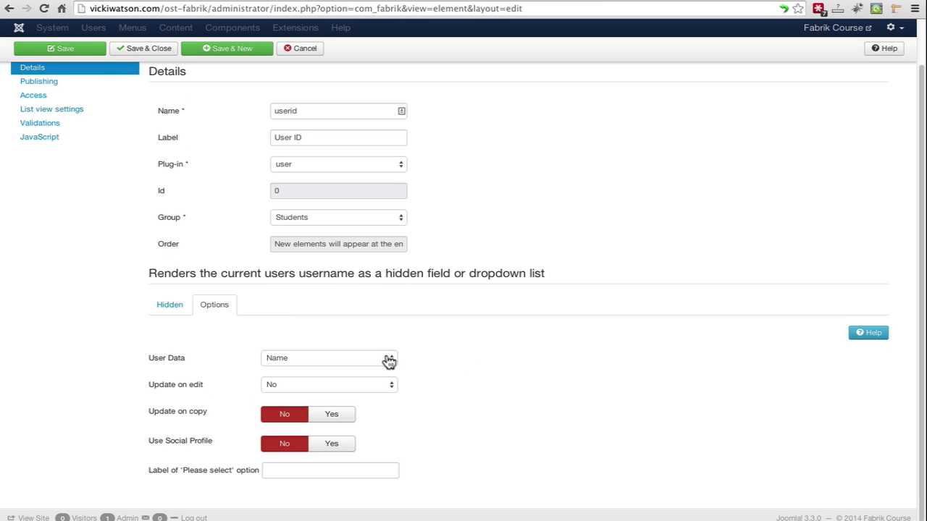
{"action": "left_click", "coordinate": [329, 358]}
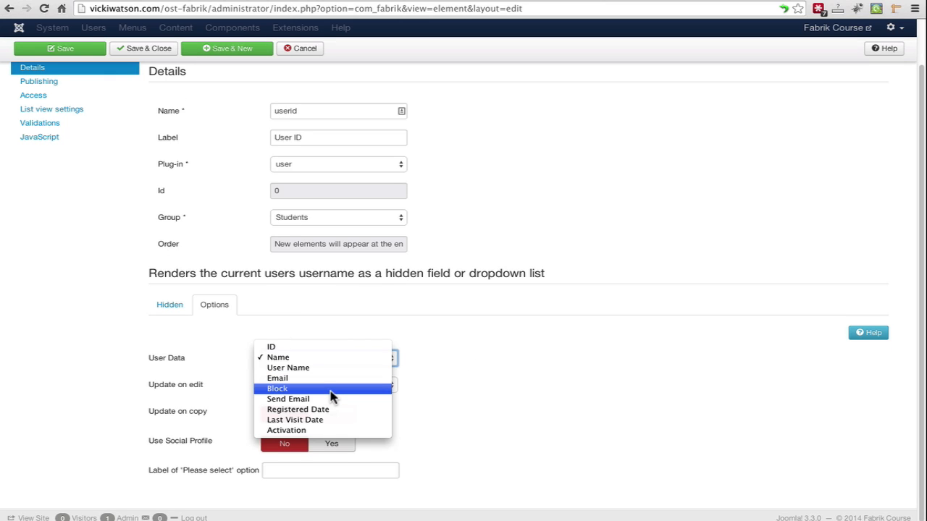
{"action": "left_click", "coordinate": [270, 346]}
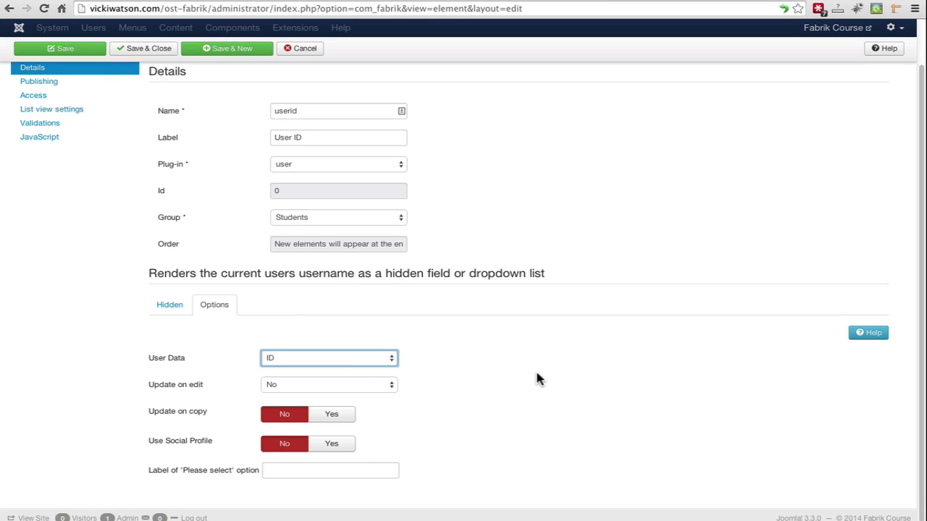
{"action": "mouse_move", "coordinate": [544, 381]}
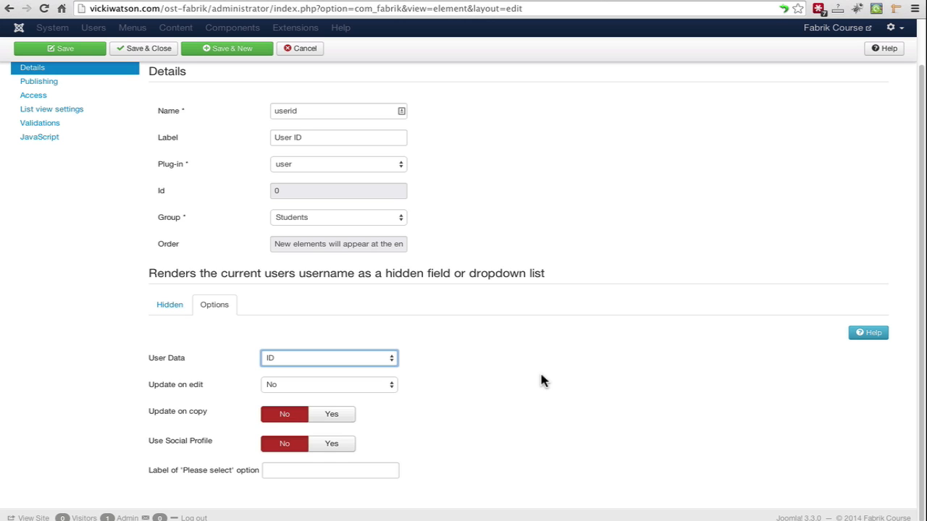
{"action": "left_click", "coordinate": [60, 49]}
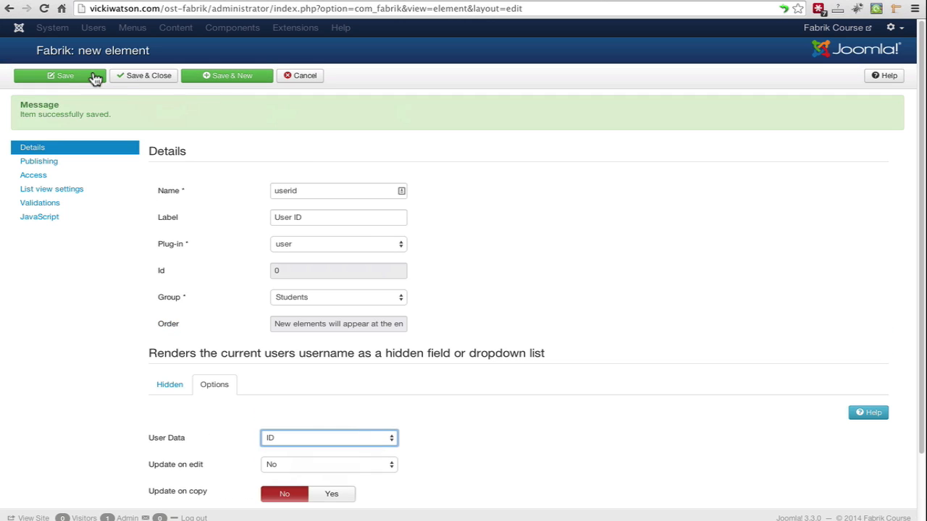
{"action": "left_click", "coordinate": [143, 75]}
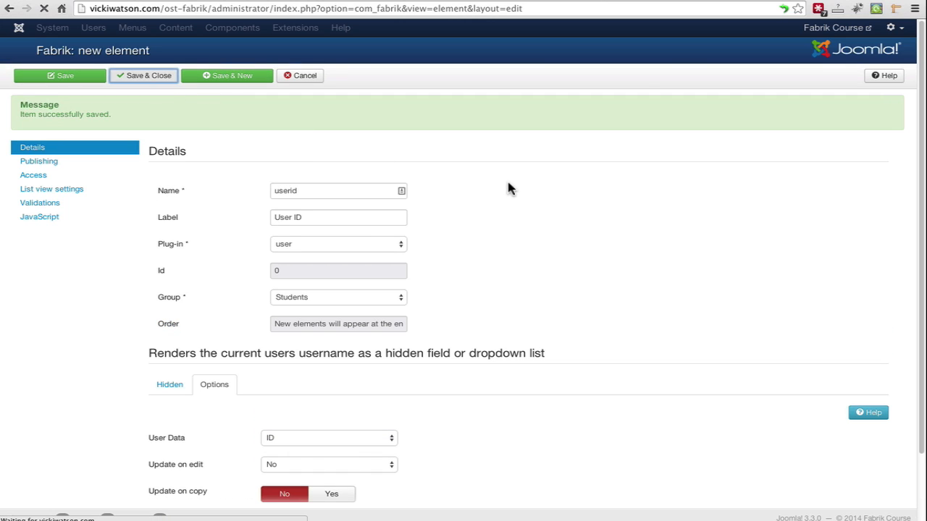
- Close the editor and review the eight Students elements, including userid
{"action": "left_click", "coordinate": [143, 76]}
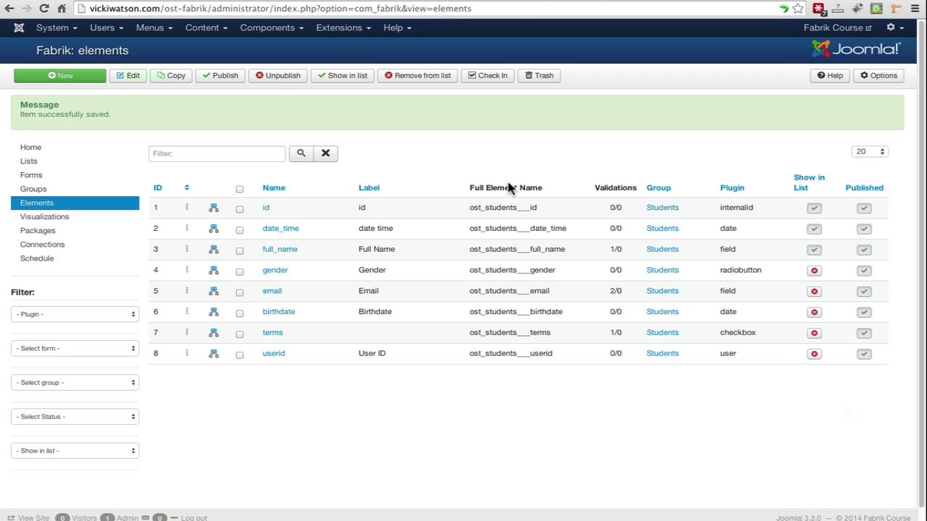
{"action": "mouse_move", "coordinate": [371, 218]}
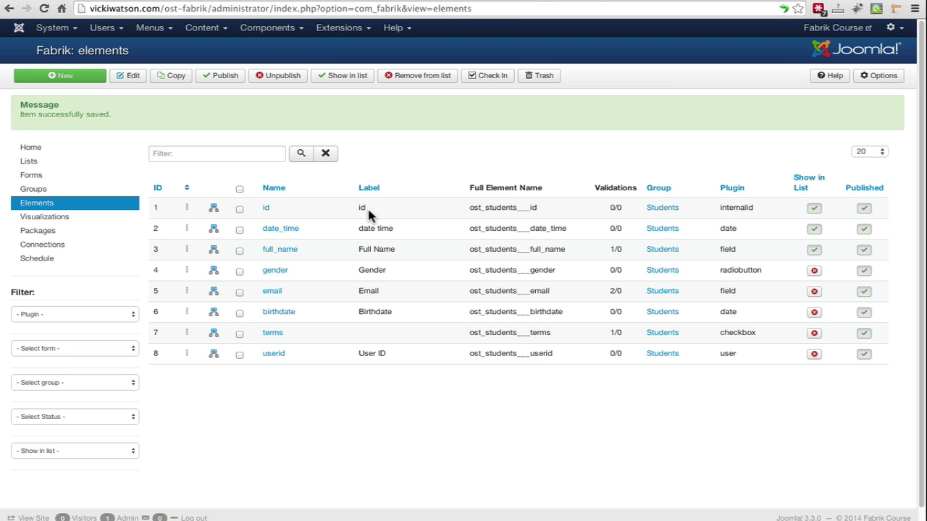
{"action": "mouse_move", "coordinate": [338, 362]}
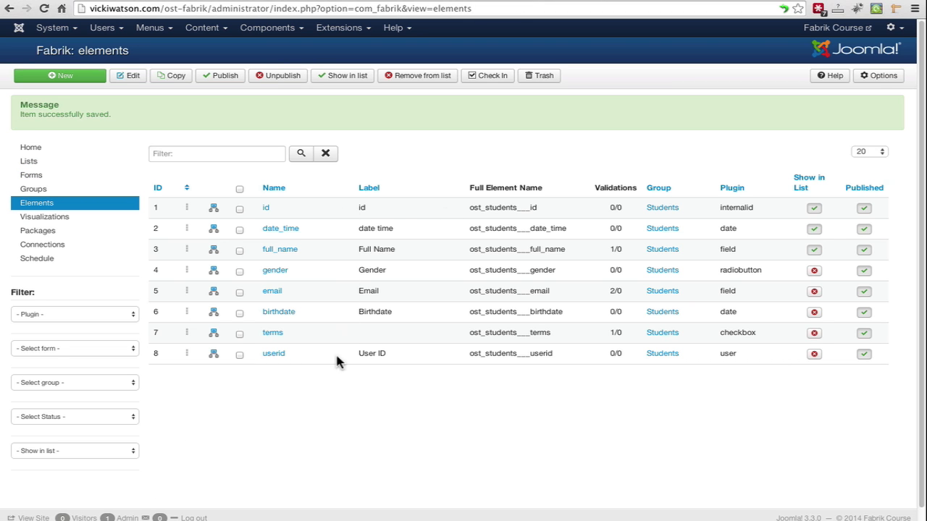
{"action": "mouse_move", "coordinate": [315, 358]}
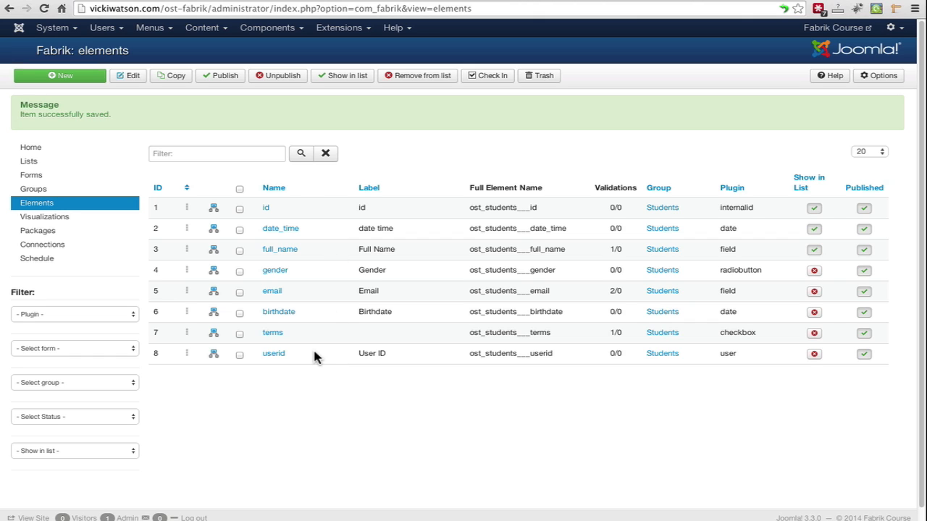
{"action": "mouse_move", "coordinate": [679, 198]}
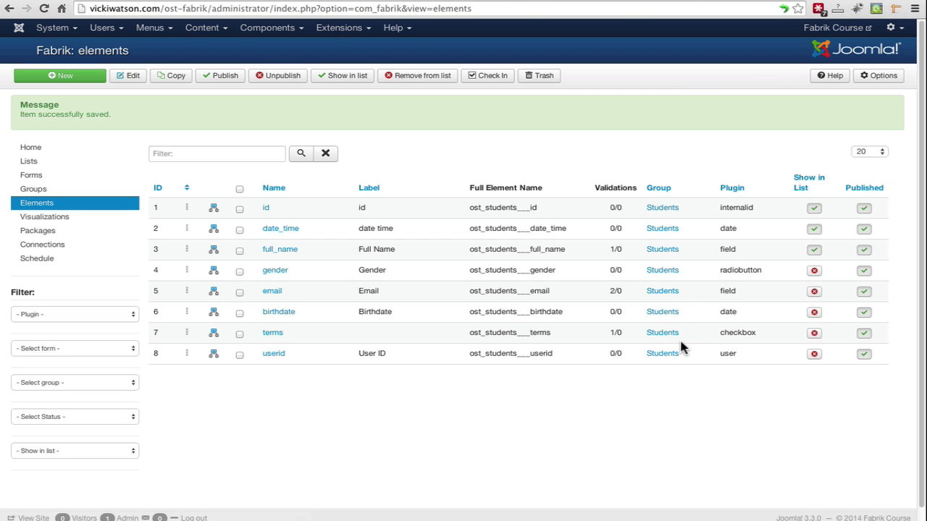
{"action": "mouse_move", "coordinate": [380, 399]}
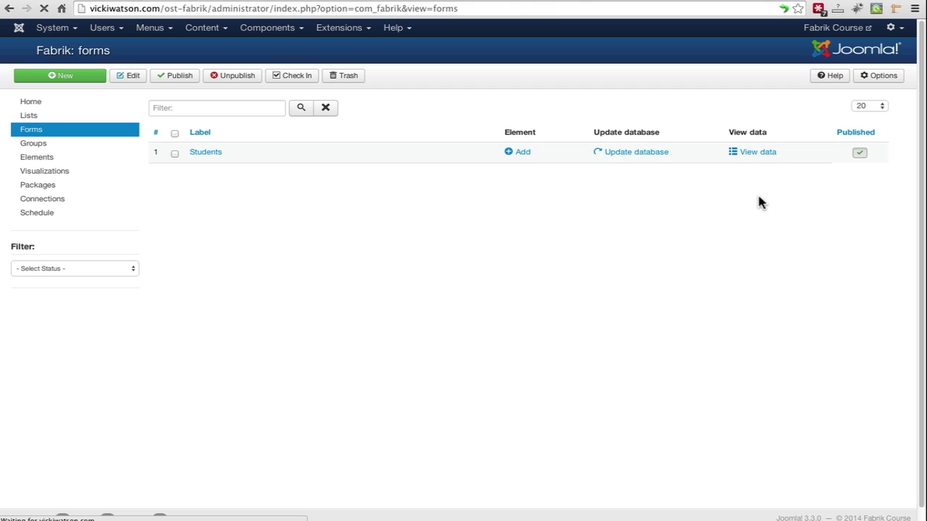
- Open a new Students record and click into Full Name, Email and the Birthdate calendar
{"action": "left_click", "coordinate": [758, 152]}
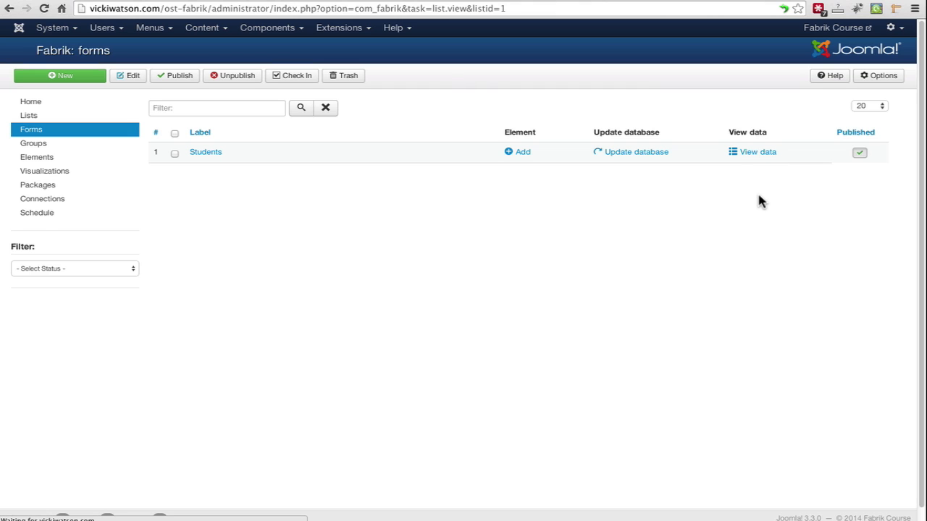
{"action": "left_click", "coordinate": [757, 151]}
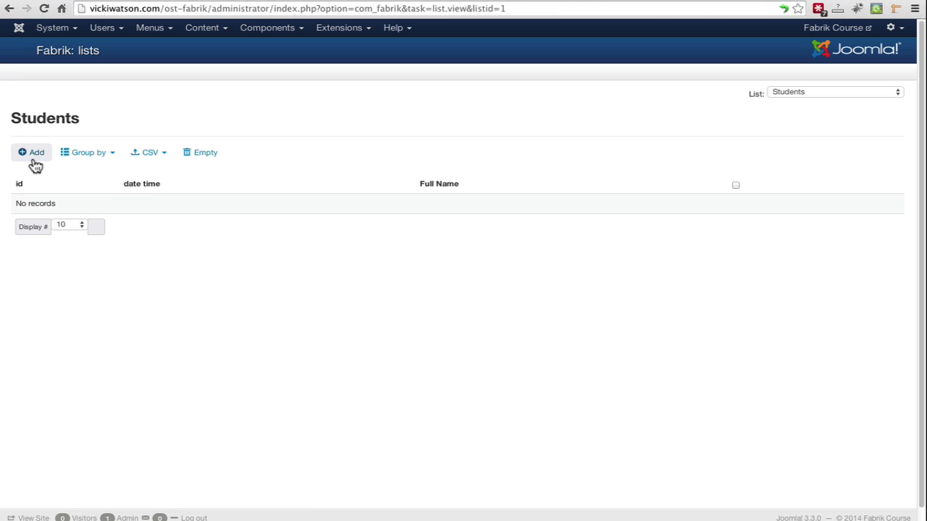
{"action": "left_click", "coordinate": [36, 152]}
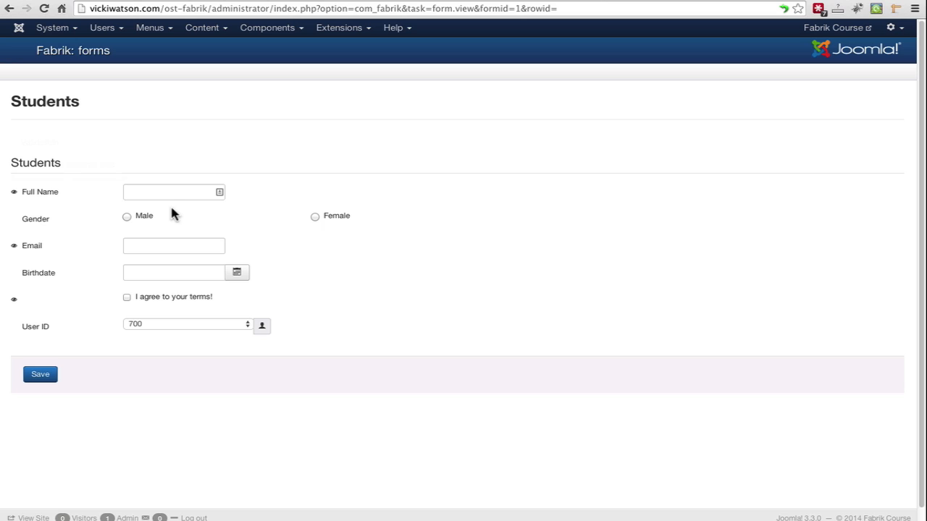
{"action": "left_click", "coordinate": [174, 192]}
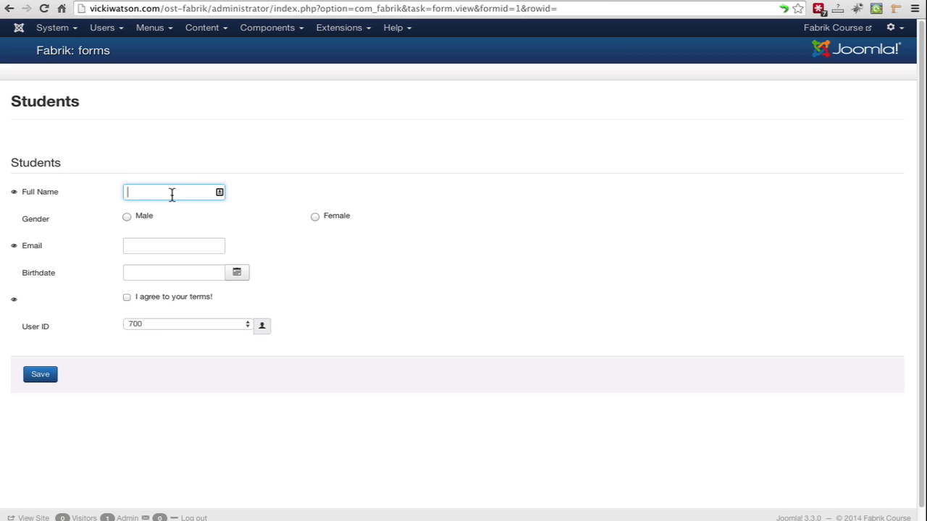
{"action": "mouse_move", "coordinate": [14, 195]}
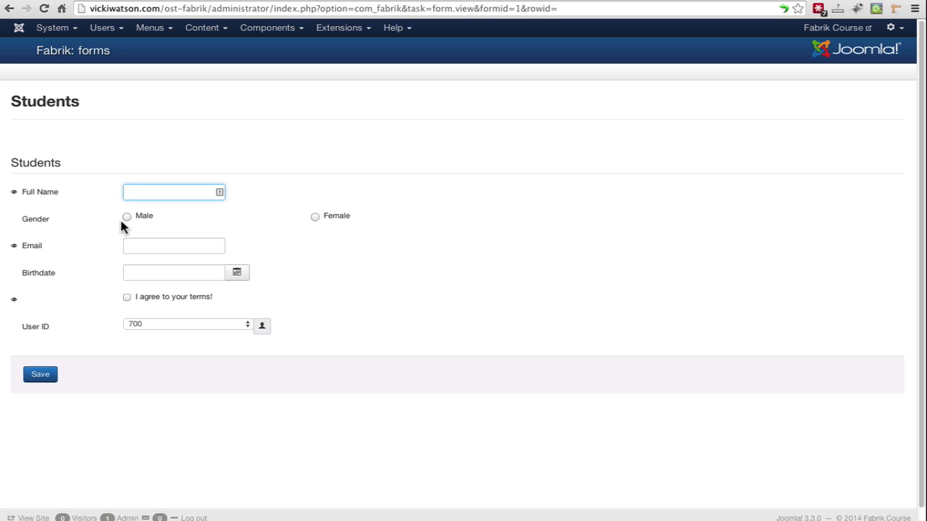
{"action": "left_click", "coordinate": [173, 246]}
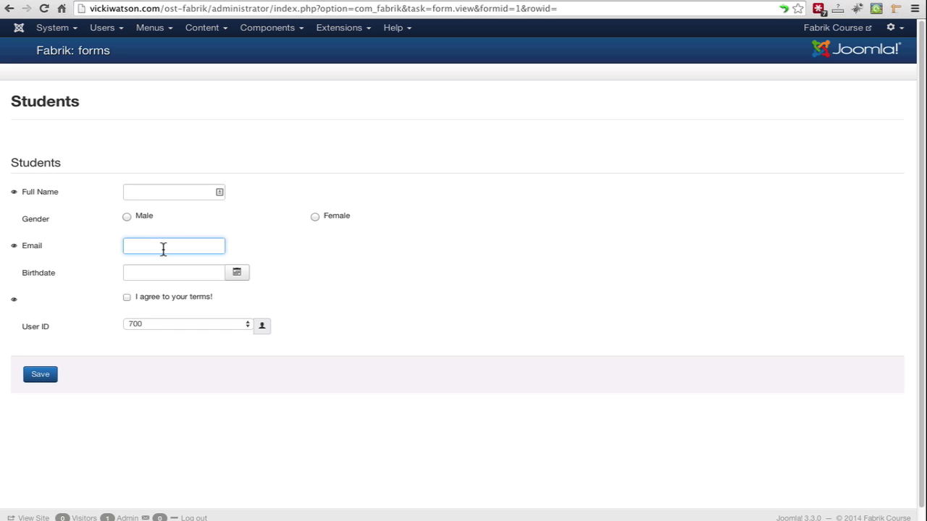
{"action": "mouse_move", "coordinate": [249, 271]}
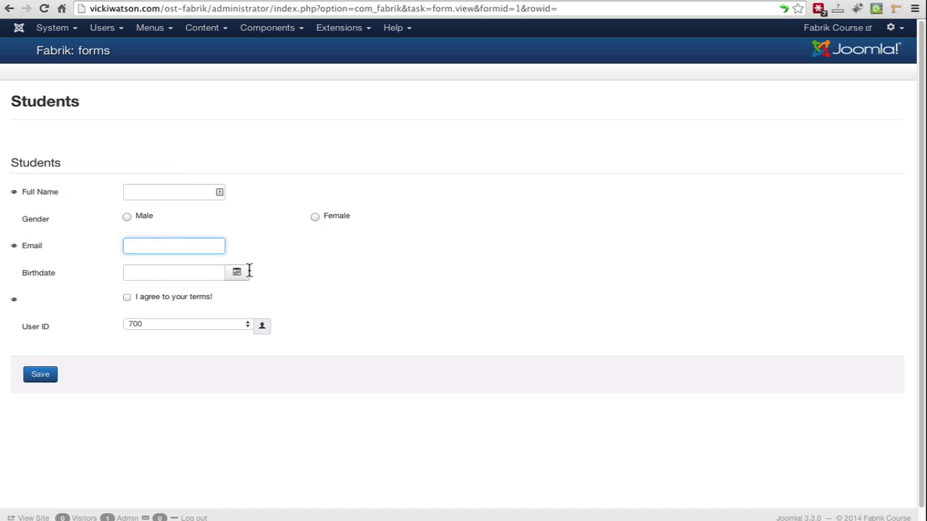
{"action": "left_click", "coordinate": [236, 271]}
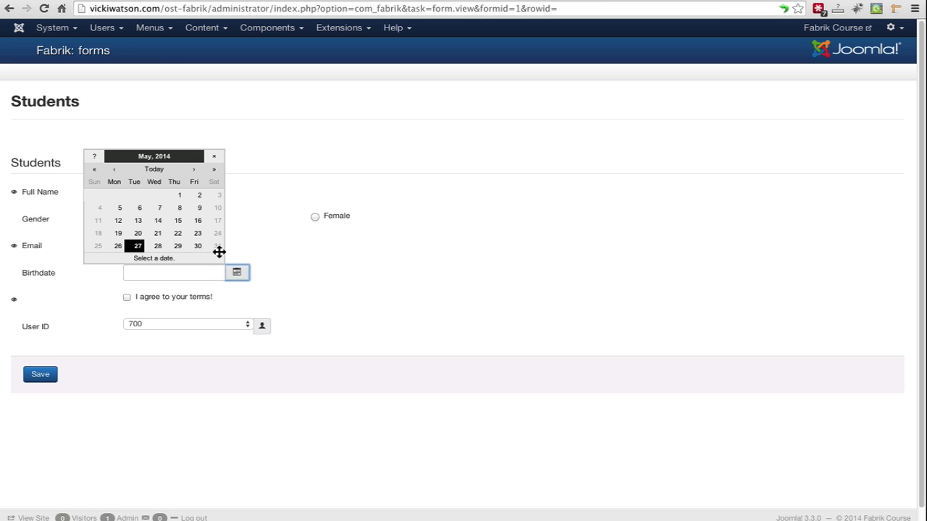
{"action": "mouse_move", "coordinate": [160, 208]}
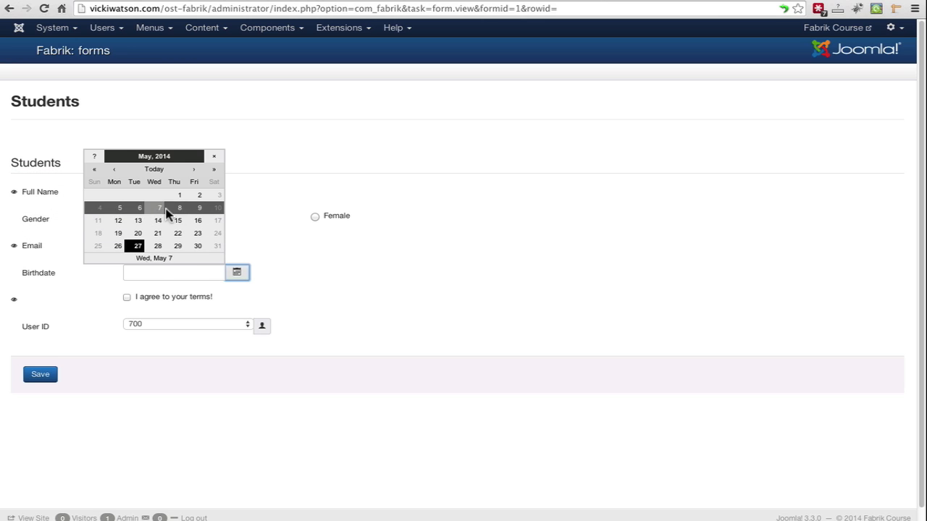
{"action": "left_click", "coordinate": [213, 157]}
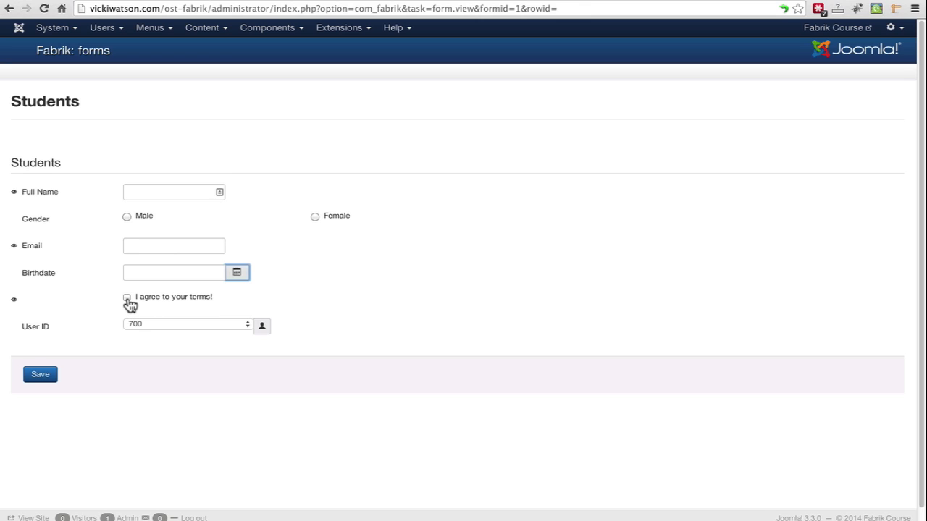
{"action": "mouse_move", "coordinate": [128, 303]}
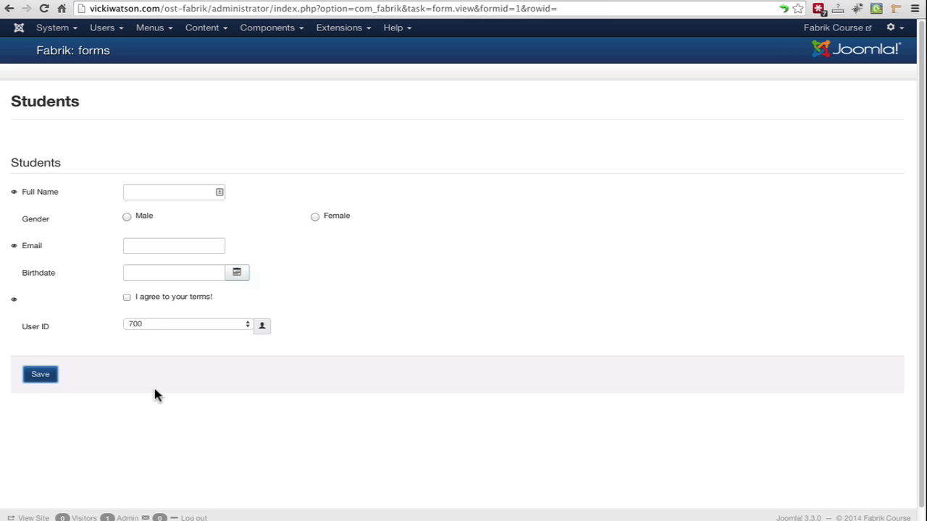
- Submit the empty Students form to trigger the name, email and terms errors
{"action": "left_click", "coordinate": [40, 374]}
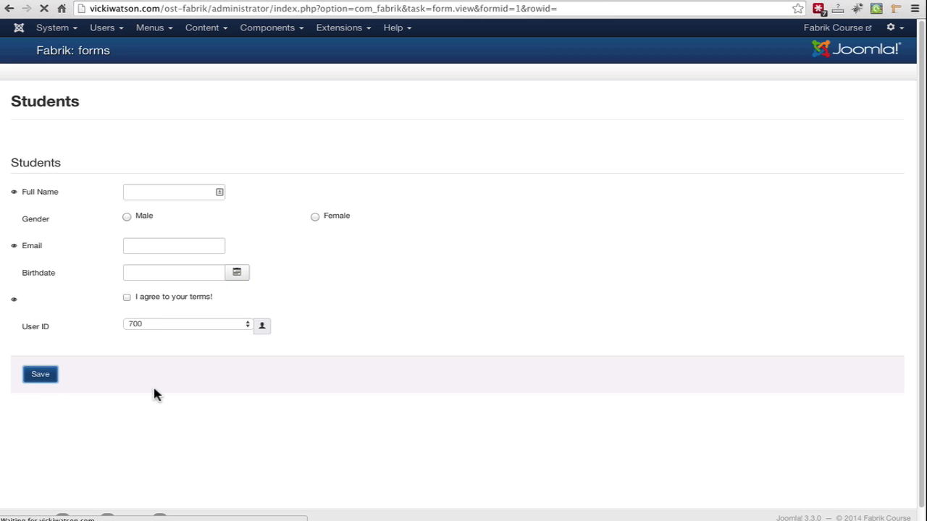
{"action": "left_click", "coordinate": [39, 373]}
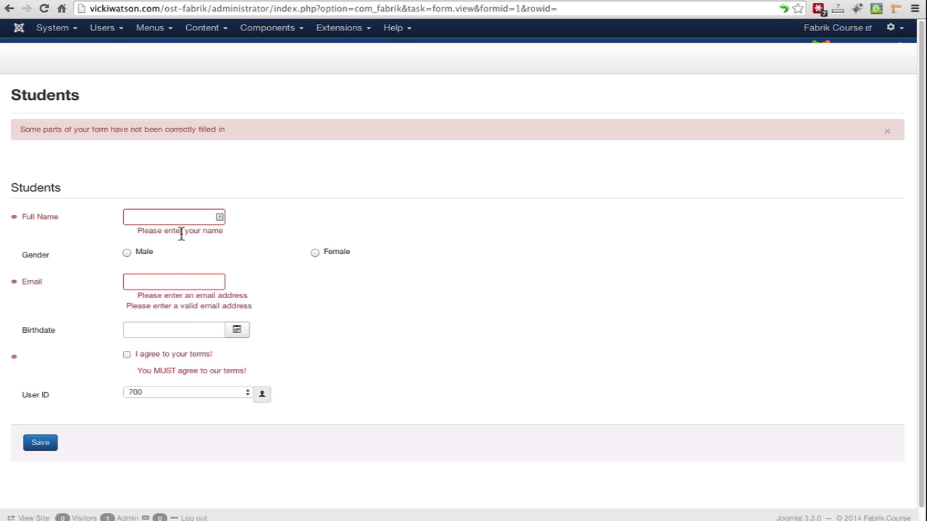
{"action": "mouse_move", "coordinate": [137, 269]}
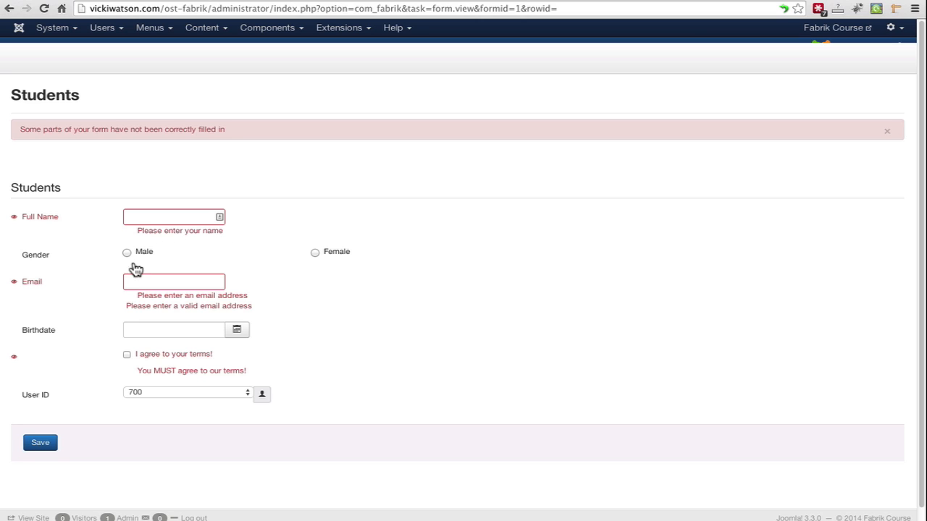
{"action": "mouse_move", "coordinate": [193, 367]}
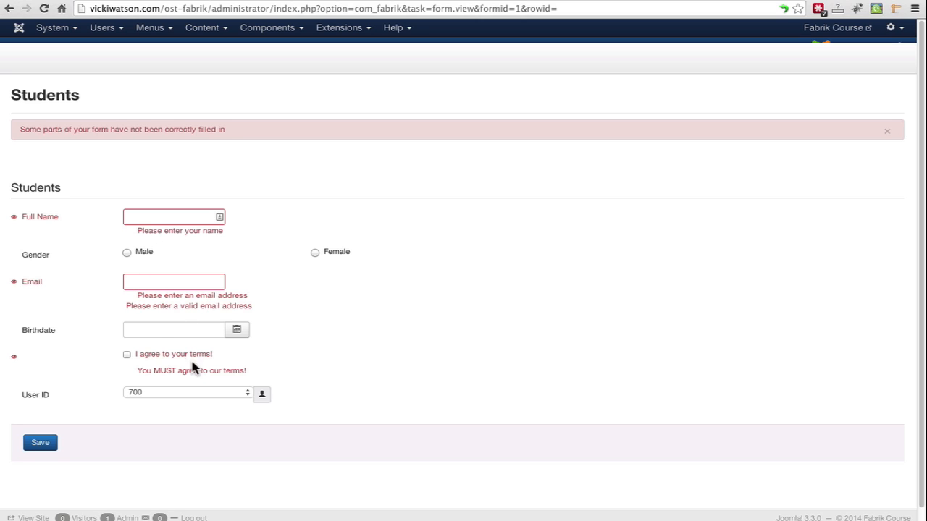
{"action": "mouse_move", "coordinate": [210, 165]}
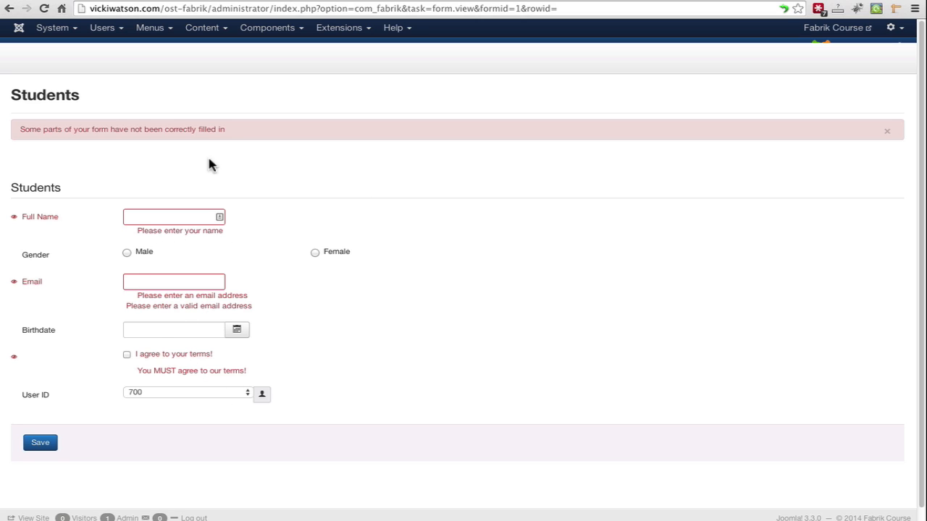
{"action": "mouse_move", "coordinate": [29, 70]}
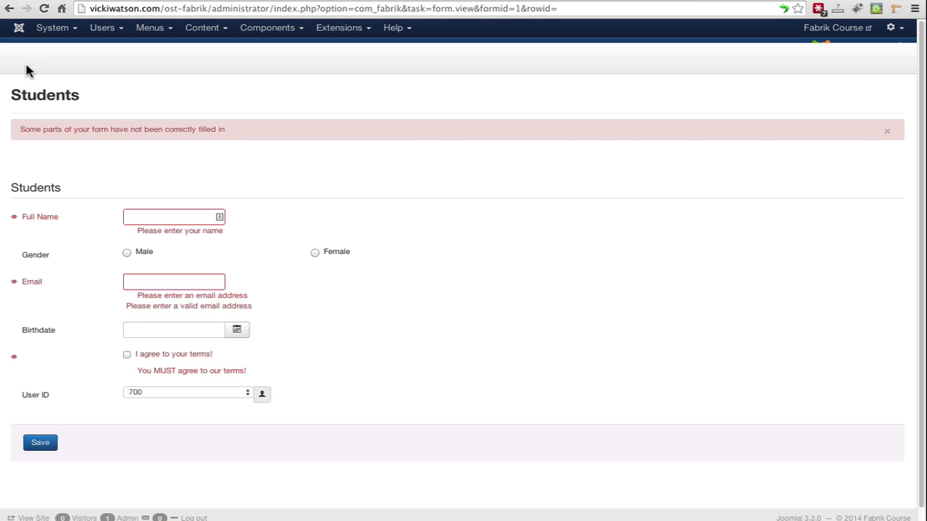
{"action": "mouse_move", "coordinate": [79, 79]}
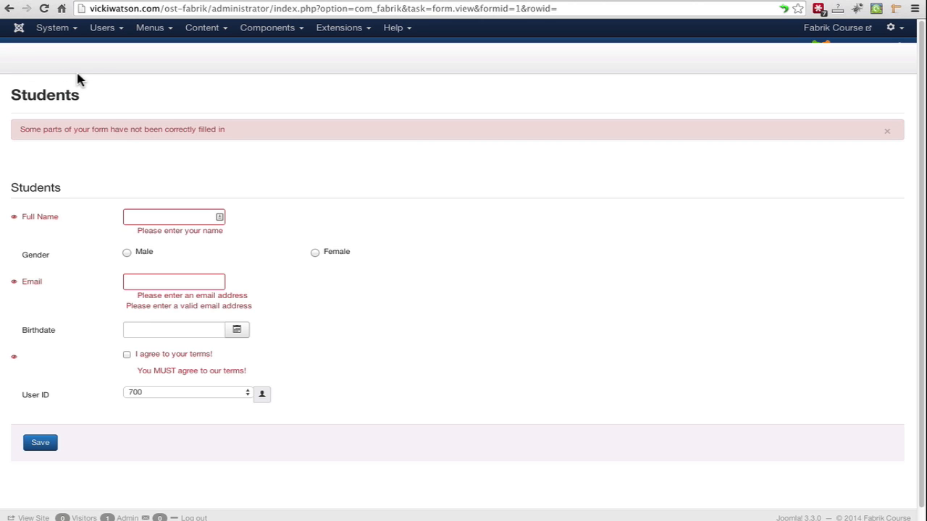
{"action": "mouse_move", "coordinate": [268, 27]}
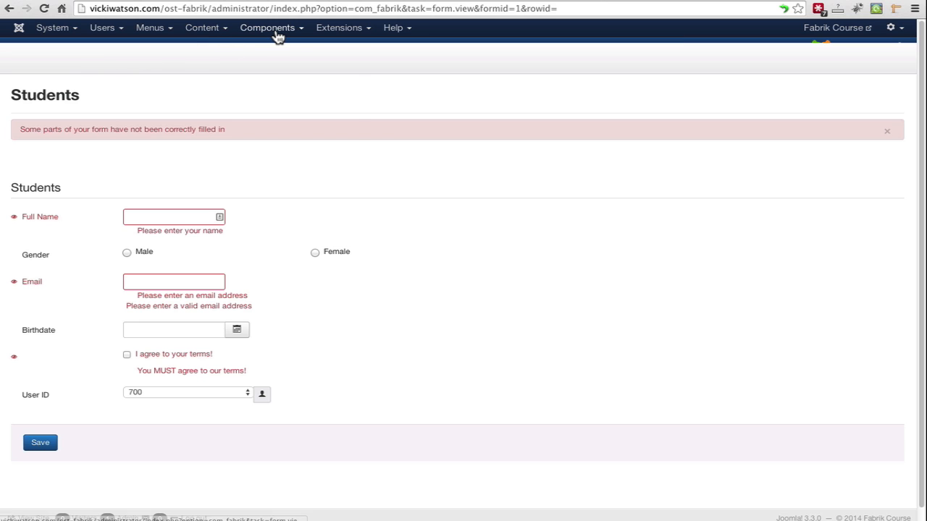
- Go to Components > Fabrik > Lists to view the Students list on ost_students
{"action": "left_click", "coordinate": [267, 27]}
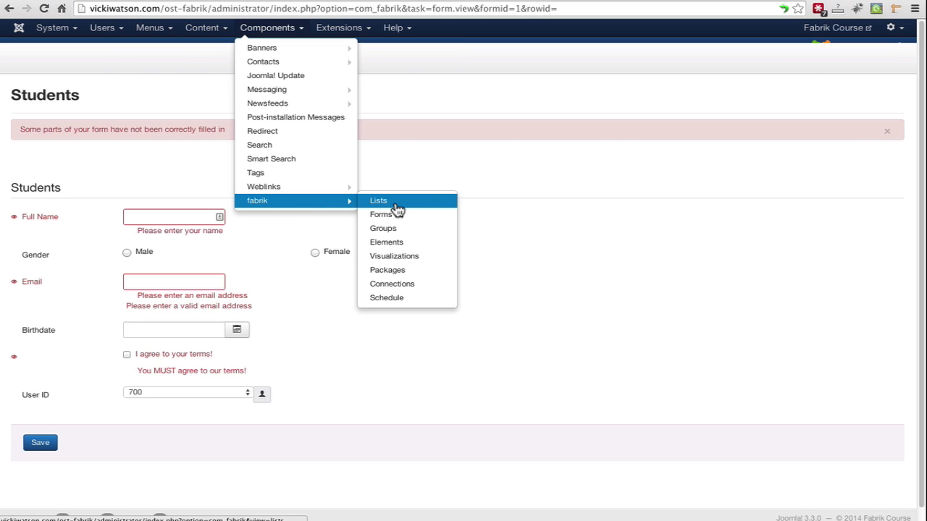
{"action": "left_click", "coordinate": [378, 201]}
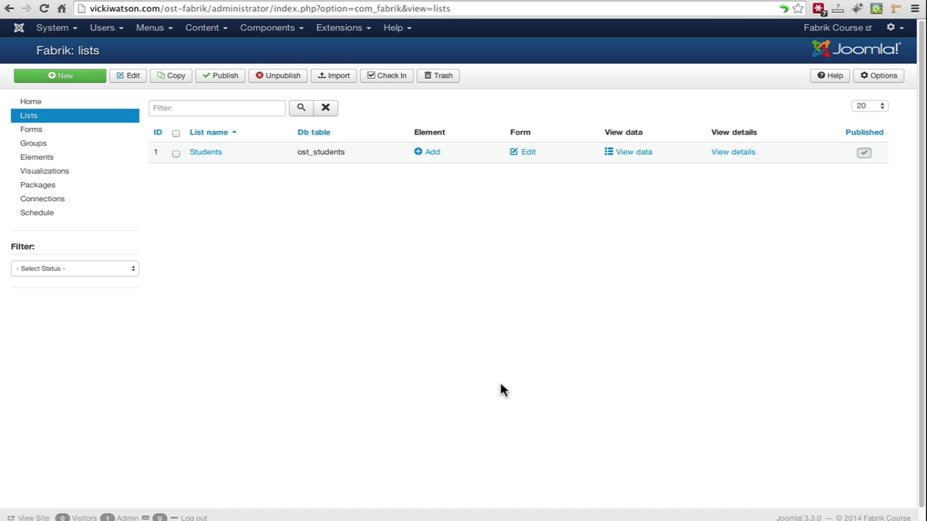